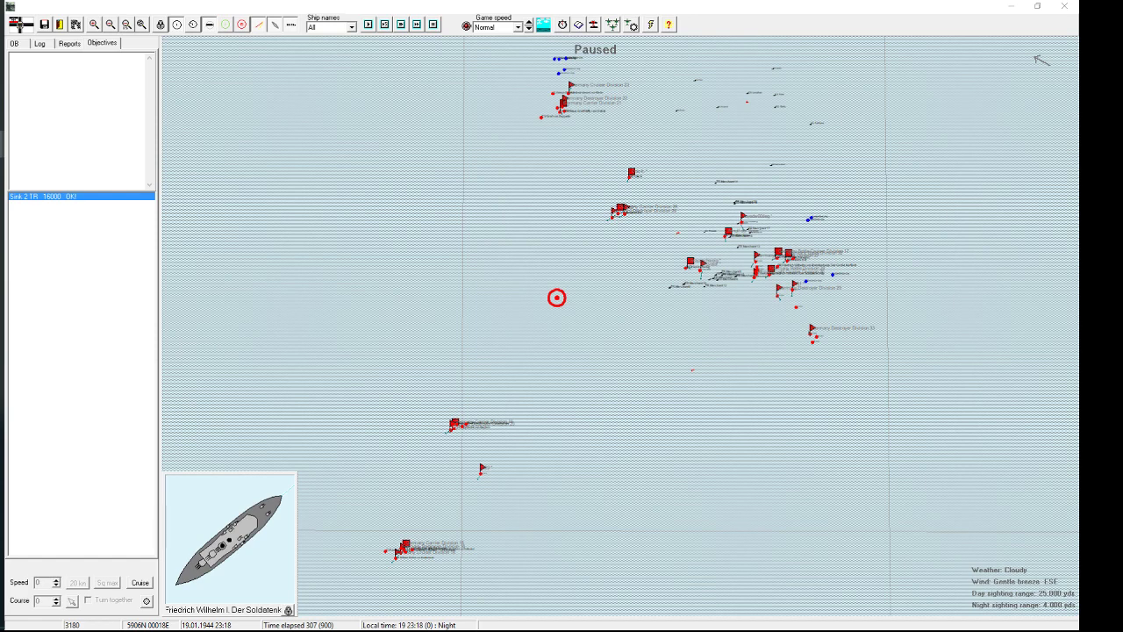
{"action": "mouse_move", "coordinate": [988, 212]}
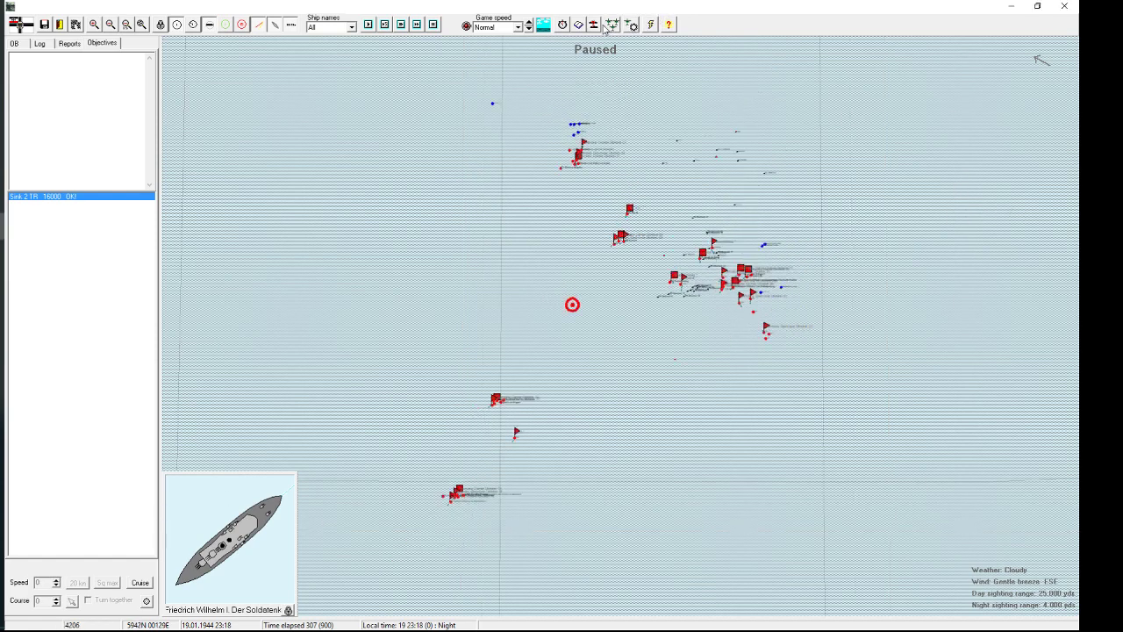
{"action": "mouse_move", "coordinate": [594, 24]}
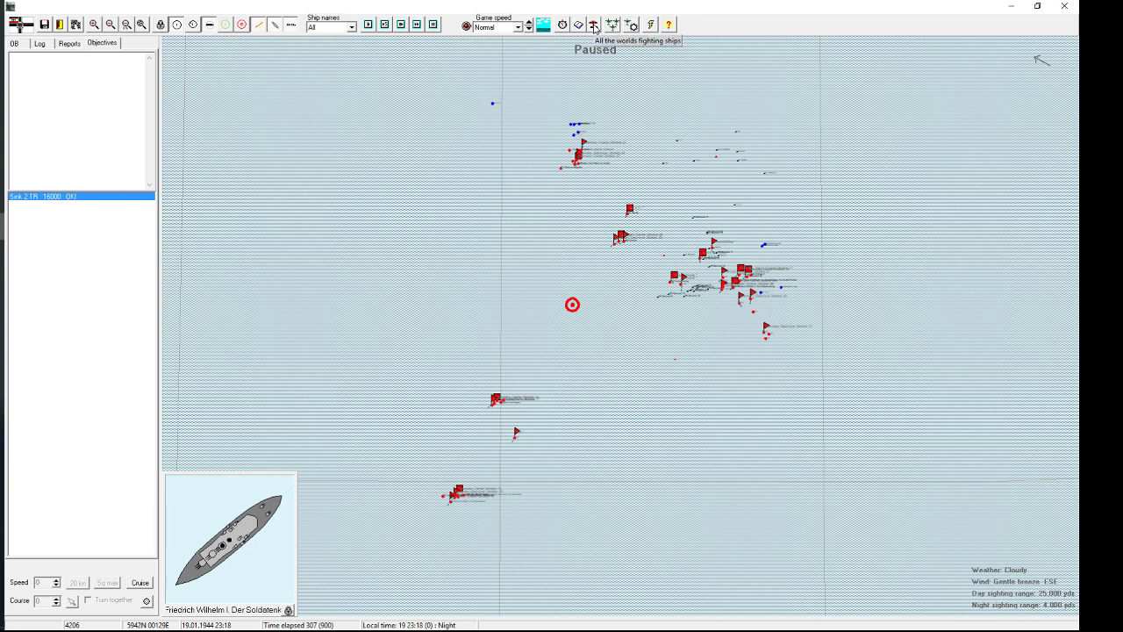
{"action": "mouse_move", "coordinate": [614, 39]}
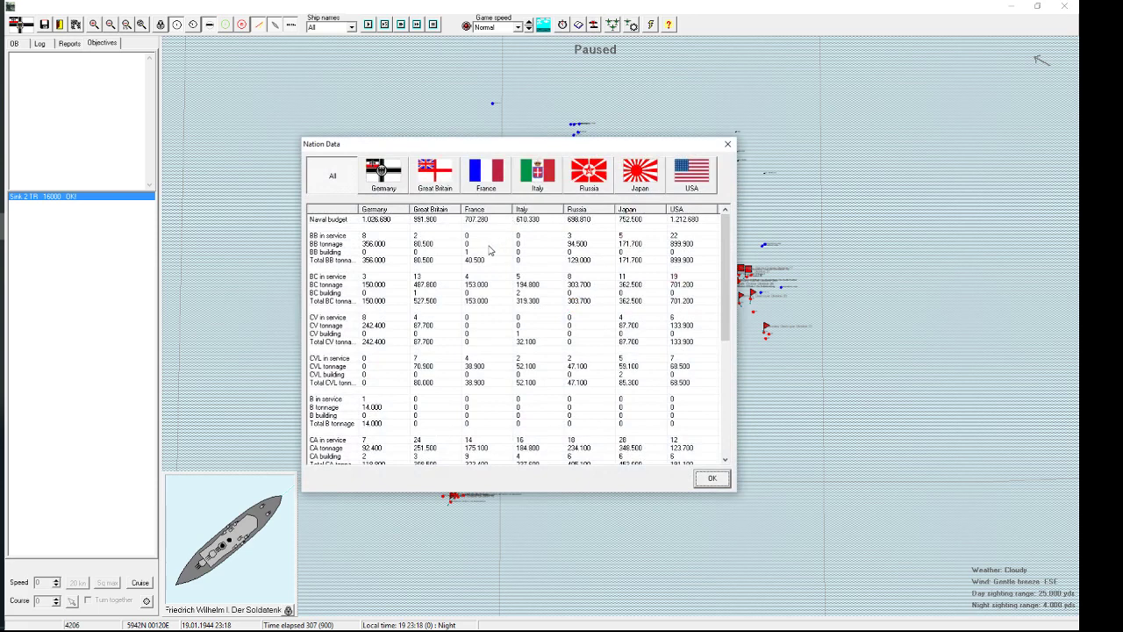
{"action": "mouse_move", "coordinate": [395, 277]}
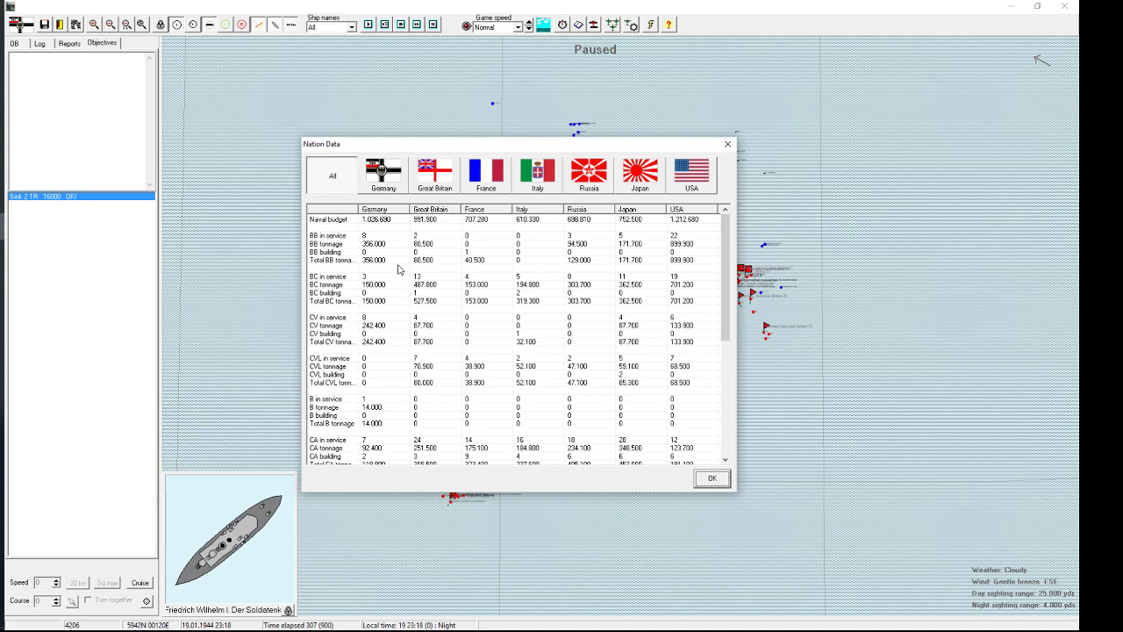
{"action": "mouse_move", "coordinate": [384, 254]}
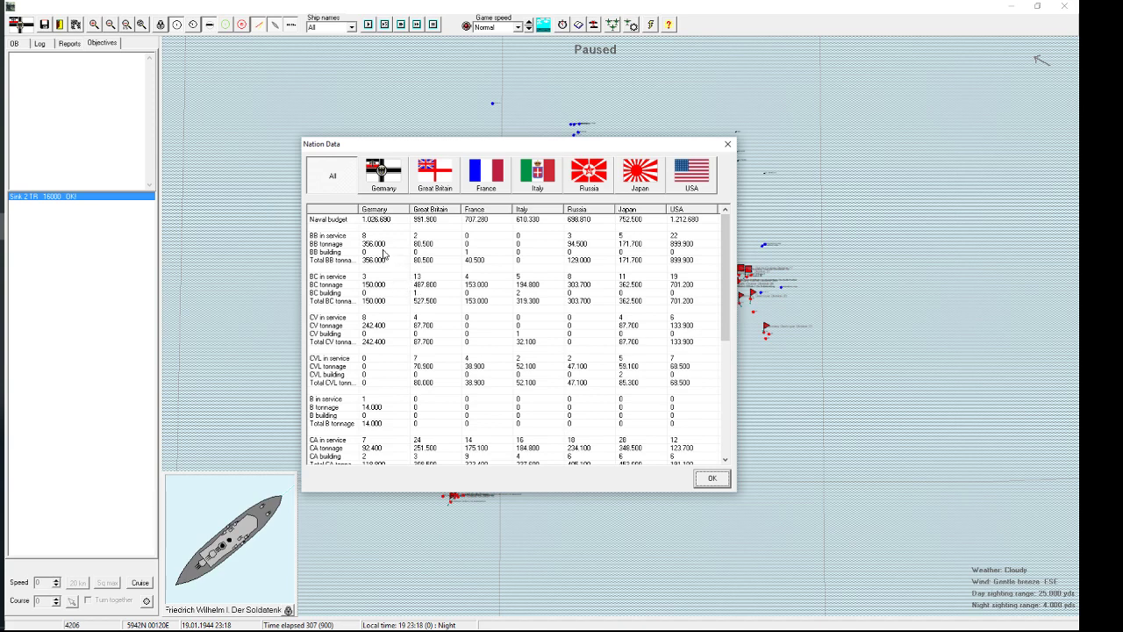
{"action": "mouse_move", "coordinate": [385, 222]}
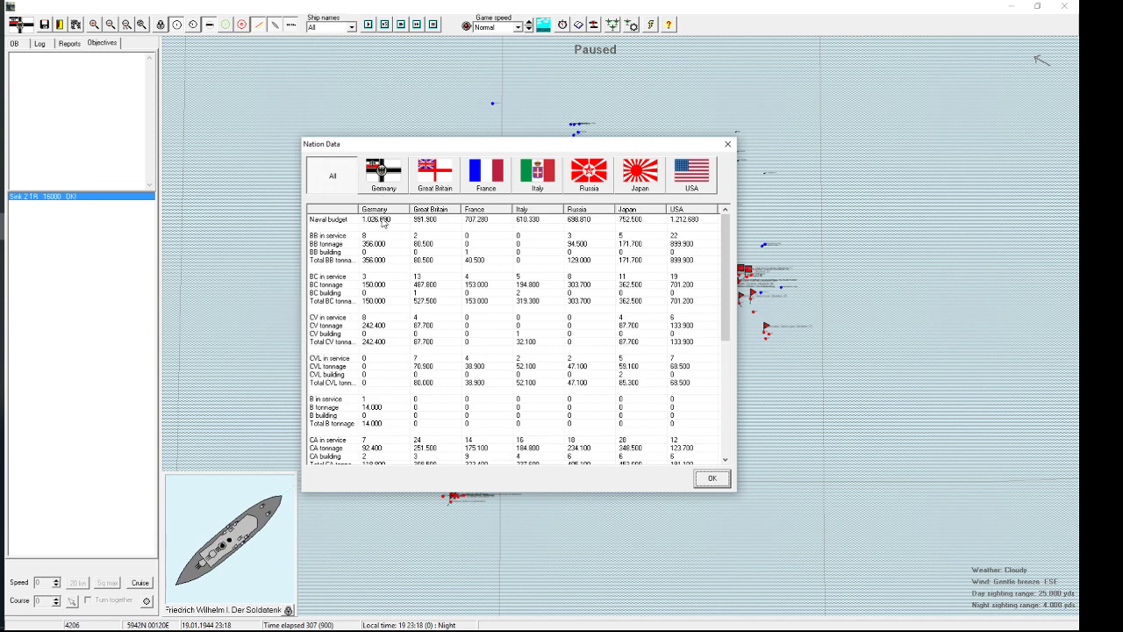
{"action": "mouse_move", "coordinate": [375, 283]}
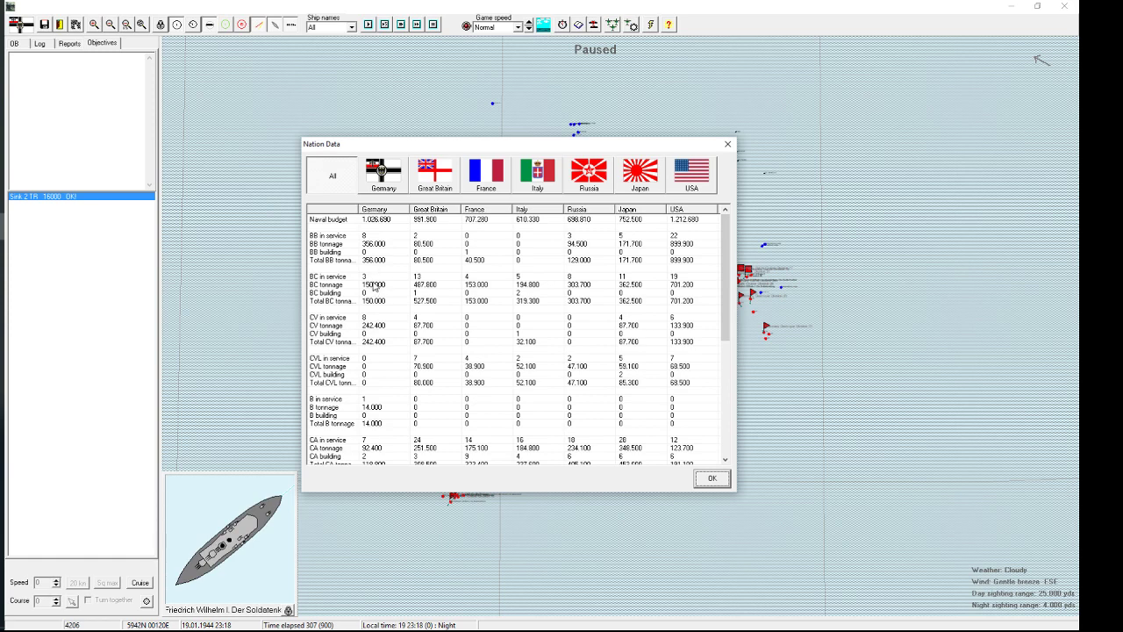
{"action": "mouse_move", "coordinate": [391, 271]}
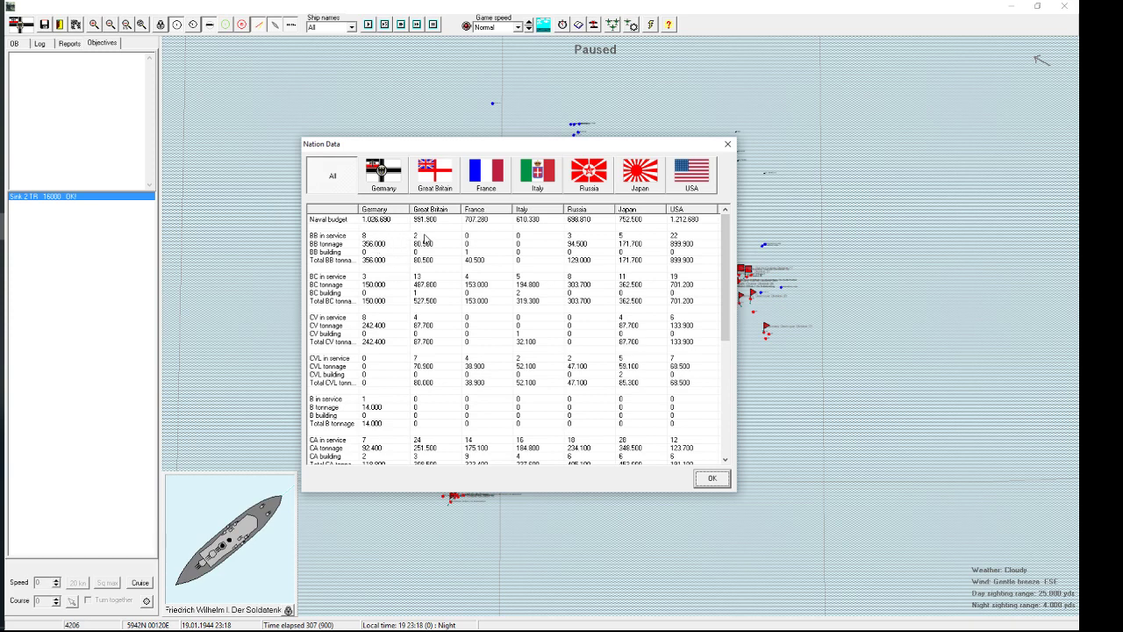
{"action": "mouse_move", "coordinate": [422, 281]}
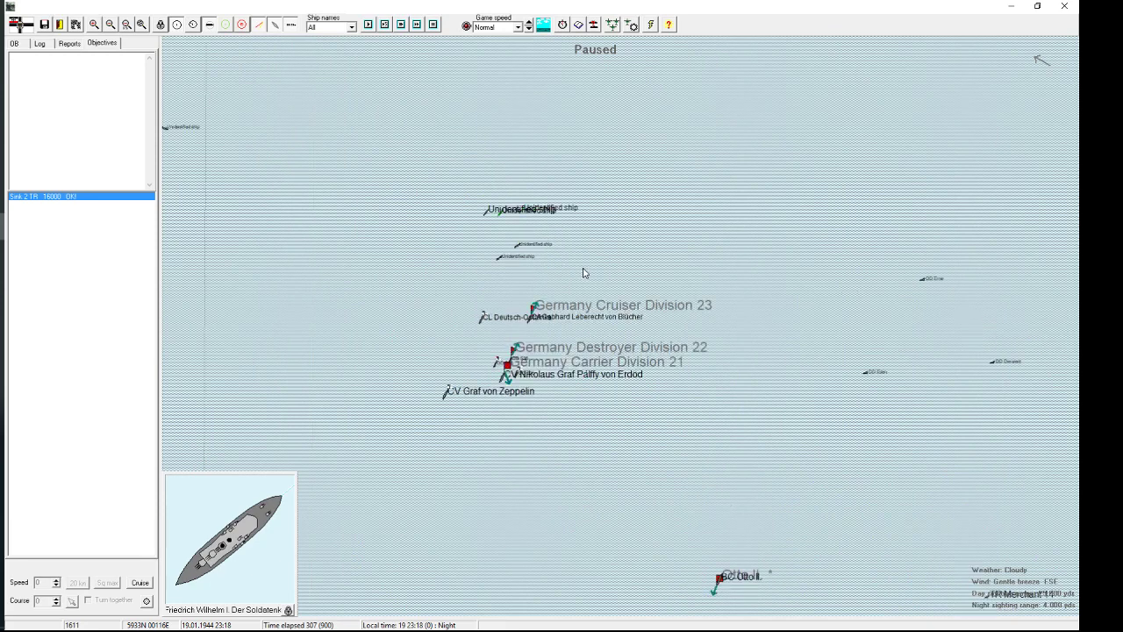
Step: Close Heinrich I's details and confirm Carrier Division 21 at speed 16, course 185, turning together
{"action": "left_click", "coordinate": [506, 361]}
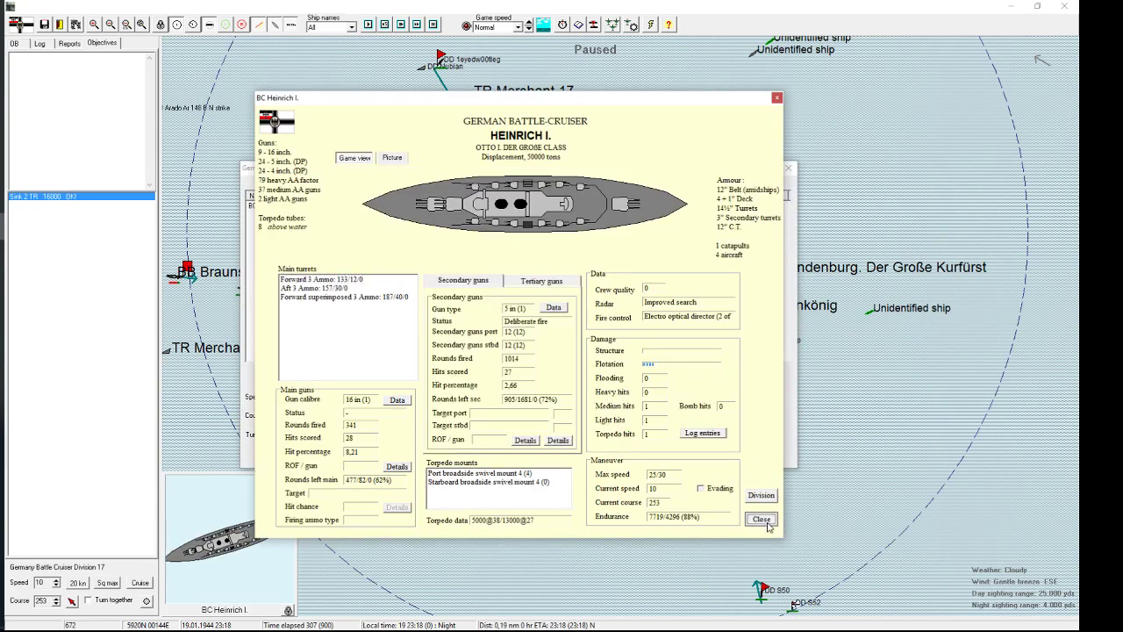
{"action": "left_click", "coordinate": [760, 518]}
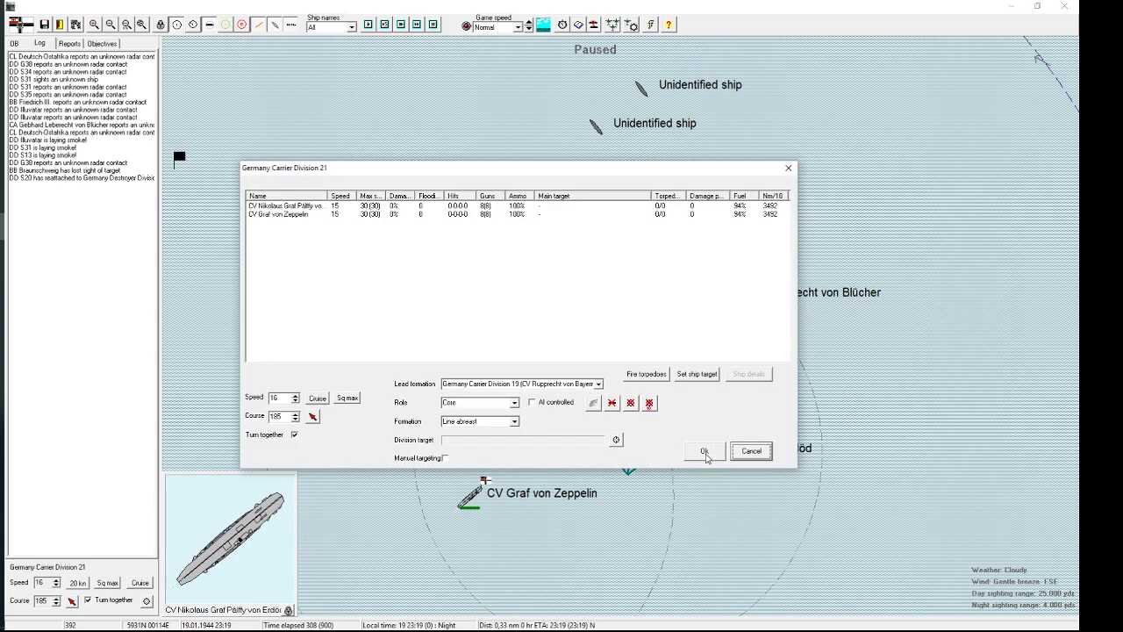
{"action": "left_click", "coordinate": [702, 450]}
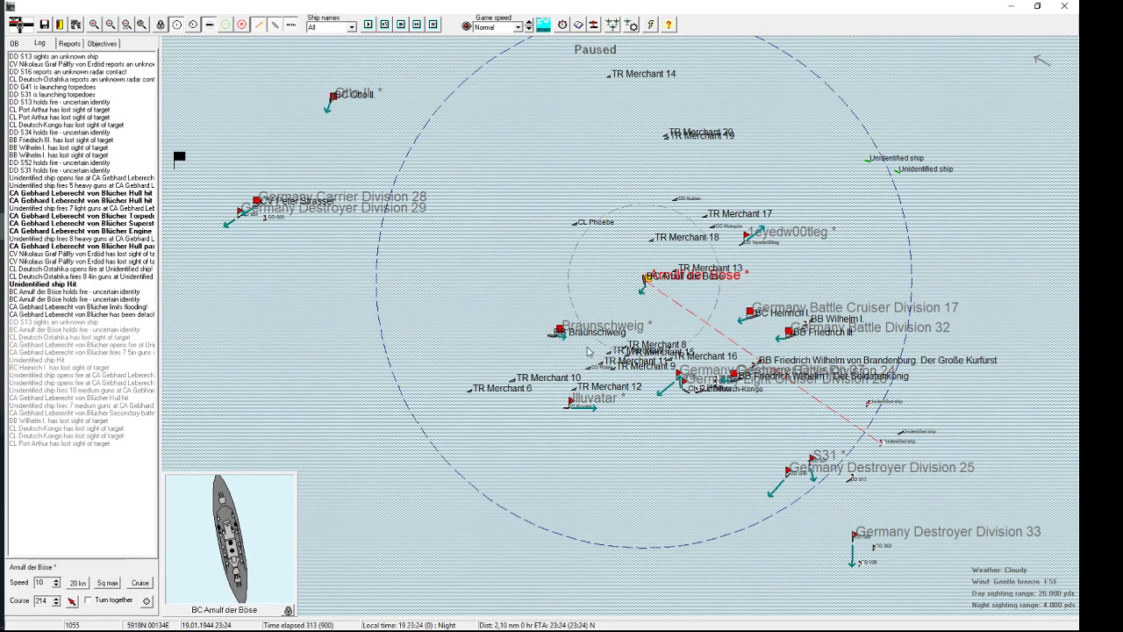
Step: Select the Braunschweig, then the cruiser Blücher near the unidentified enemy ships
{"action": "left_click", "coordinate": [559, 335]}
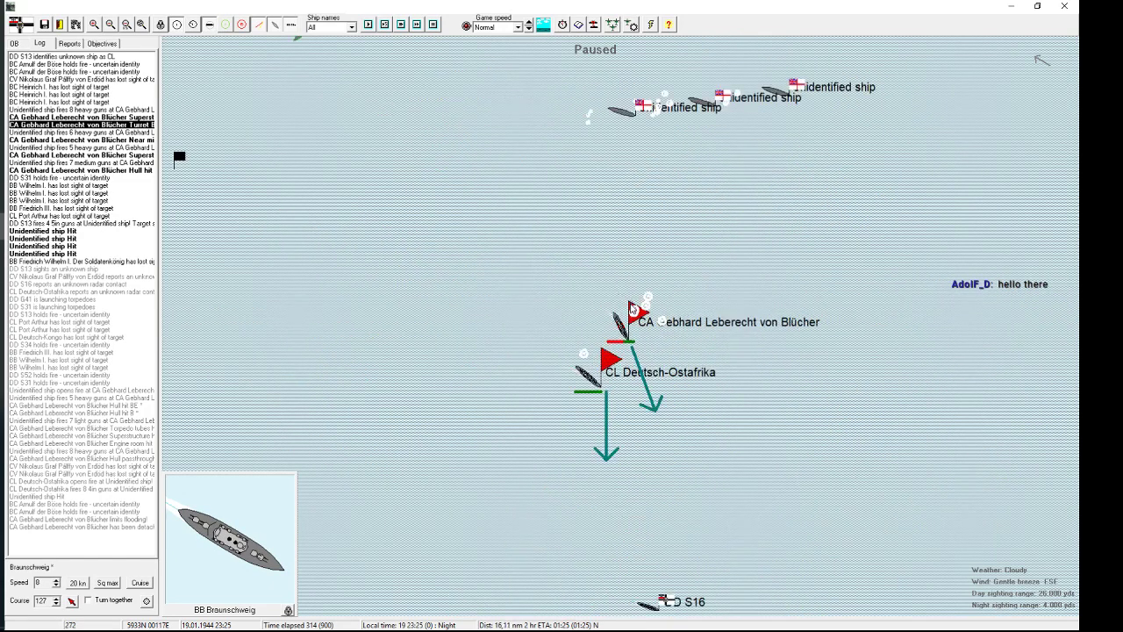
{"action": "left_click", "coordinate": [633, 311]}
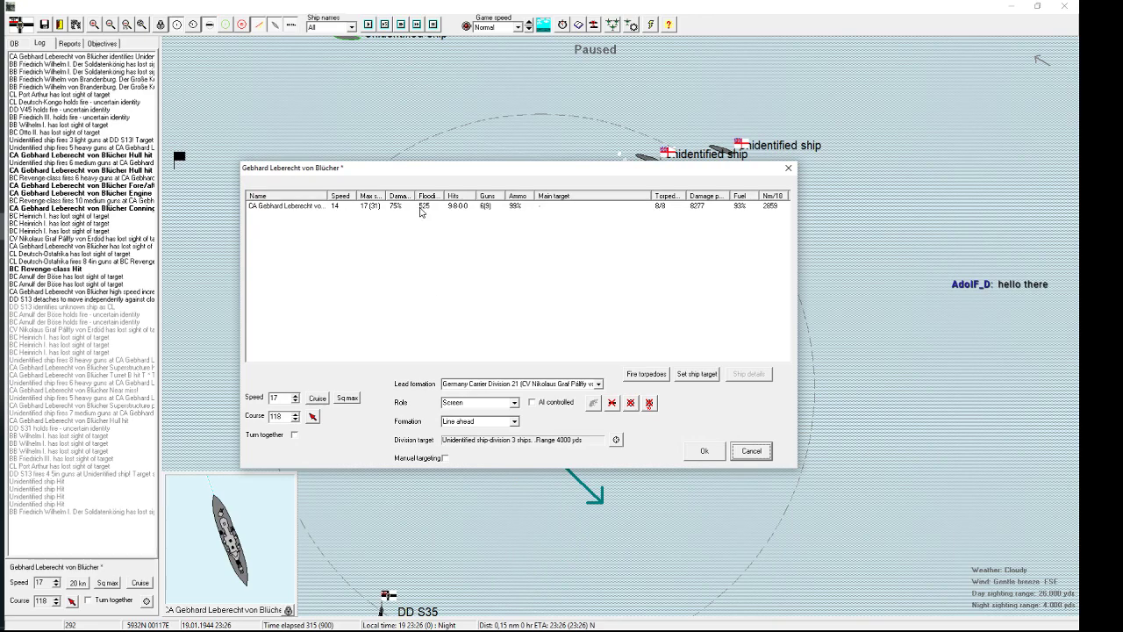
Step: Fire Blücher's torpedoes at the first unidentified ship and select Deutsch-Ostafrika
{"action": "left_click", "coordinate": [646, 374]}
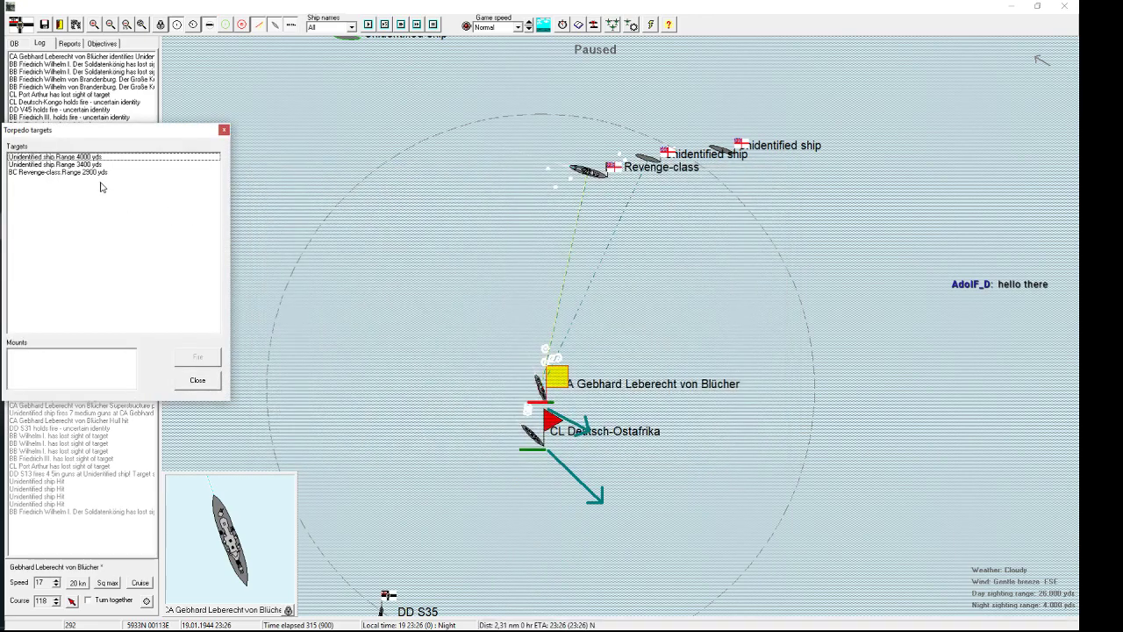
{"action": "left_click", "coordinate": [54, 165]}
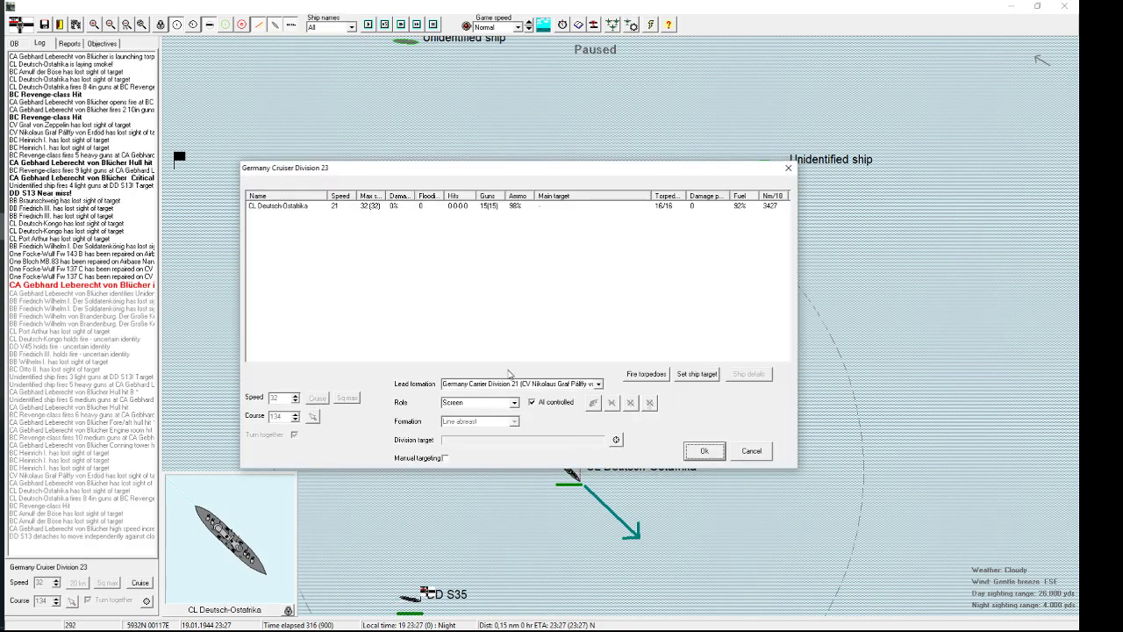
{"action": "left_click", "coordinate": [281, 205]}
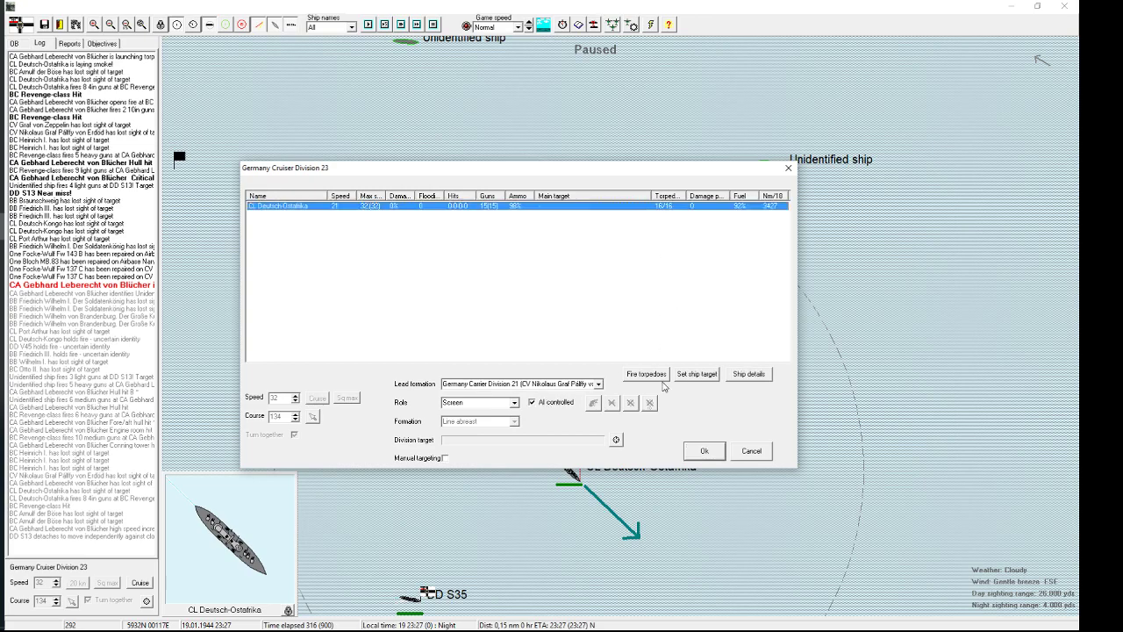
Step: Take Cruiser Division 23 off AI control at speed 32 and check Deutsch-Ostafrika's torpedo targets
{"action": "left_click", "coordinate": [645, 374]}
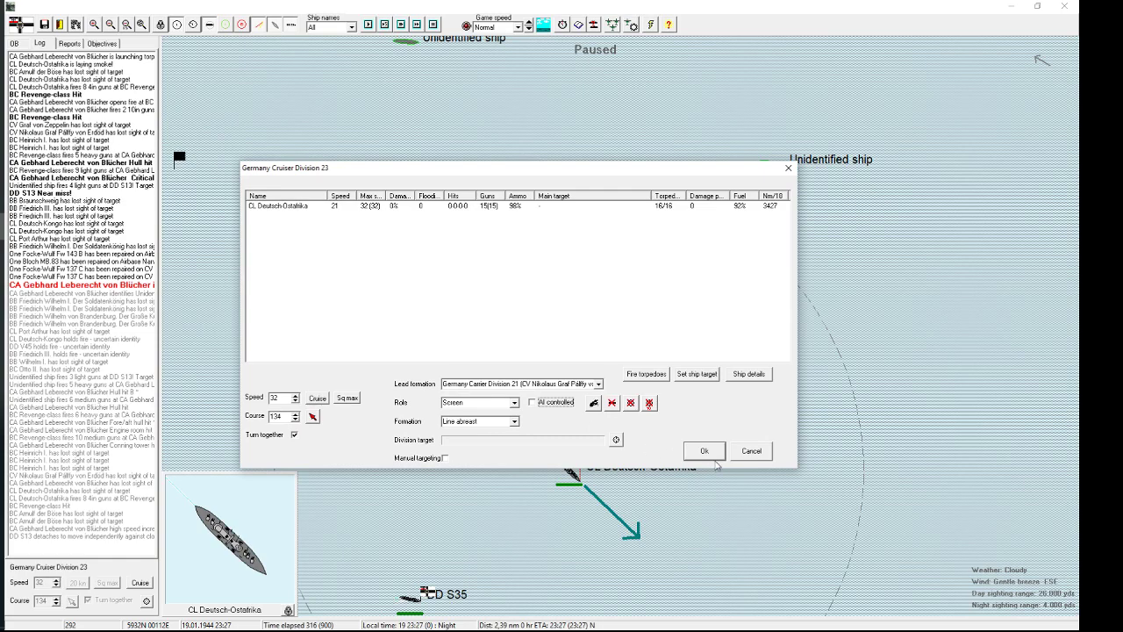
{"action": "left_click", "coordinate": [704, 450]}
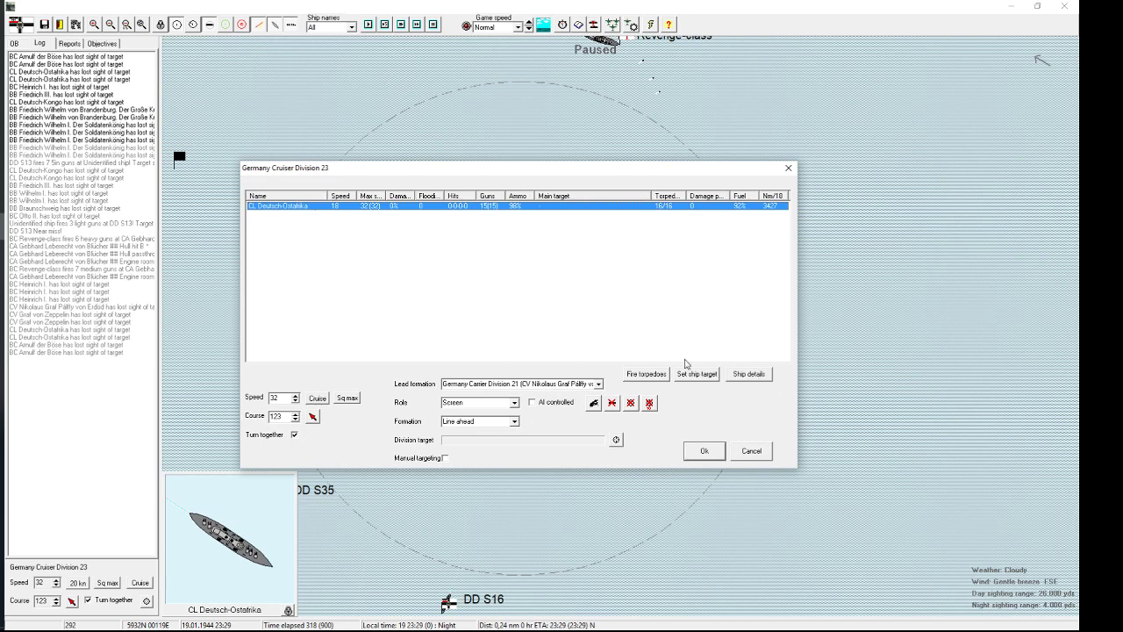
{"action": "left_click", "coordinate": [645, 373]}
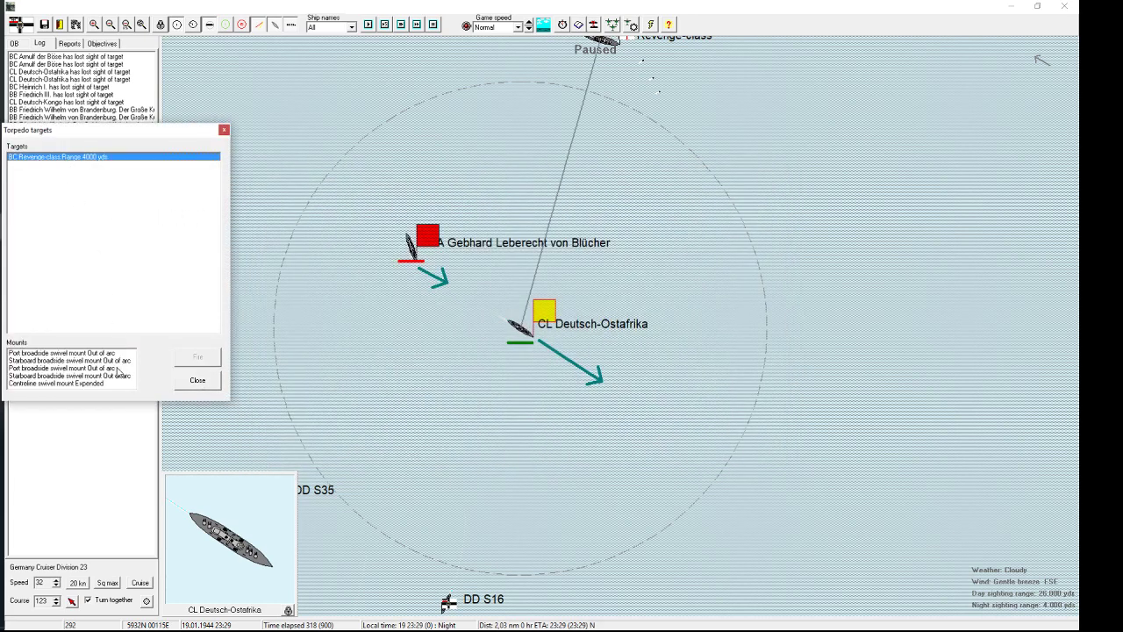
{"action": "mouse_move", "coordinate": [180, 389]}
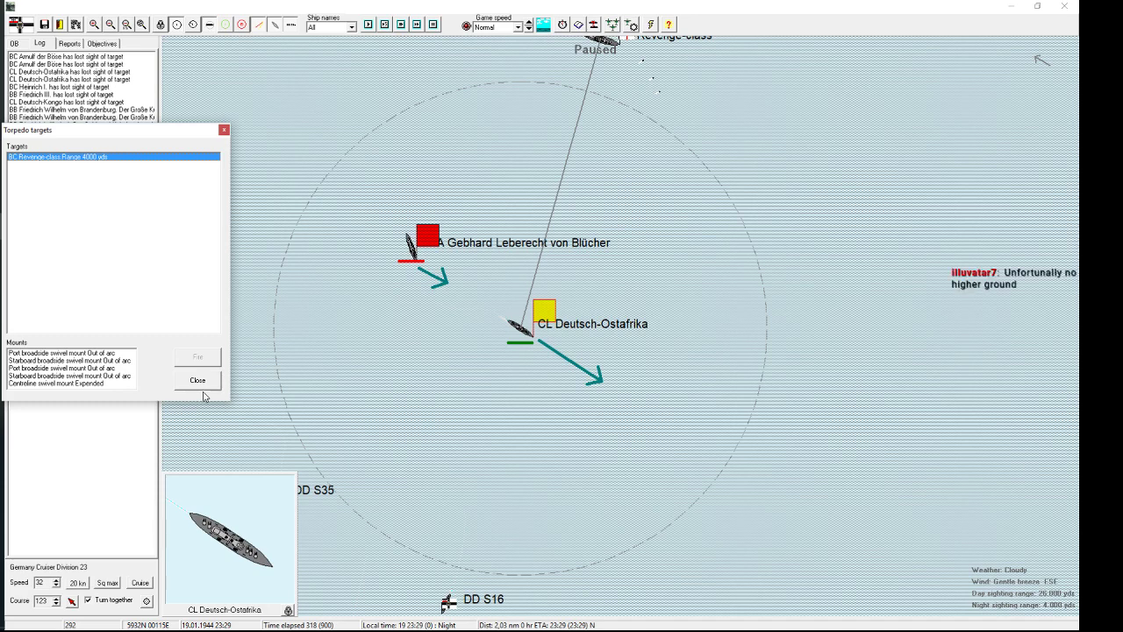
{"action": "mouse_move", "coordinate": [247, 422]}
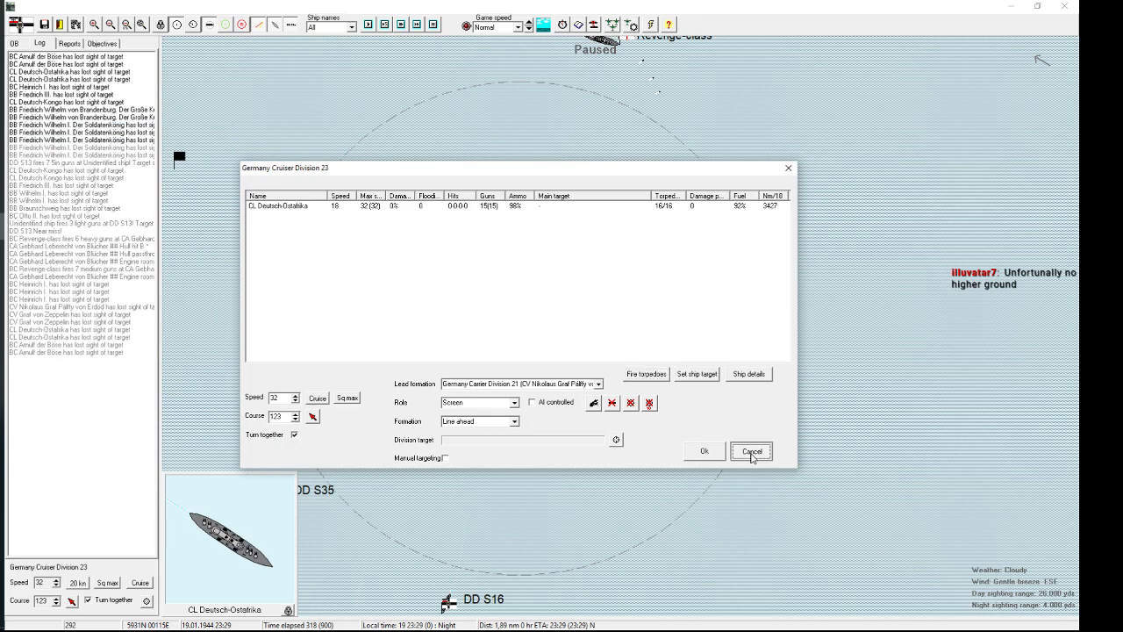
{"action": "left_click", "coordinate": [750, 450]}
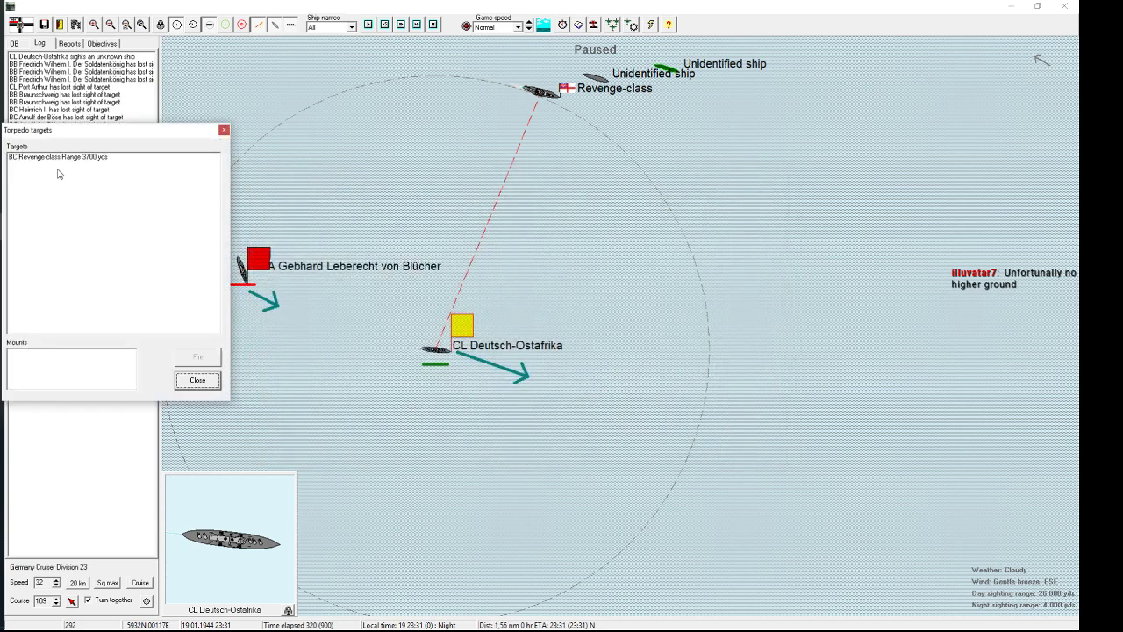
Step: Target the Revenge-class battlecruiser with Deutsch-Ostafrika's torpedoes and fire
{"action": "left_click", "coordinate": [57, 156]}
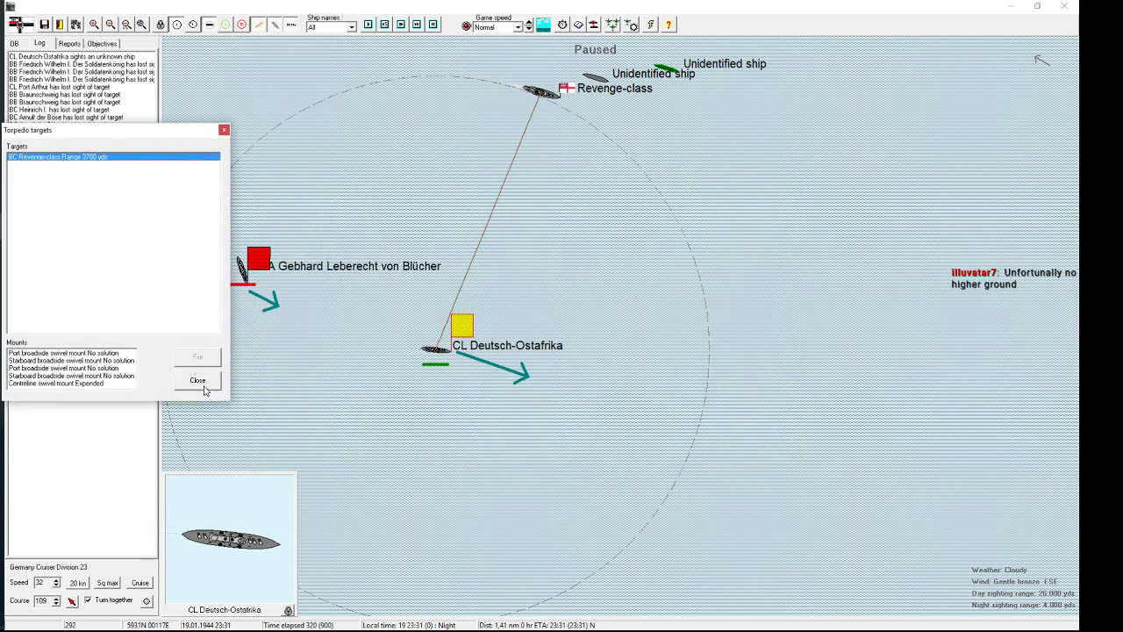
{"action": "left_click", "coordinate": [197, 380]}
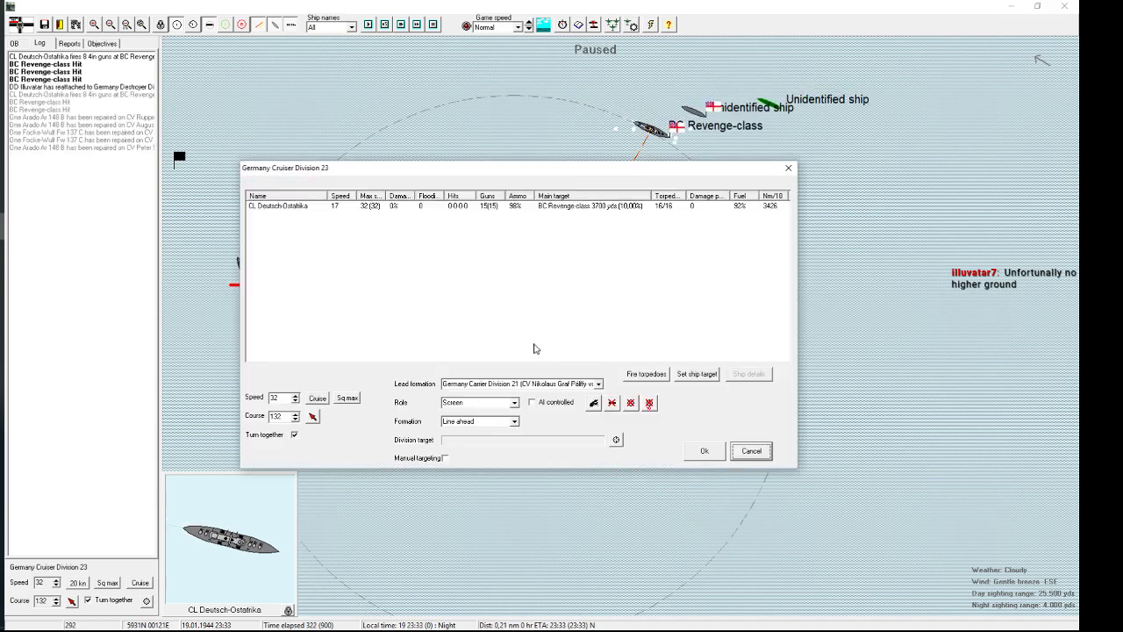
{"action": "left_click", "coordinate": [645, 373]}
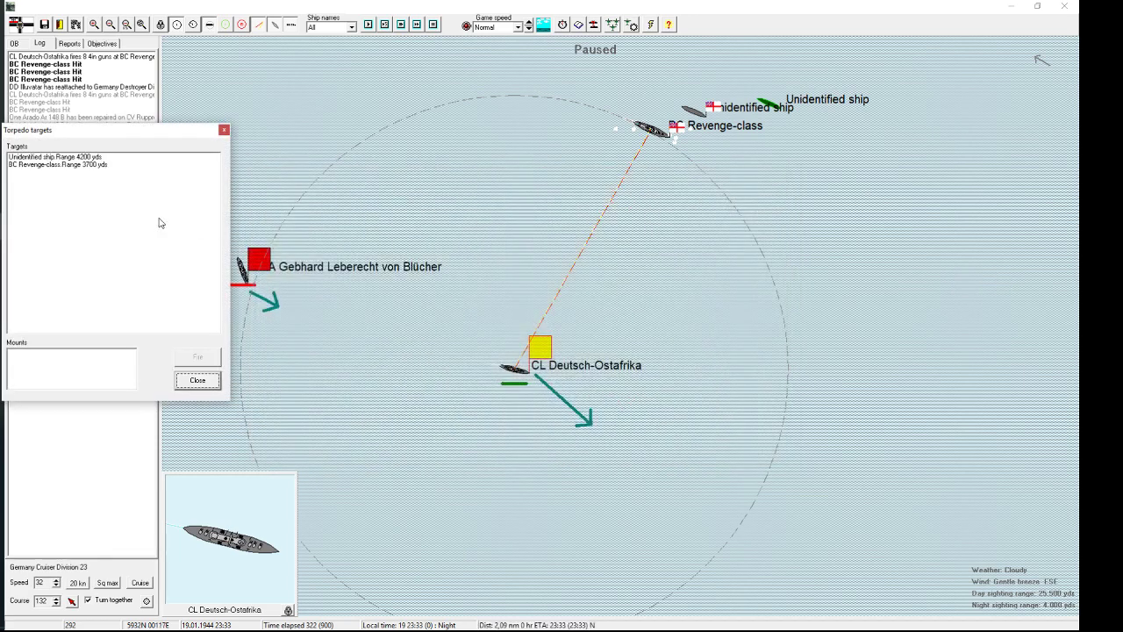
{"action": "left_click", "coordinate": [57, 164]}
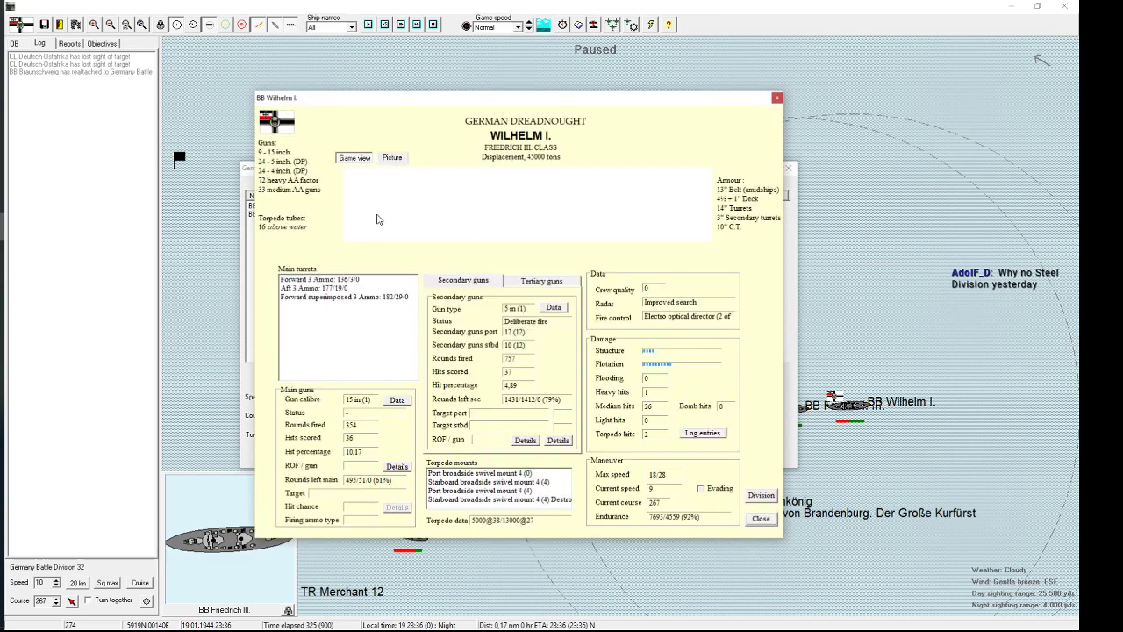
Step: Close Wilhelm I's details and lower Battle Division 24's speed to 9 knots
{"action": "left_click", "coordinate": [354, 158]}
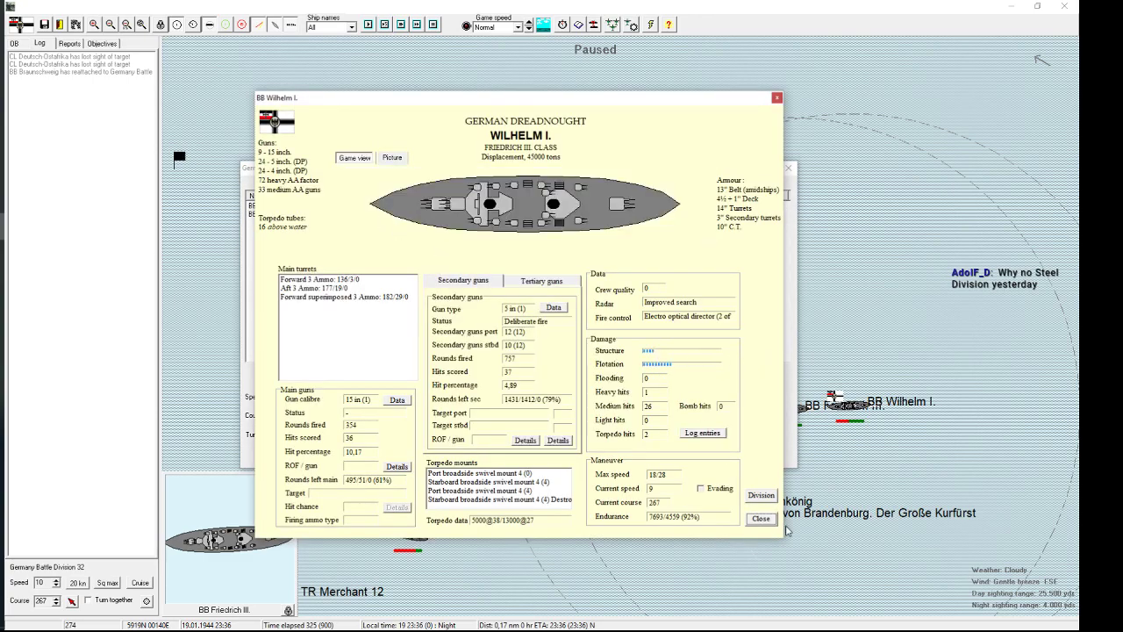
{"action": "left_click", "coordinate": [760, 518]}
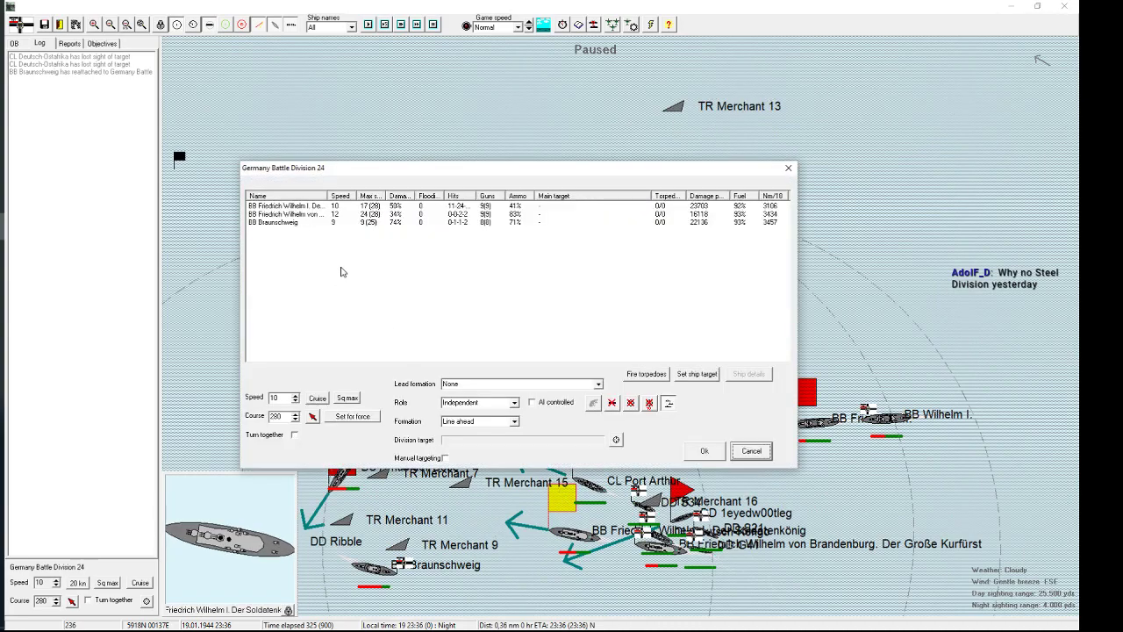
{"action": "left_click", "coordinate": [307, 221]}
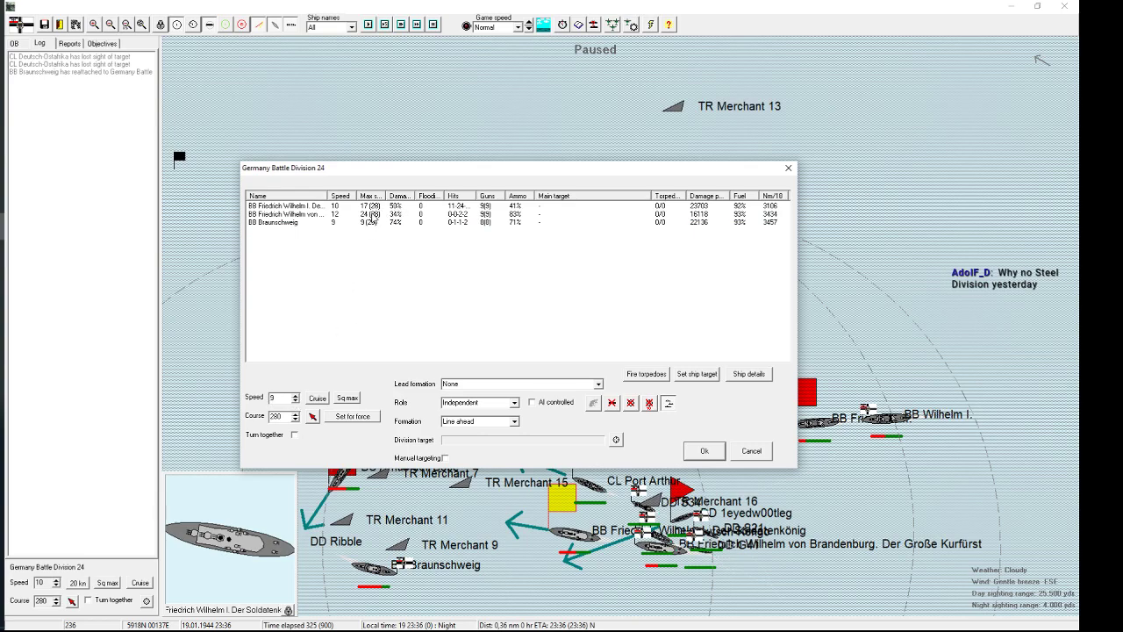
Step: Review the full damage details of another battleship in the division
{"action": "left_click", "coordinate": [748, 374]}
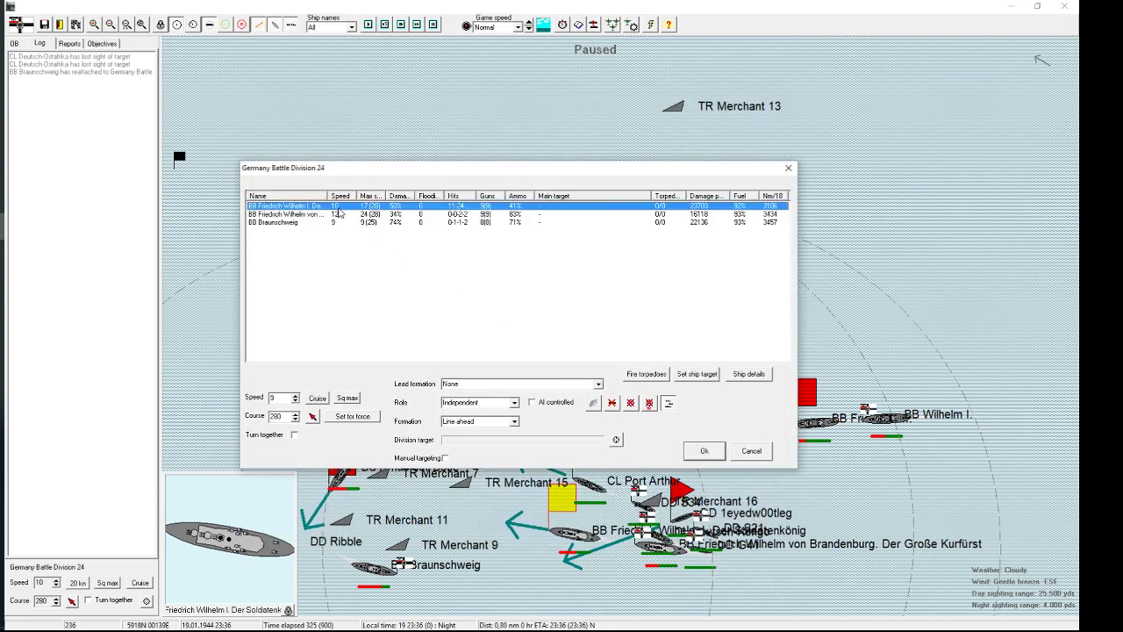
{"action": "left_click", "coordinate": [748, 374]}
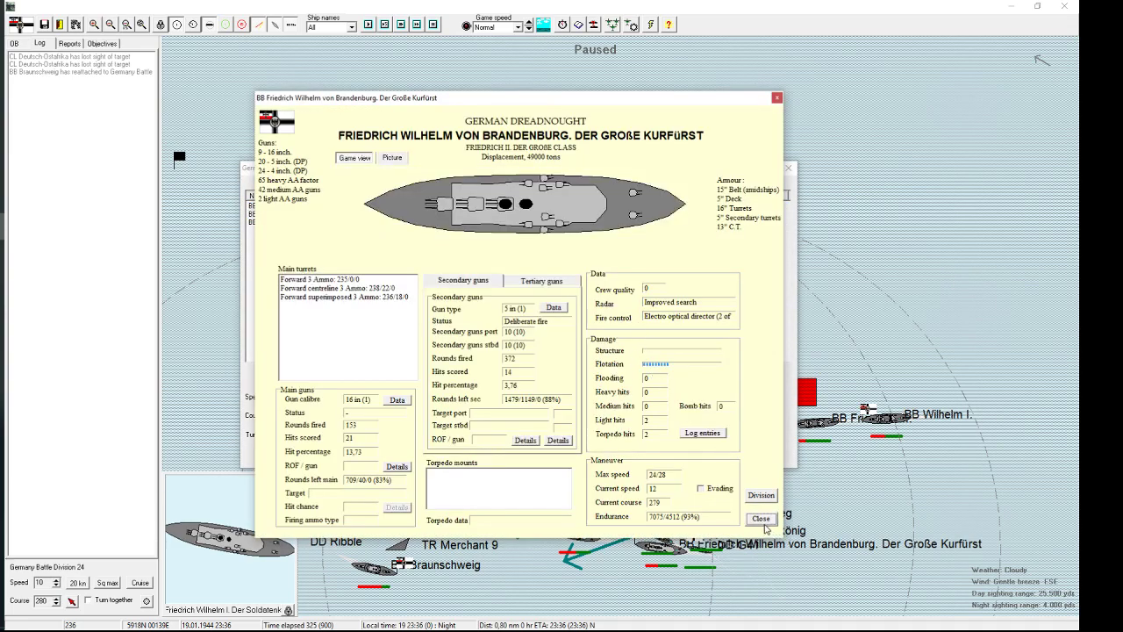
{"action": "left_click", "coordinate": [760, 518]}
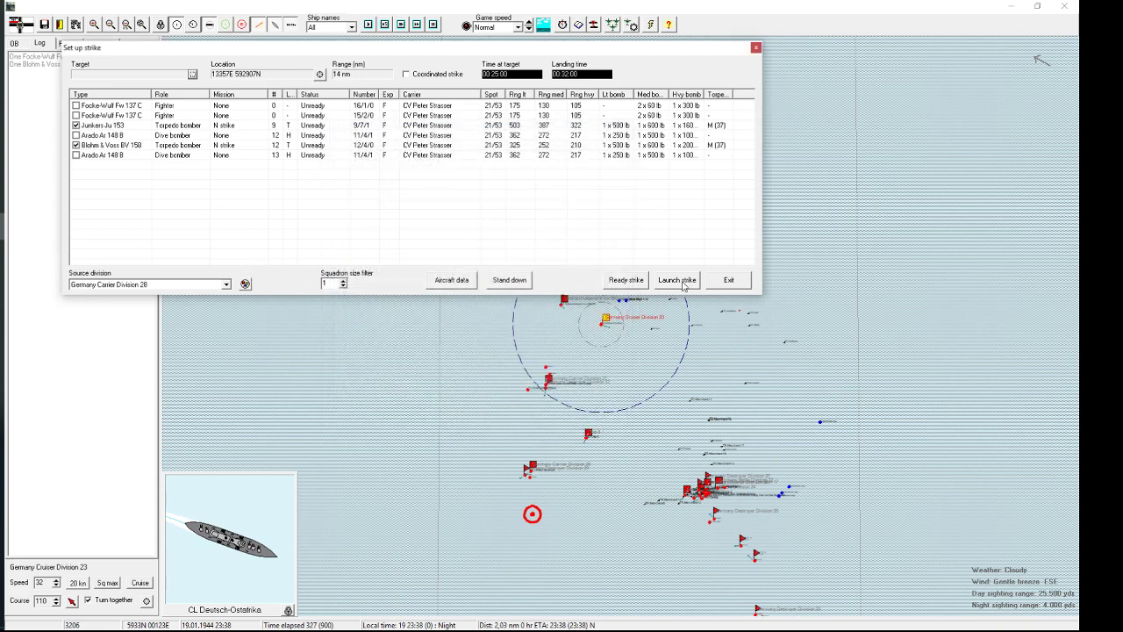
Step: Launch Carrier Division 28's strike and Division 15's squadrons, accepting the night landing risk
{"action": "left_click", "coordinate": [676, 280]}
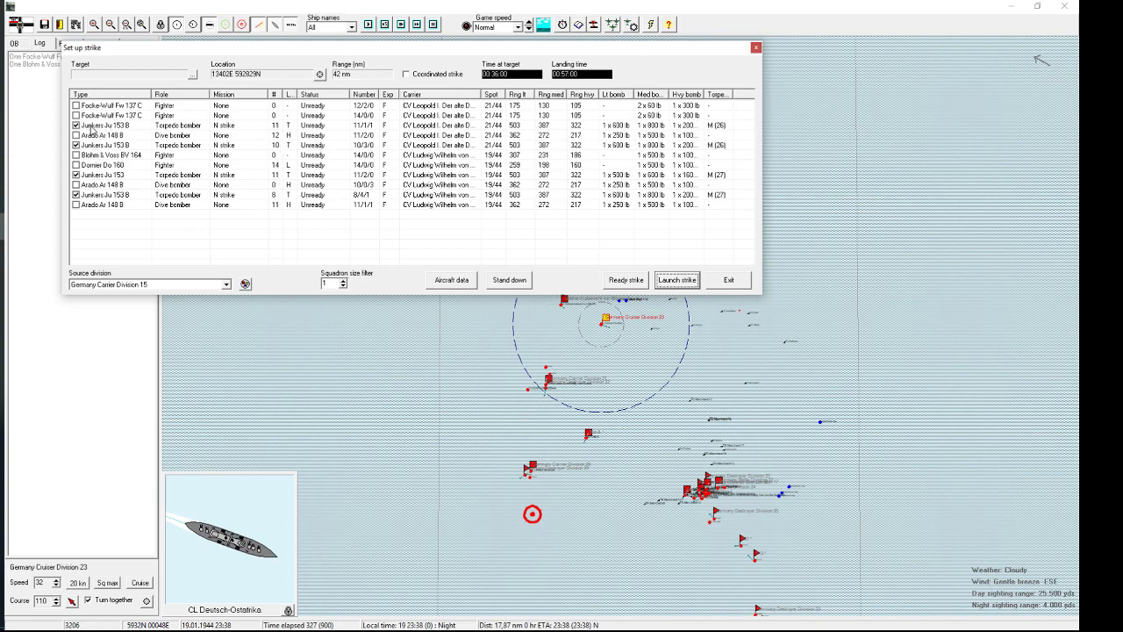
{"action": "left_click", "coordinate": [676, 280]}
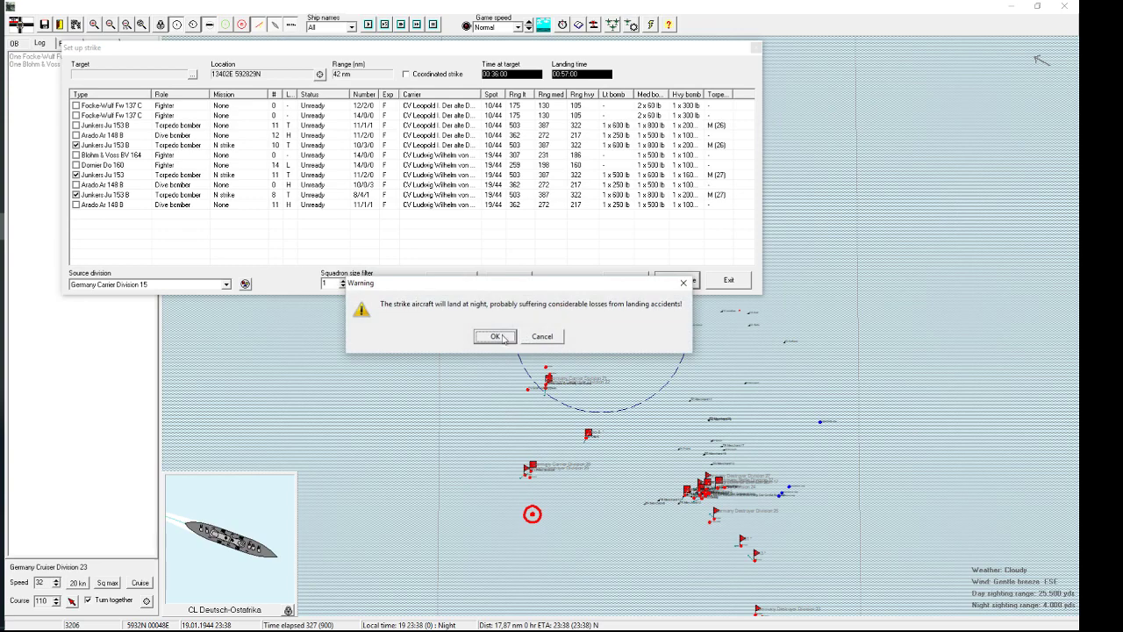
{"action": "left_click", "coordinate": [496, 336]}
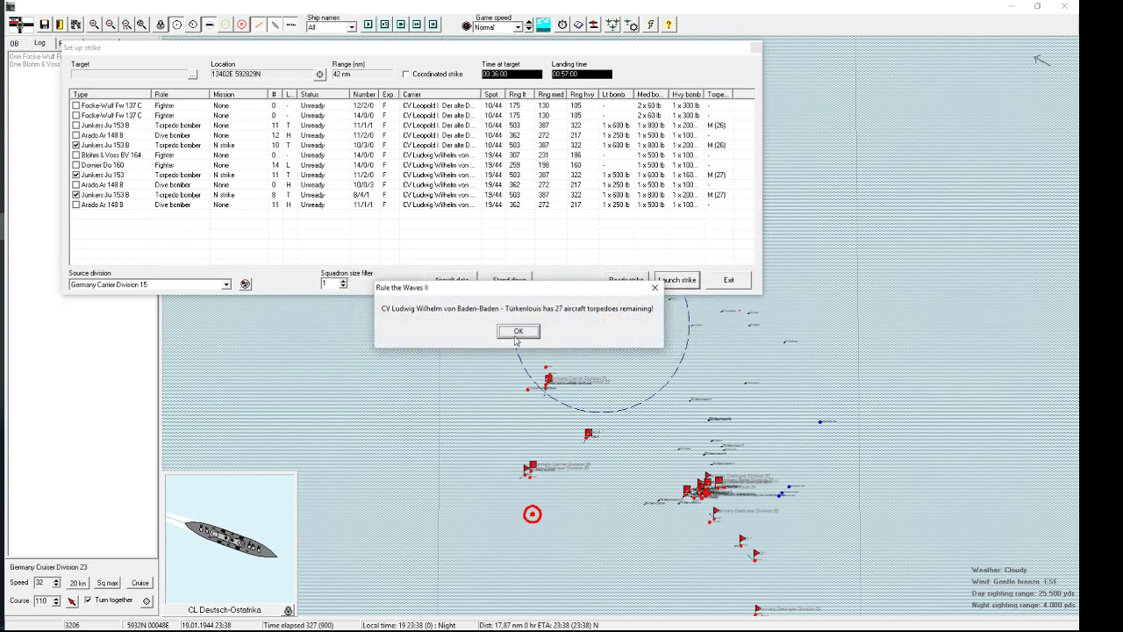
{"action": "left_click", "coordinate": [518, 331]}
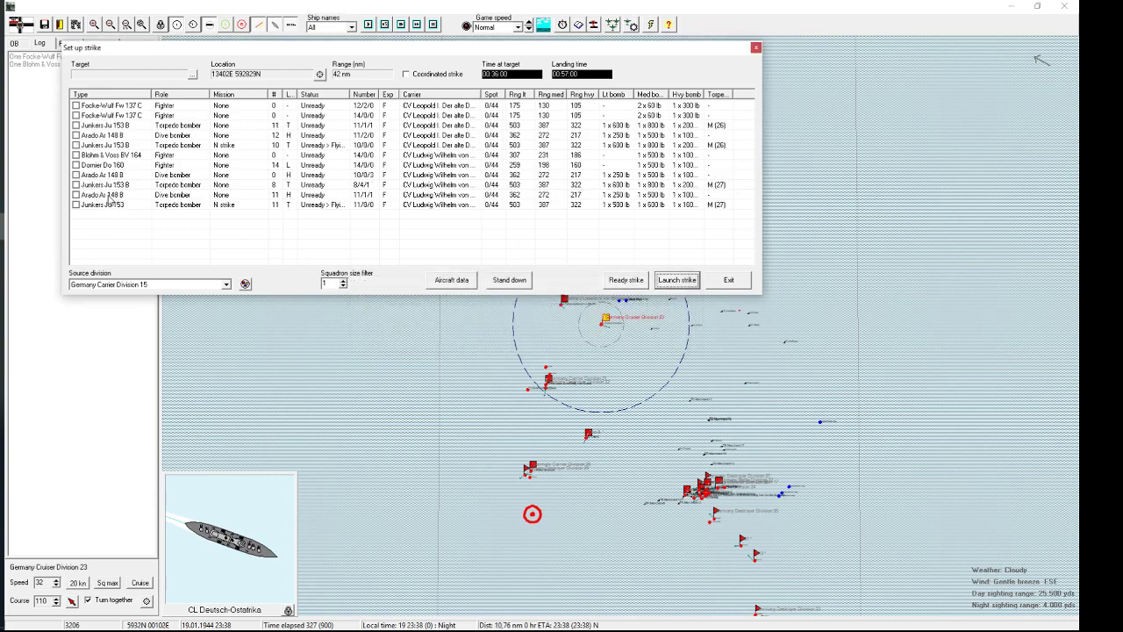
{"action": "mouse_move", "coordinate": [106, 194]}
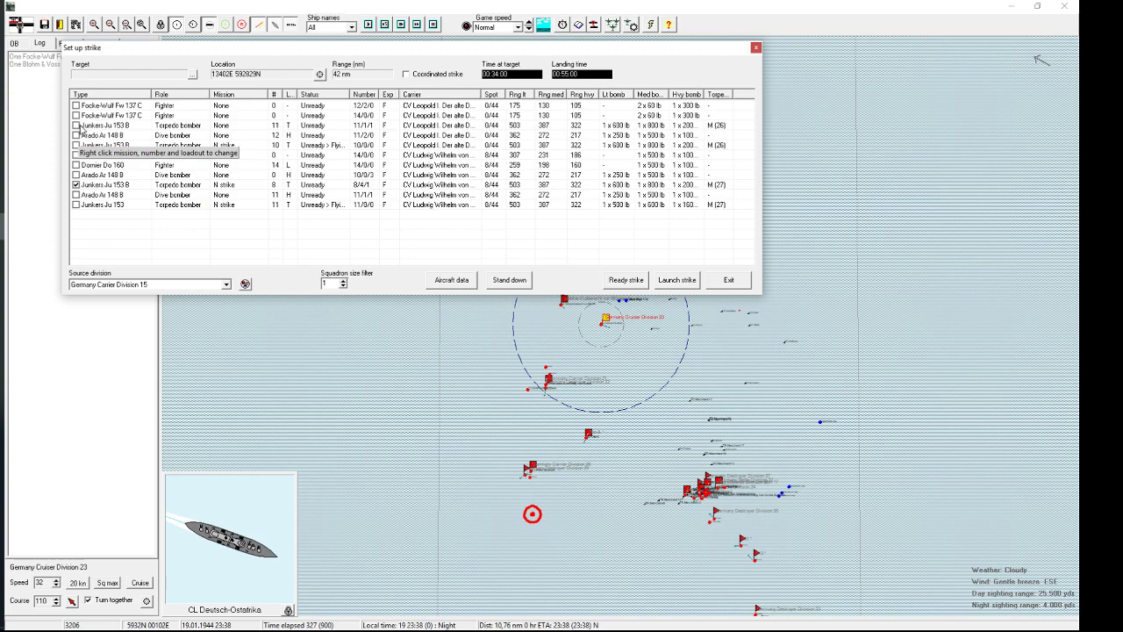
Step: Launch another Division 15 torpedo bomber squadron despite the night landing warning
{"action": "left_click", "coordinate": [677, 279]}
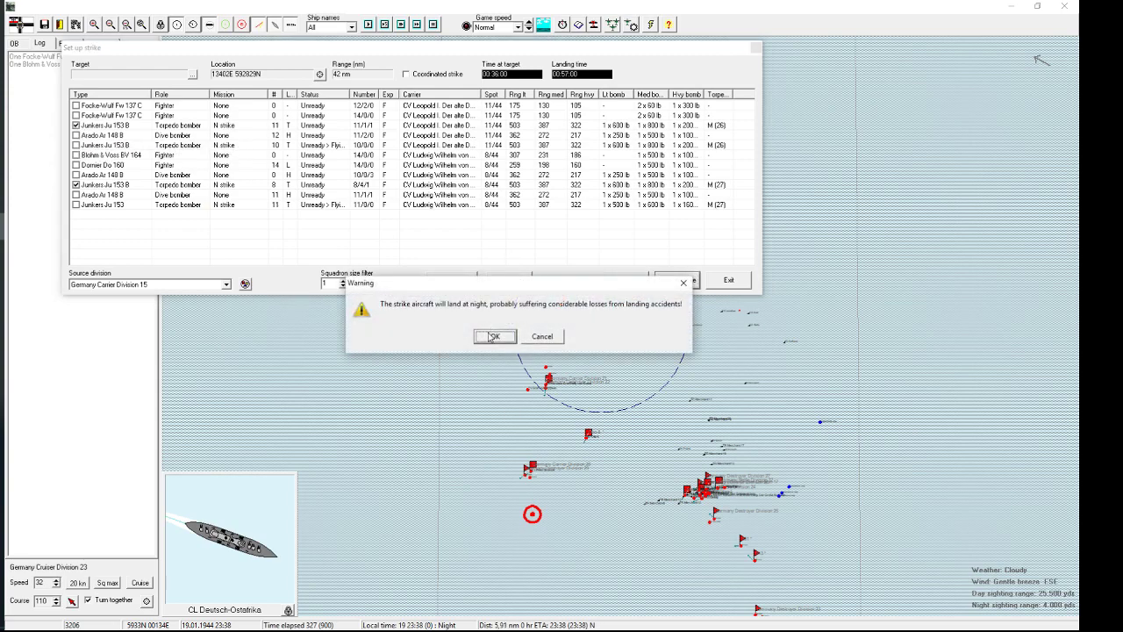
{"action": "left_click", "coordinate": [494, 336]}
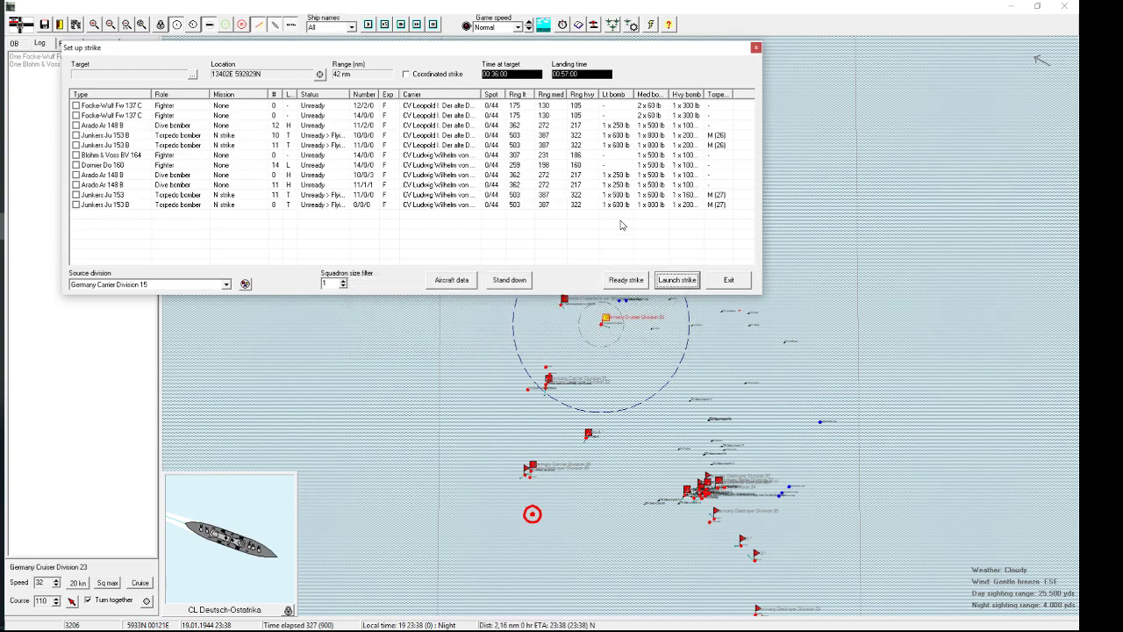
{"action": "mouse_move", "coordinate": [296, 236]}
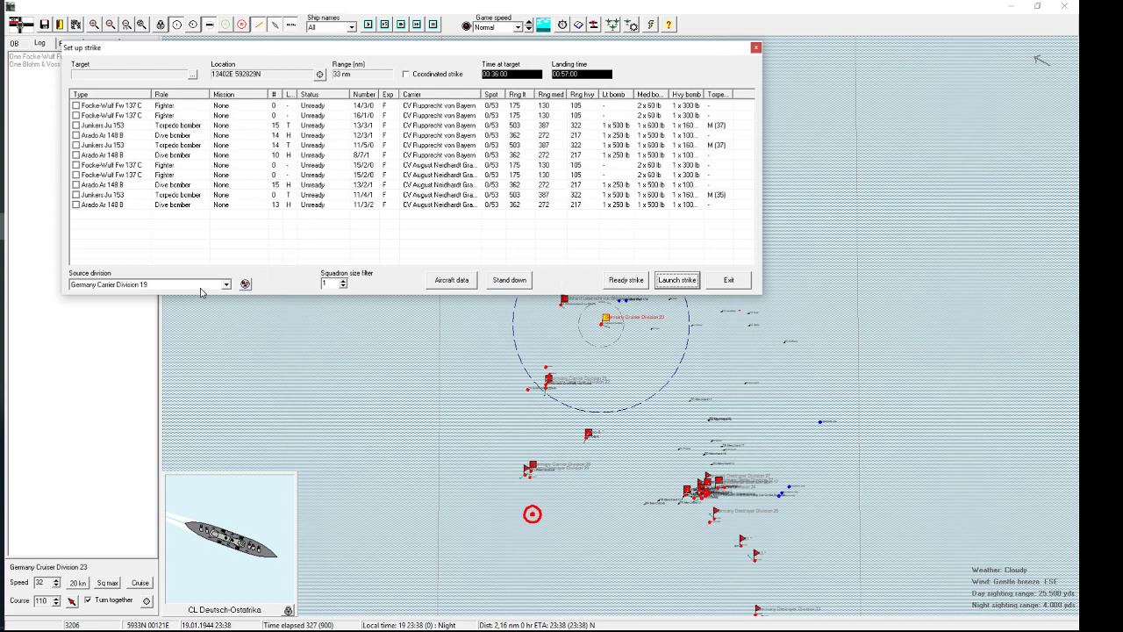
Step: Launch Carrier Division 19's Junkers Ju 153 torpedo bombers, accepting the night landing risk
{"action": "left_click", "coordinate": [75, 194]}
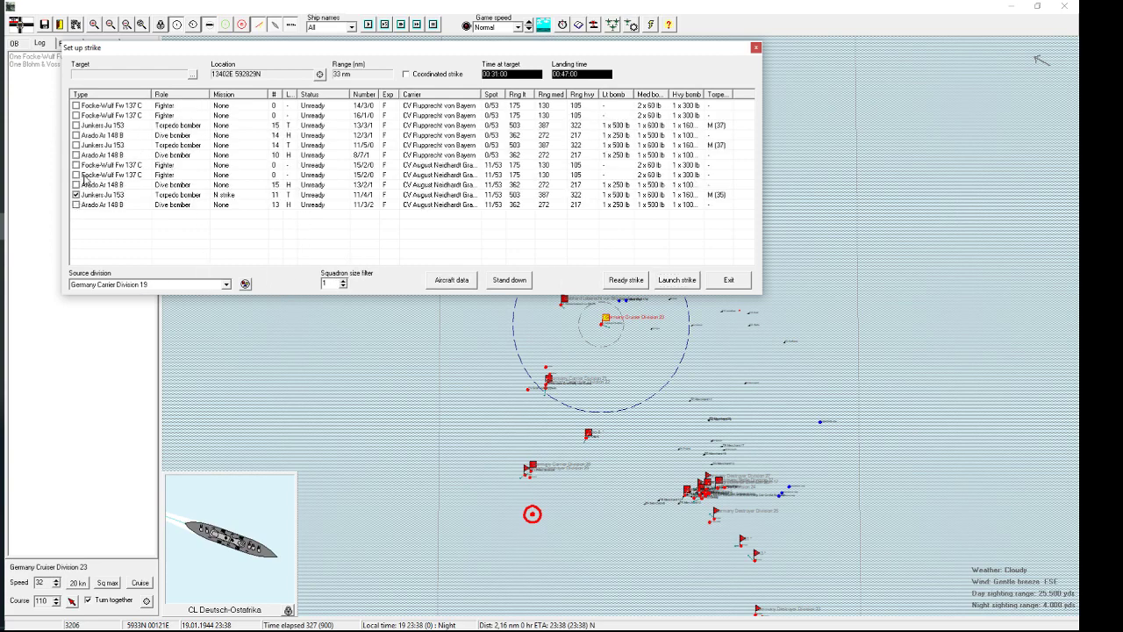
{"action": "left_click", "coordinate": [676, 279]}
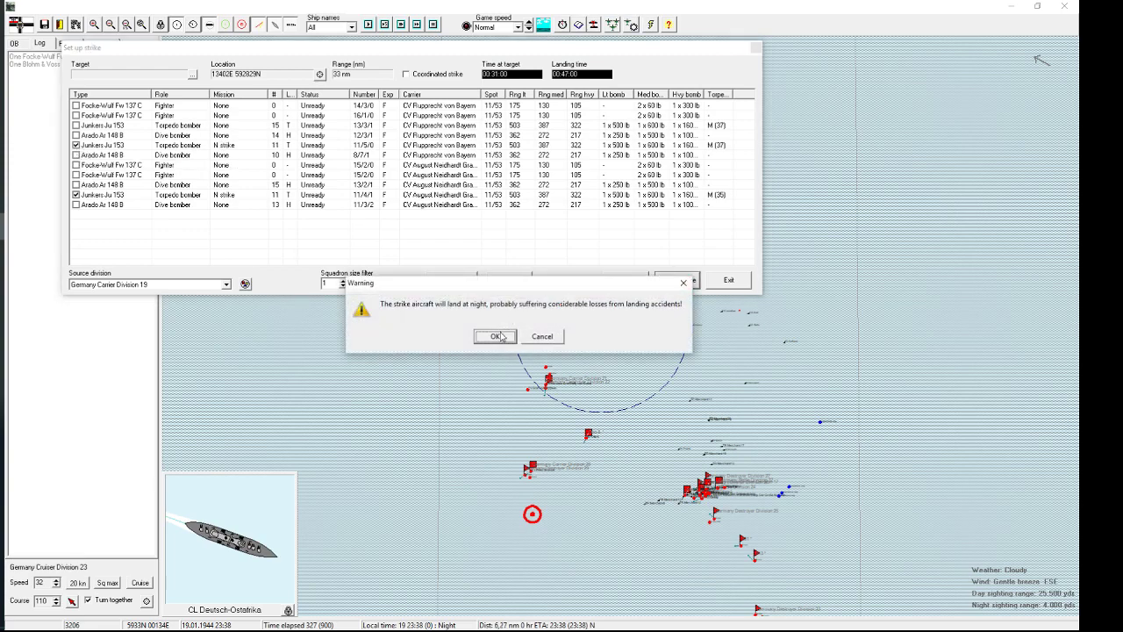
{"action": "left_click", "coordinate": [495, 336]}
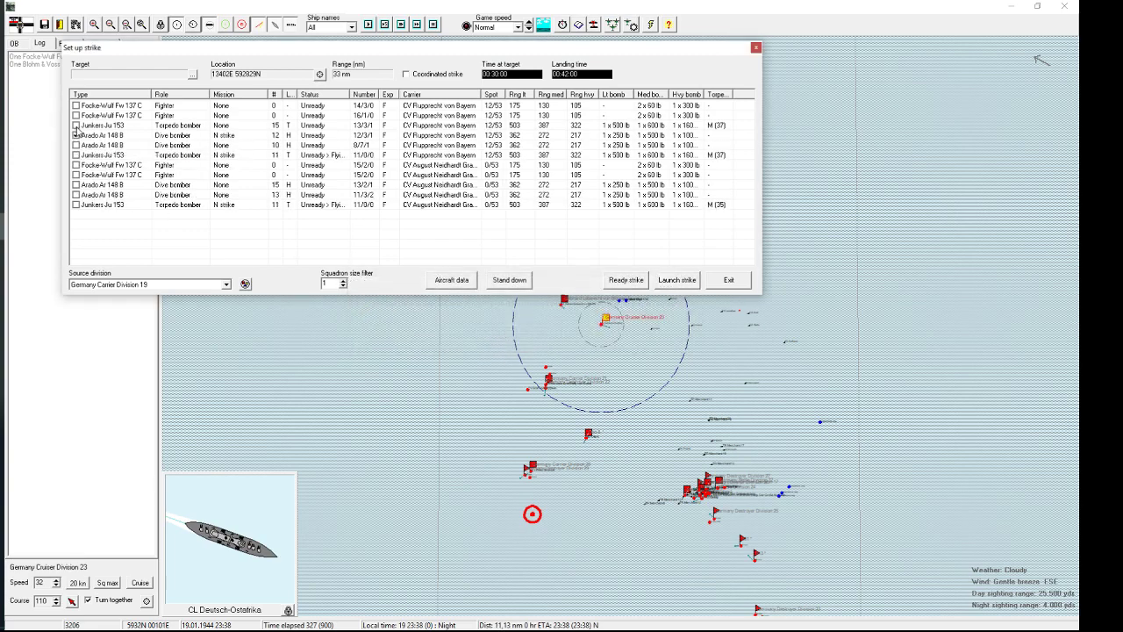
{"action": "left_click", "coordinate": [676, 279]}
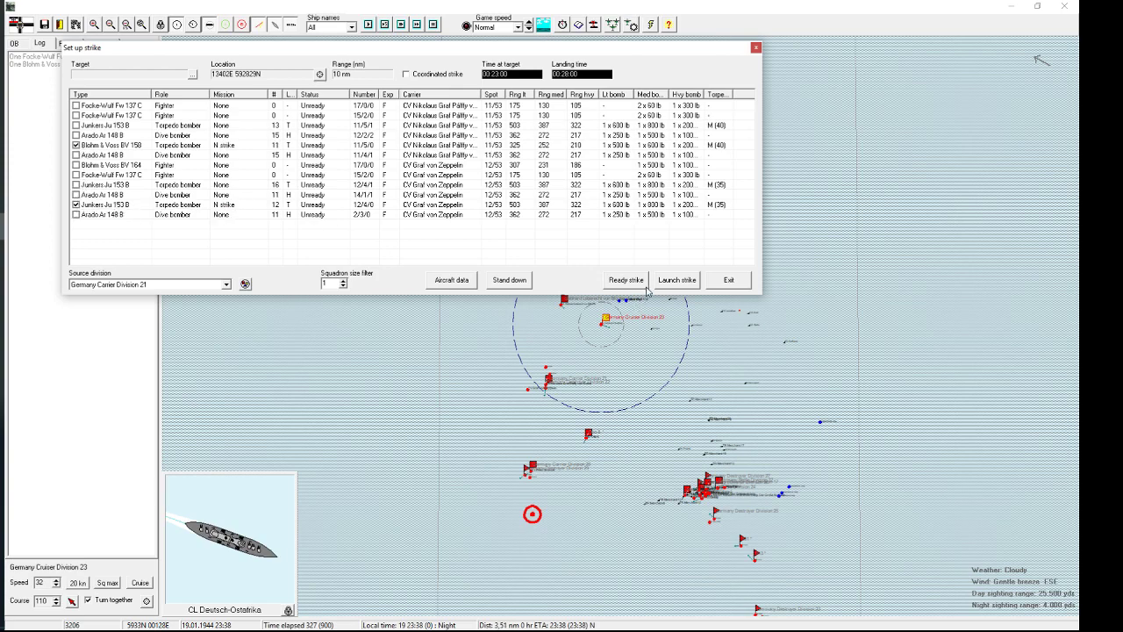
Step: Launch Carrier Division 21's Junkers Ju 153 B torpedo bomber strikes despite night landing warnings
{"action": "left_click", "coordinate": [677, 279]}
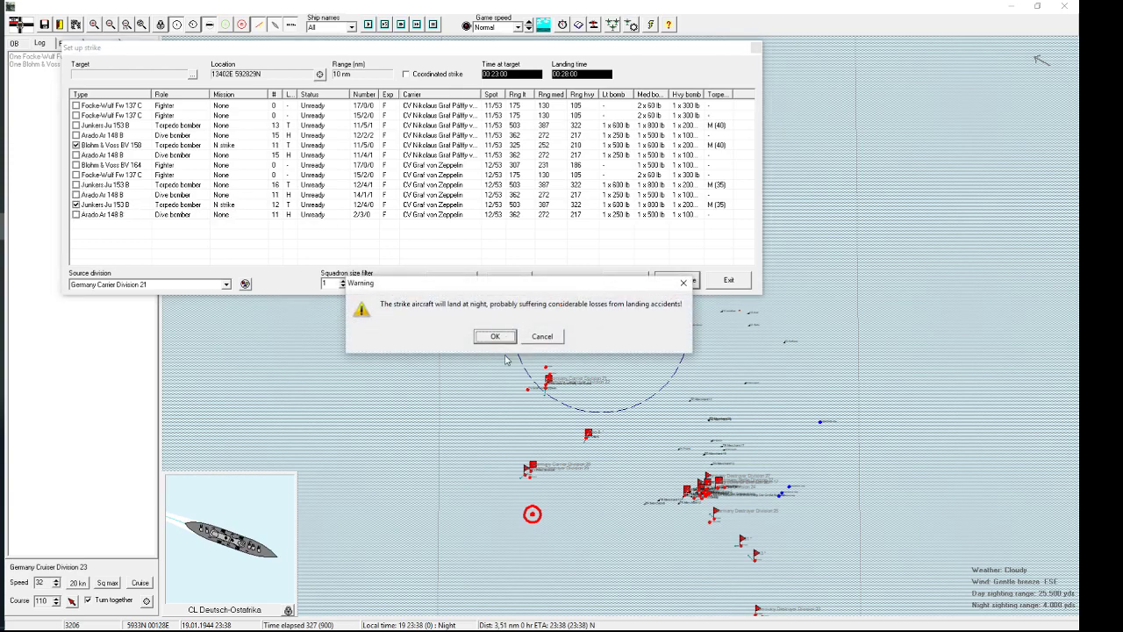
{"action": "left_click", "coordinate": [494, 336]}
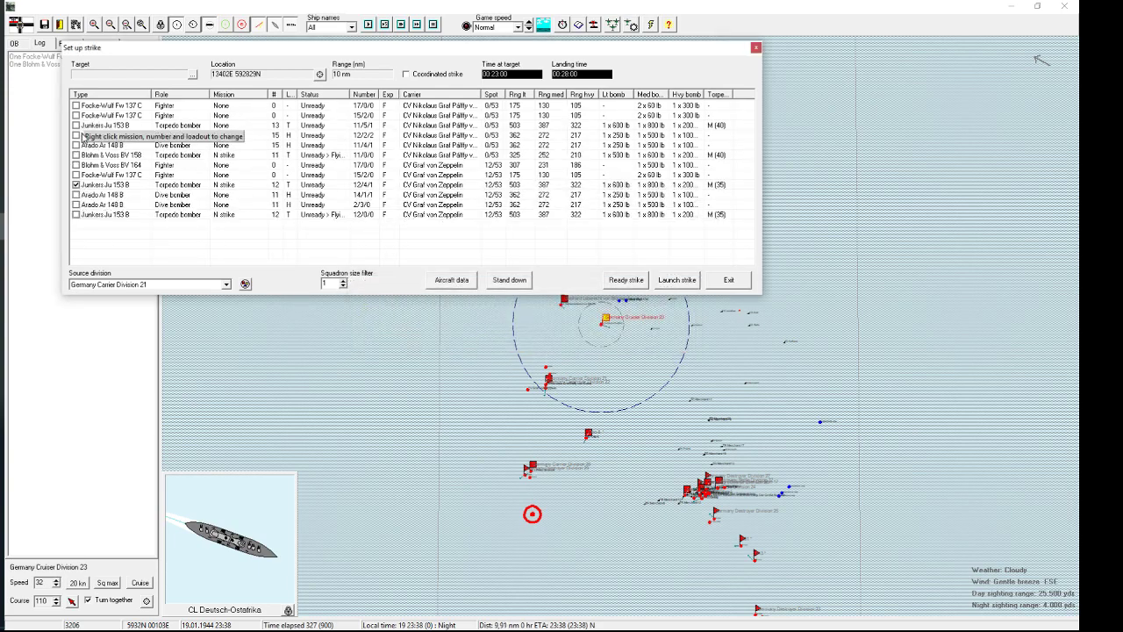
{"action": "left_click", "coordinate": [106, 124]}
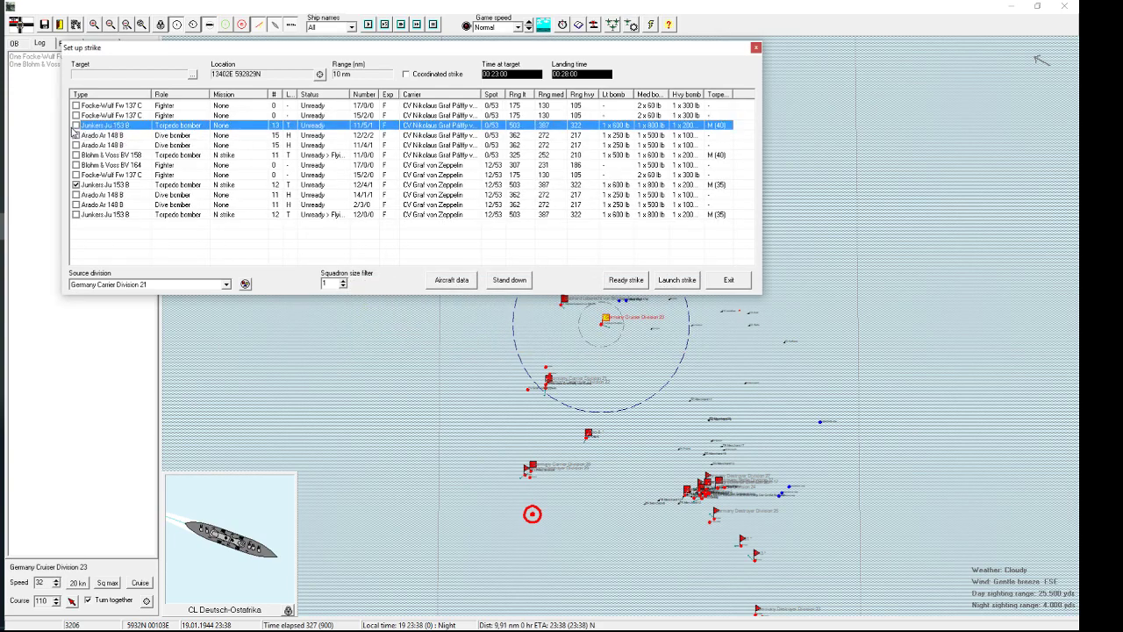
{"action": "left_click", "coordinate": [675, 279]}
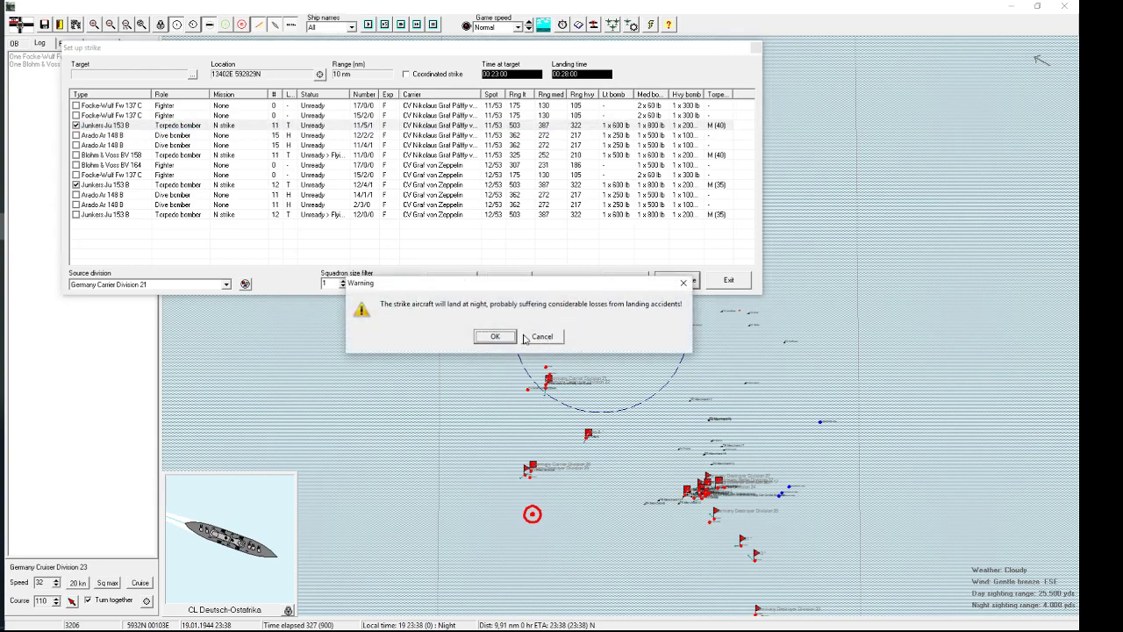
{"action": "left_click", "coordinate": [494, 336]}
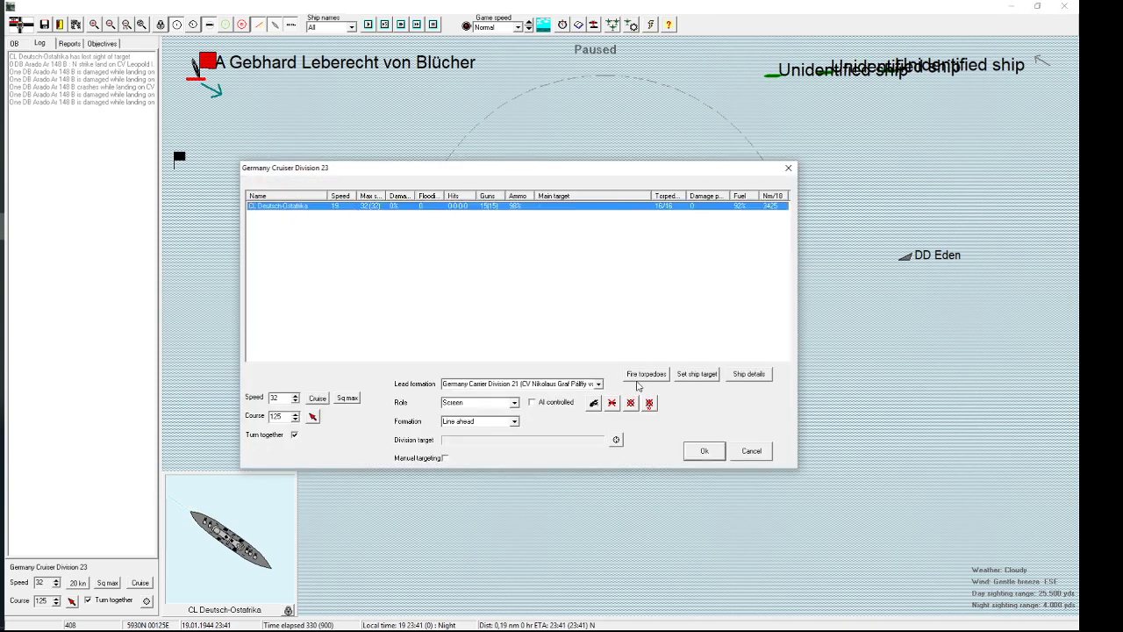
Step: Check Deutsch-Ostafrika's empty torpedo target list and close it
{"action": "left_click", "coordinate": [646, 373]}
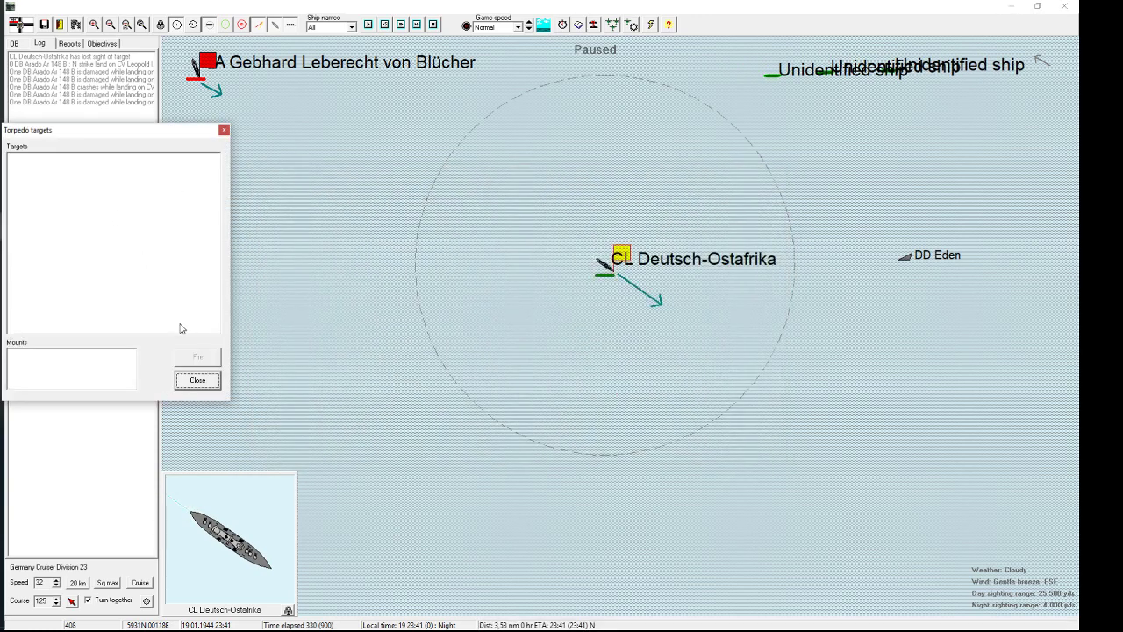
{"action": "left_click", "coordinate": [196, 380]}
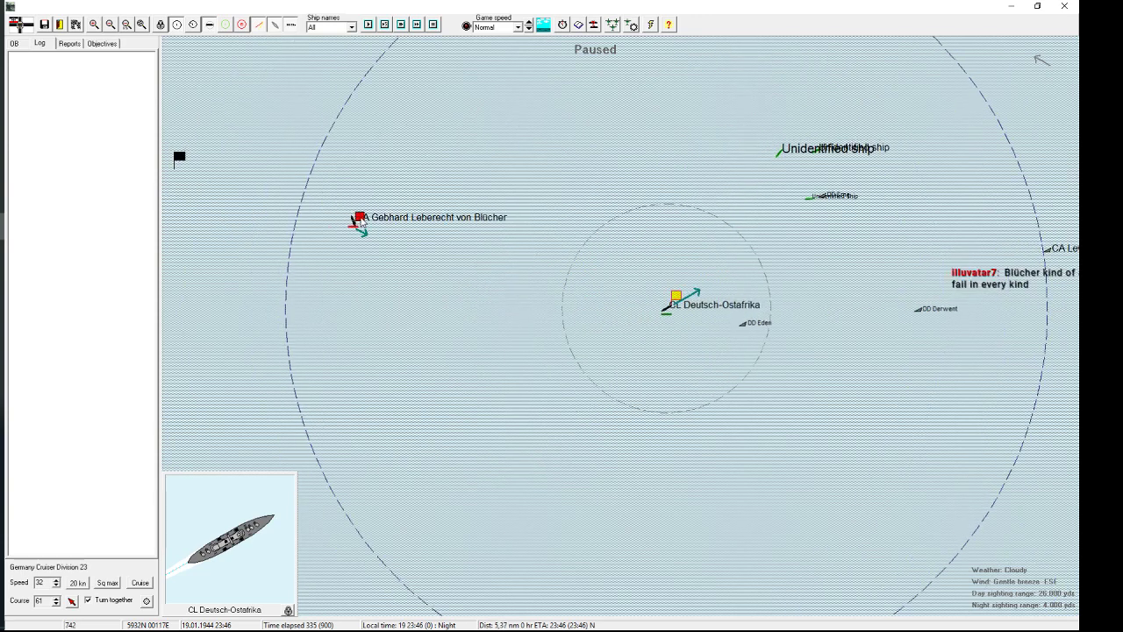
{"action": "left_click", "coordinate": [358, 221]}
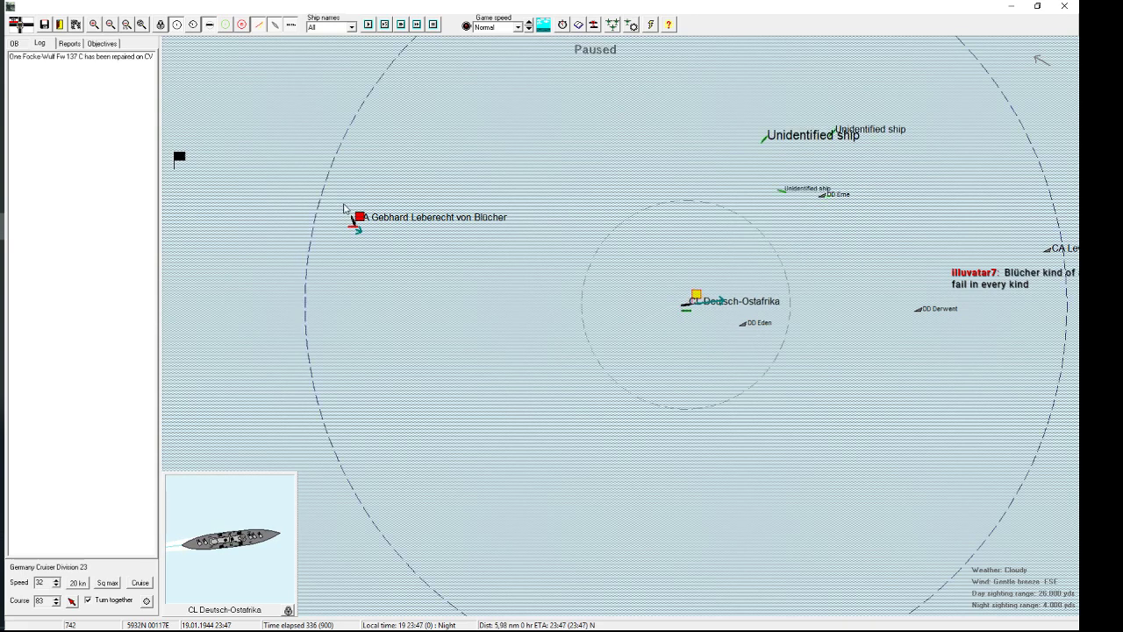
{"action": "left_click", "coordinate": [354, 217]}
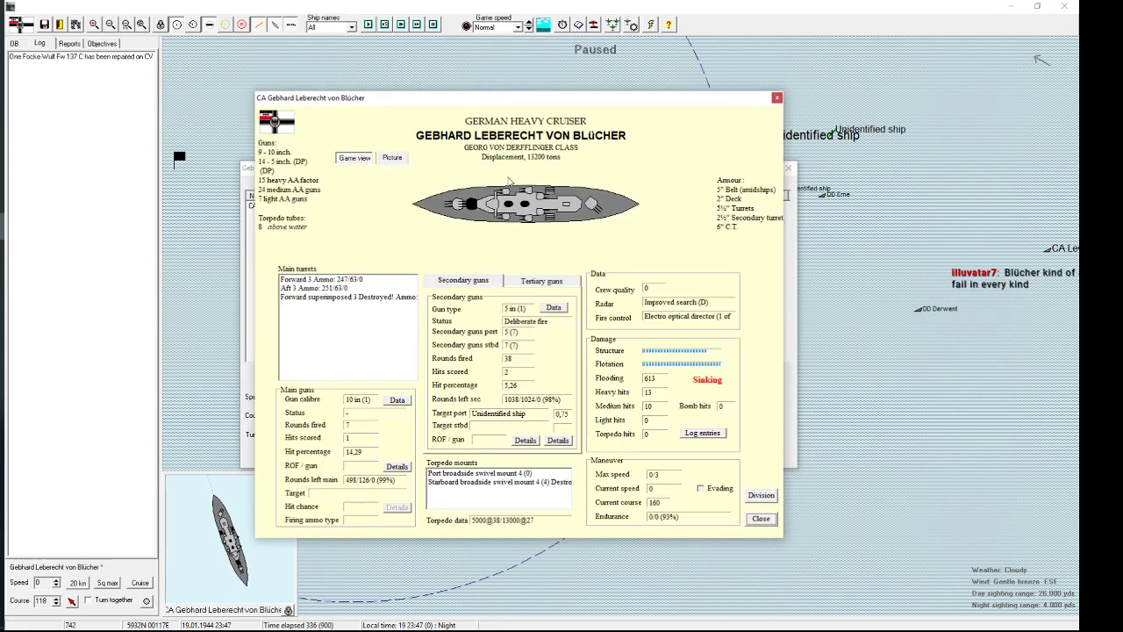
{"action": "mouse_move", "coordinate": [571, 306]}
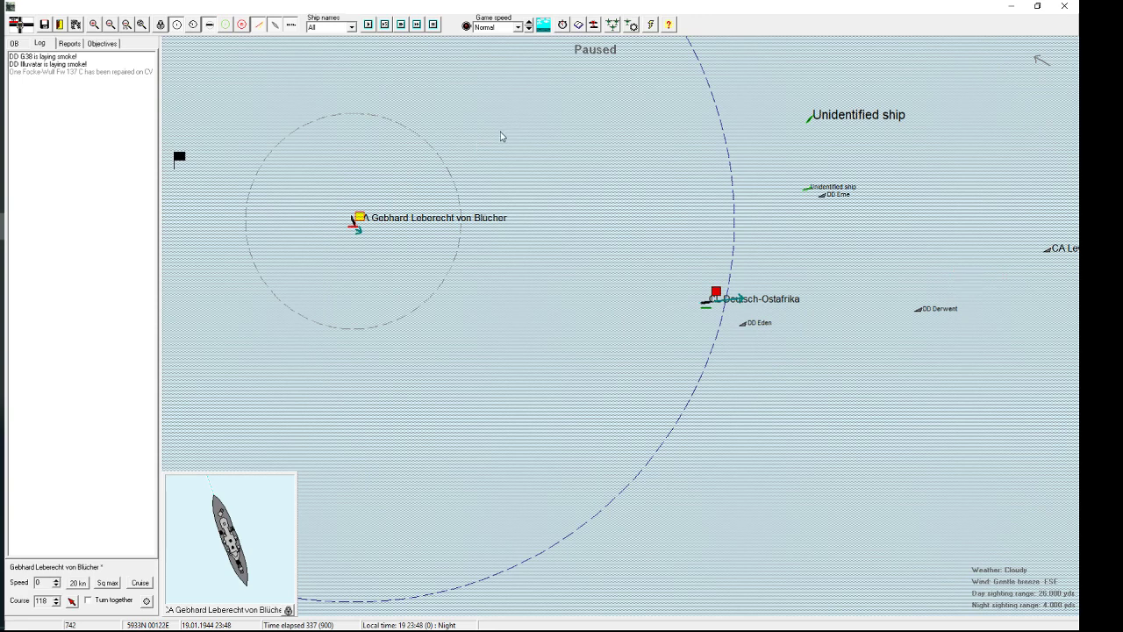
{"action": "mouse_move", "coordinate": [713, 235]}
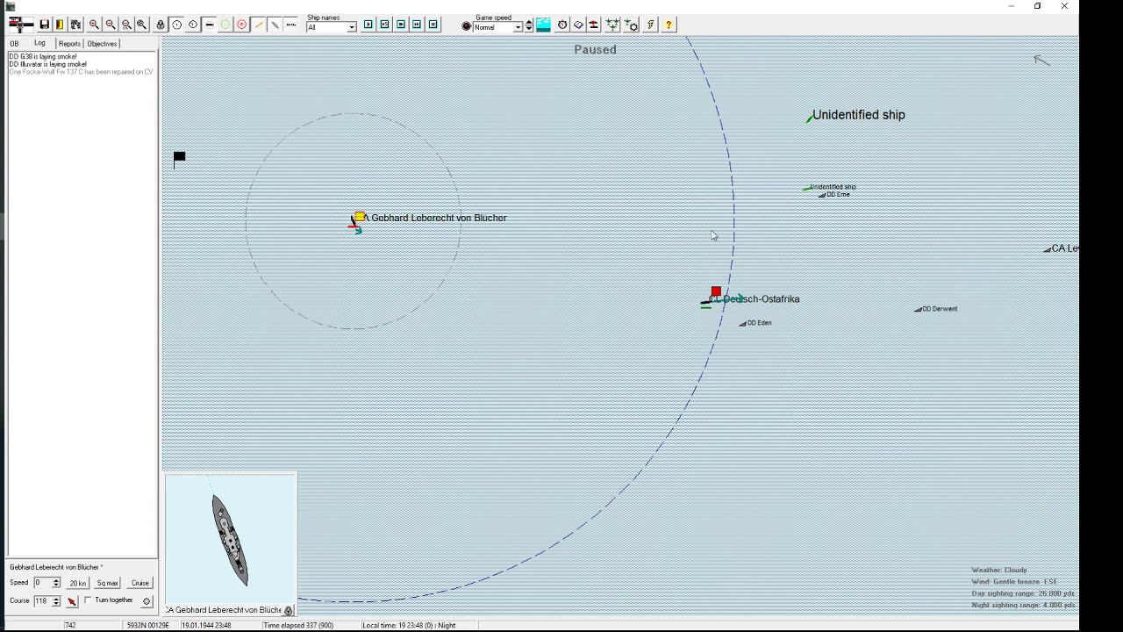
{"action": "left_click", "coordinate": [717, 292]}
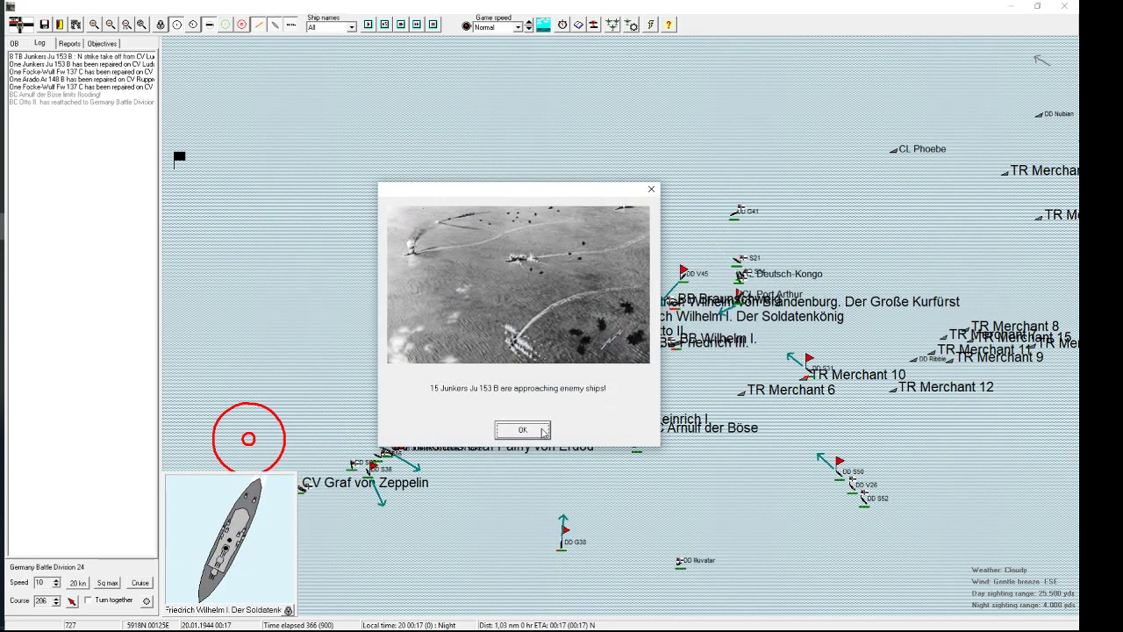
Step: Dismiss the approaching torpedo-bomber strike notice
{"action": "left_click", "coordinate": [523, 429]}
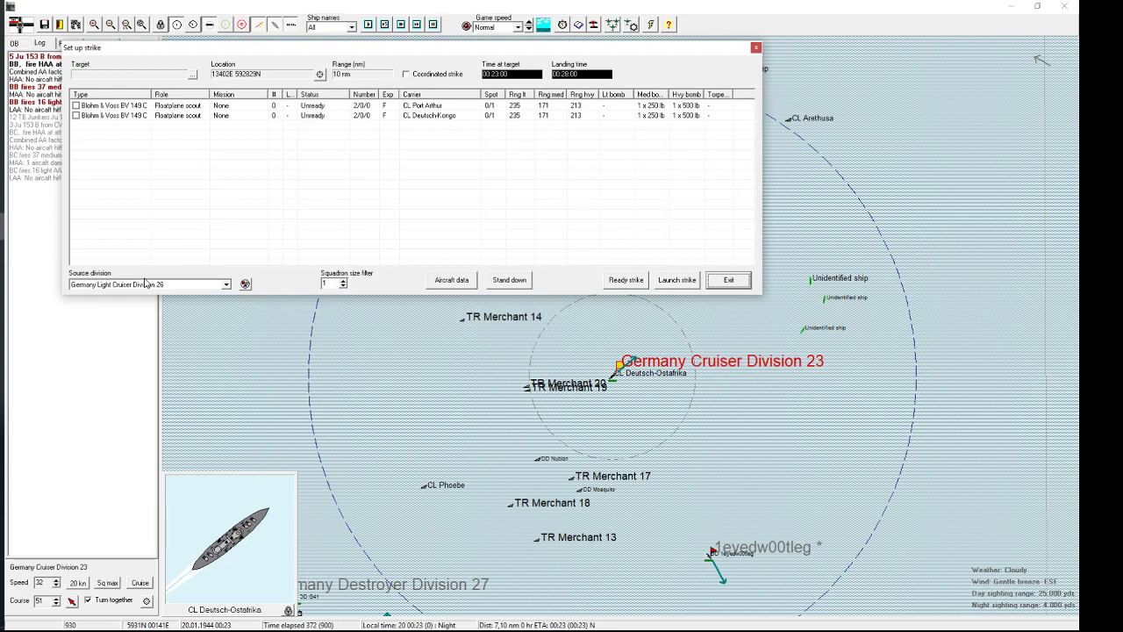
Step: Switch the strike source to Carrier Division 28 and pick a dive bomber squadron
{"action": "left_click", "coordinate": [226, 283]}
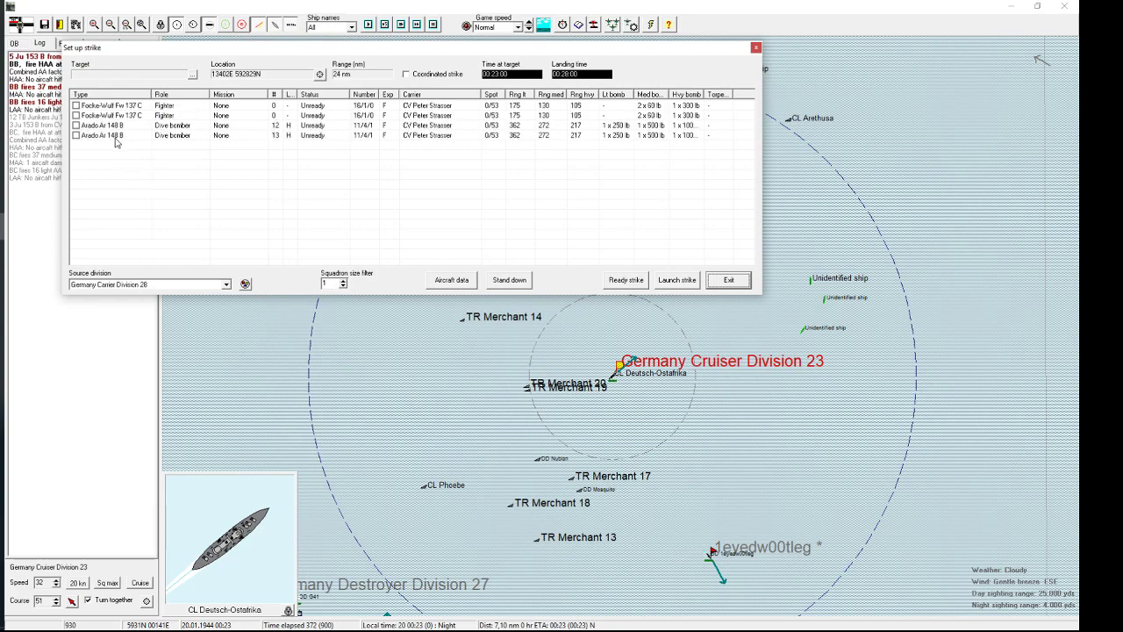
{"action": "left_click", "coordinate": [729, 279]}
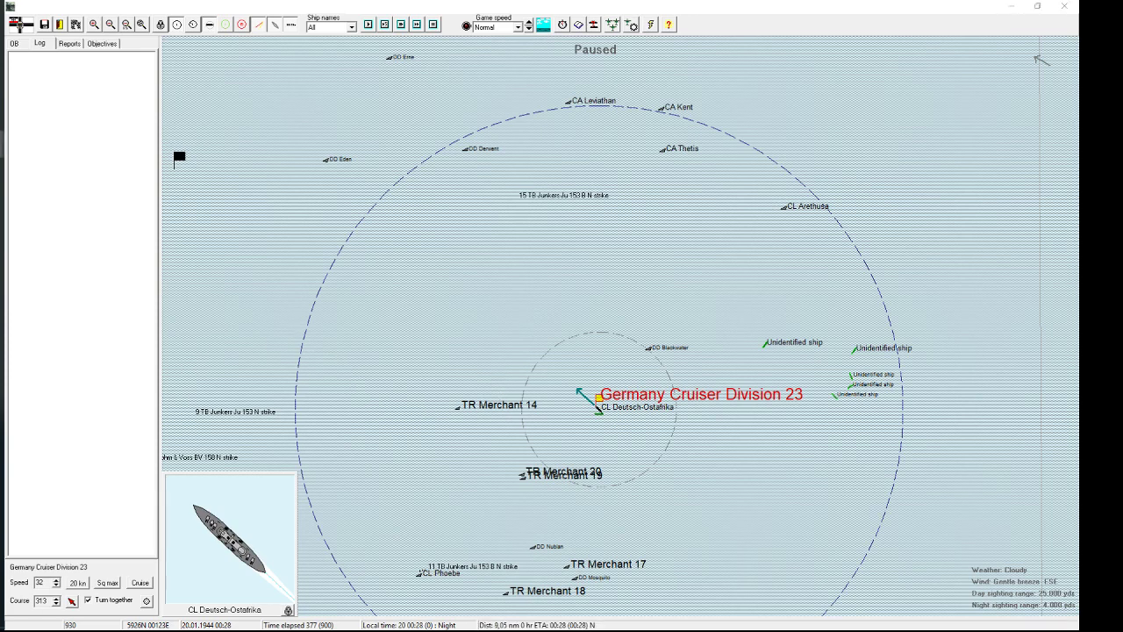
{"action": "mouse_move", "coordinate": [692, 216]}
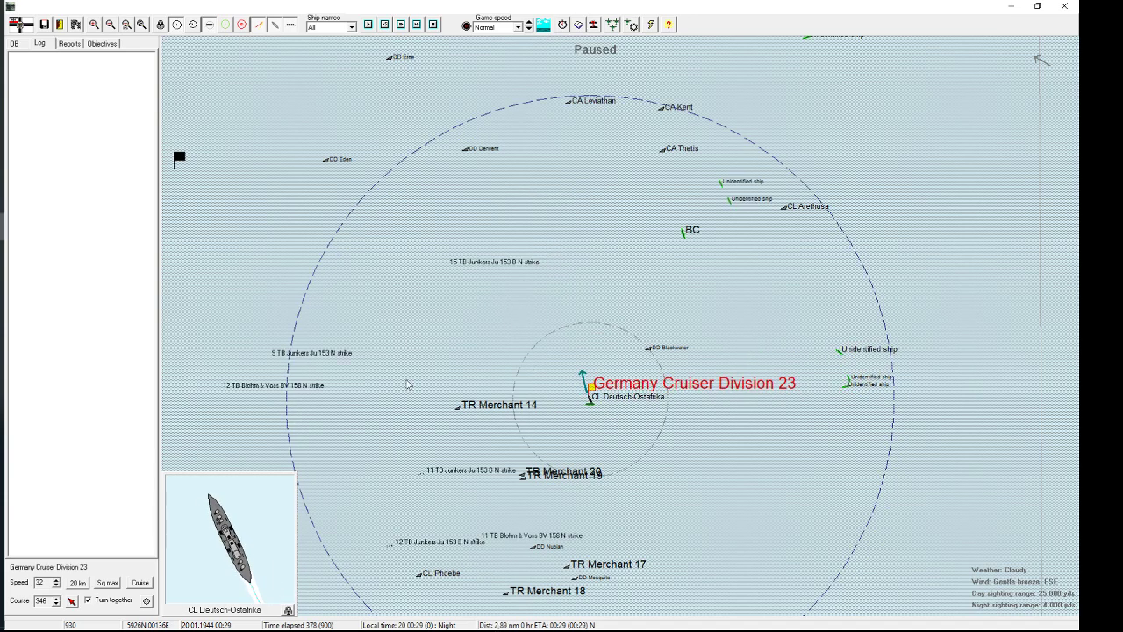
{"action": "mouse_move", "coordinate": [571, 371]}
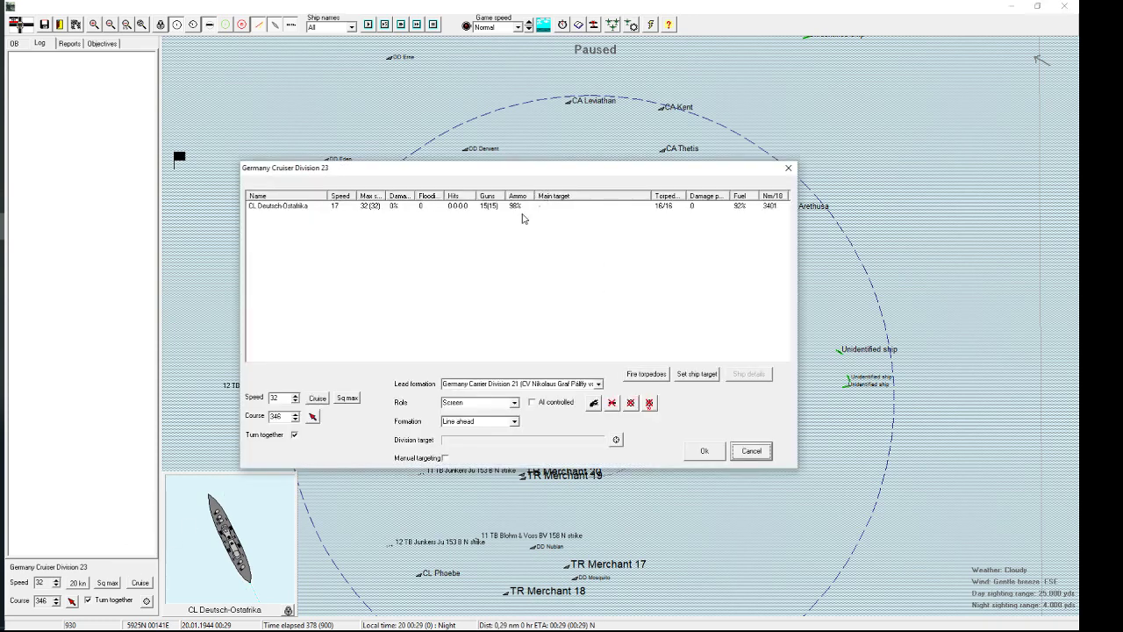
Step: Select Deutsch-Ostafrika in Cruiser Division 23 to target torpedoes at the BC 1700 yards off
{"action": "left_click", "coordinate": [645, 373]}
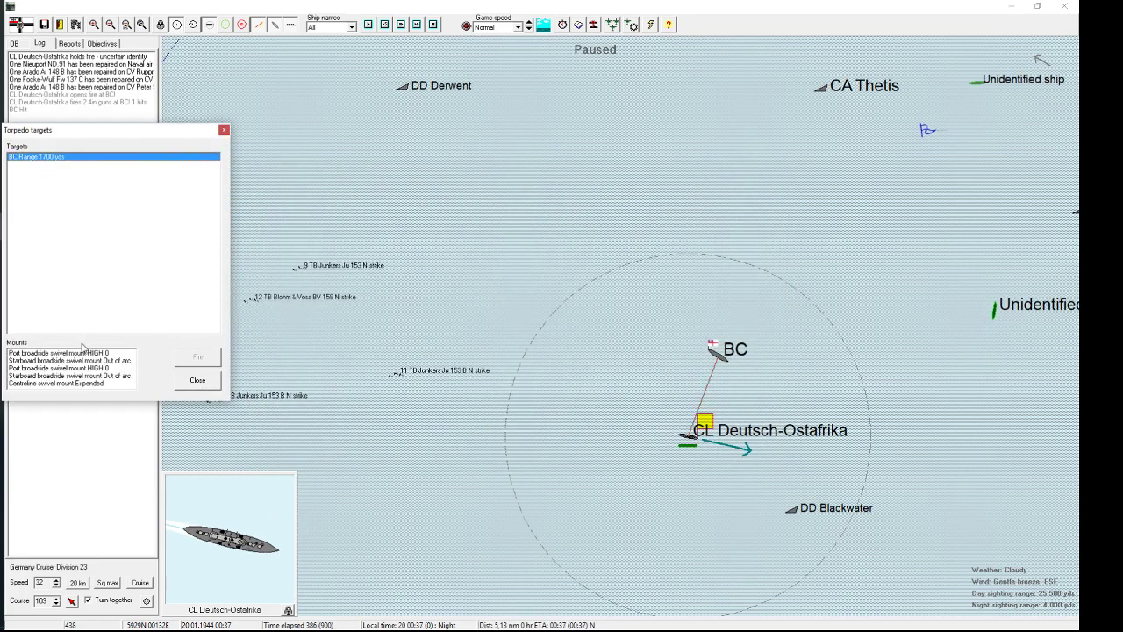
Step: Fire Deutsch-Ostafrika's torpedoes at the enemy BC, acknowledge the hit, confirm division orders and the BV 158 notice
{"action": "left_click", "coordinate": [71, 352]}
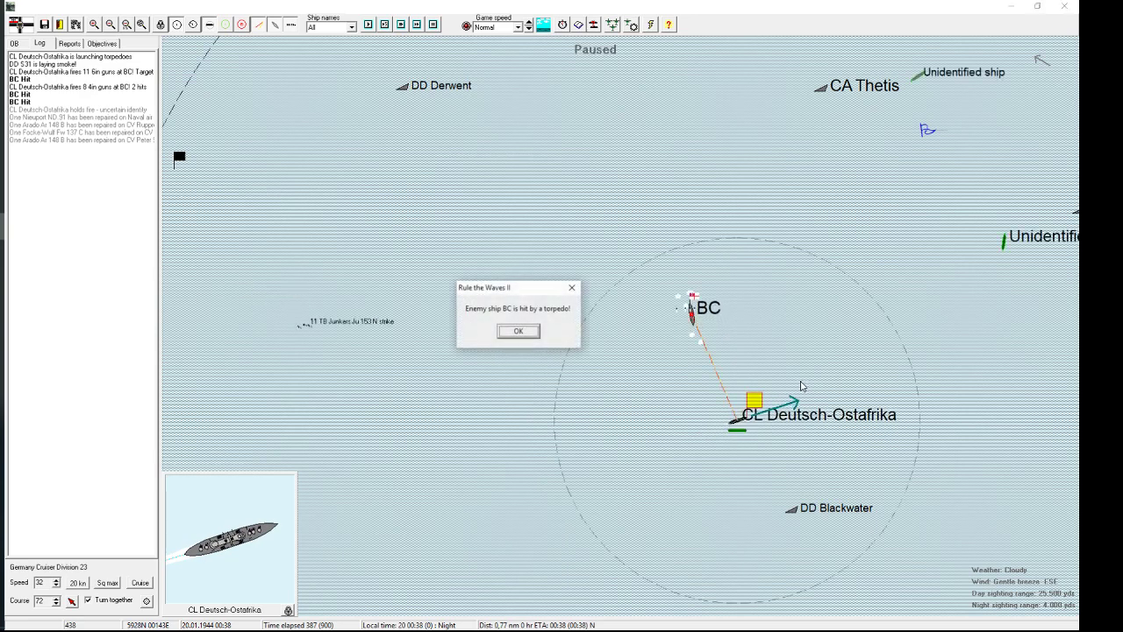
{"action": "left_click", "coordinate": [518, 331]}
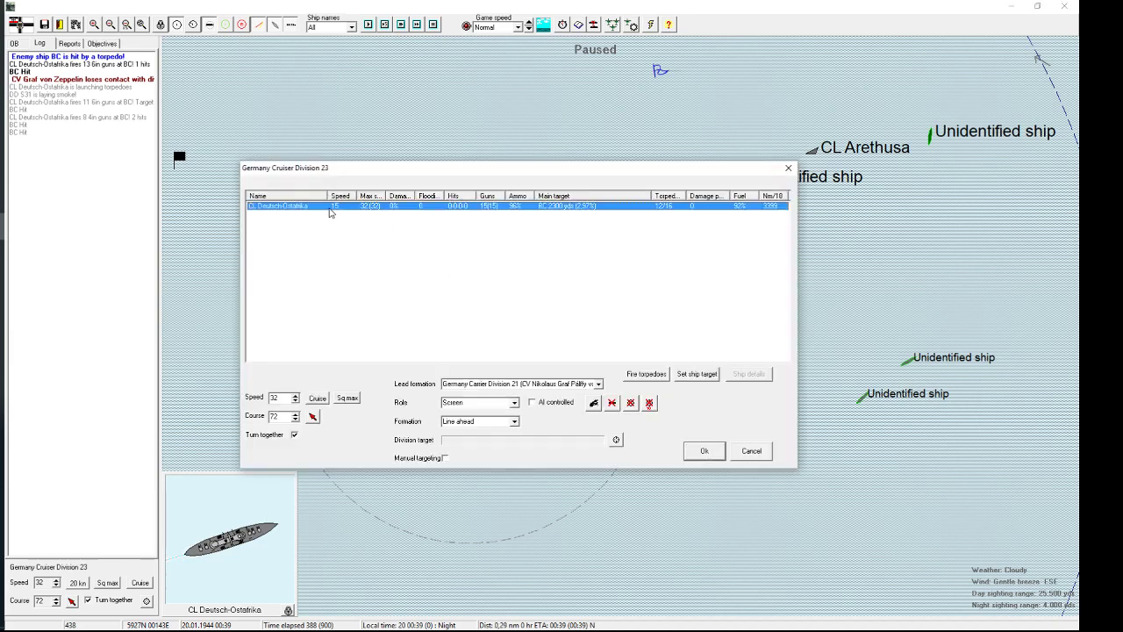
{"action": "left_click", "coordinate": [646, 374]}
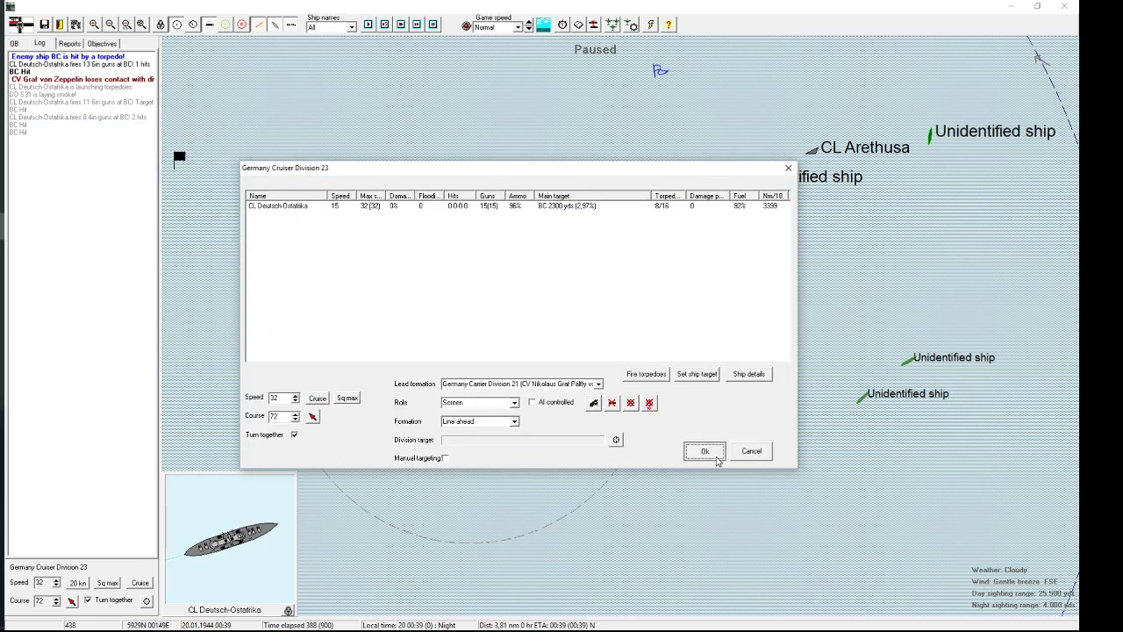
{"action": "left_click", "coordinate": [704, 450]}
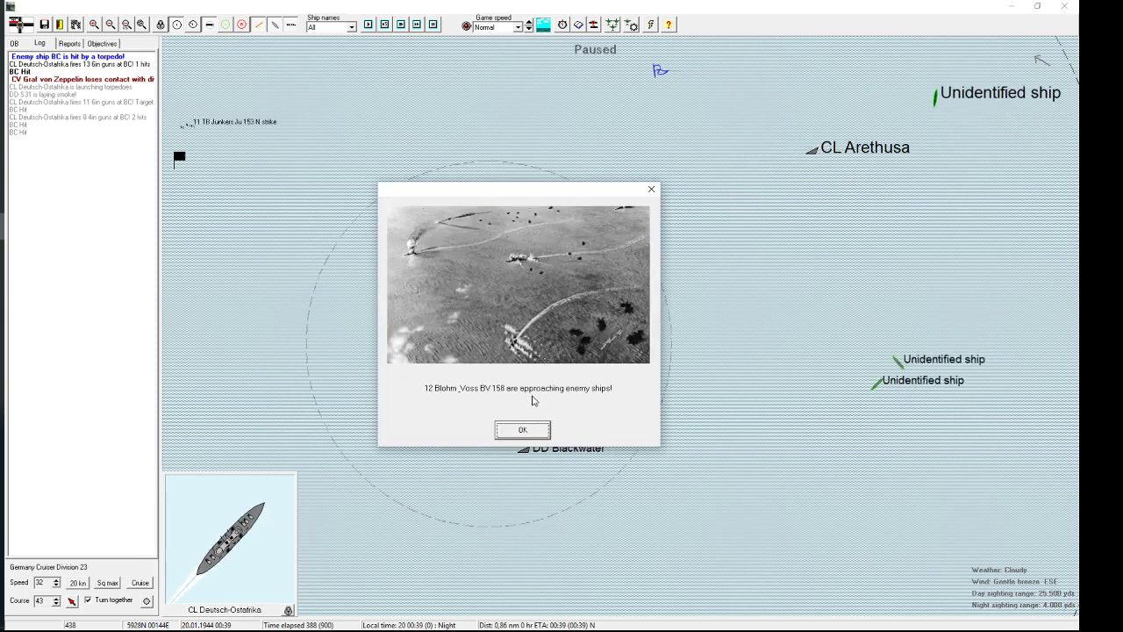
{"action": "left_click", "coordinate": [522, 429]}
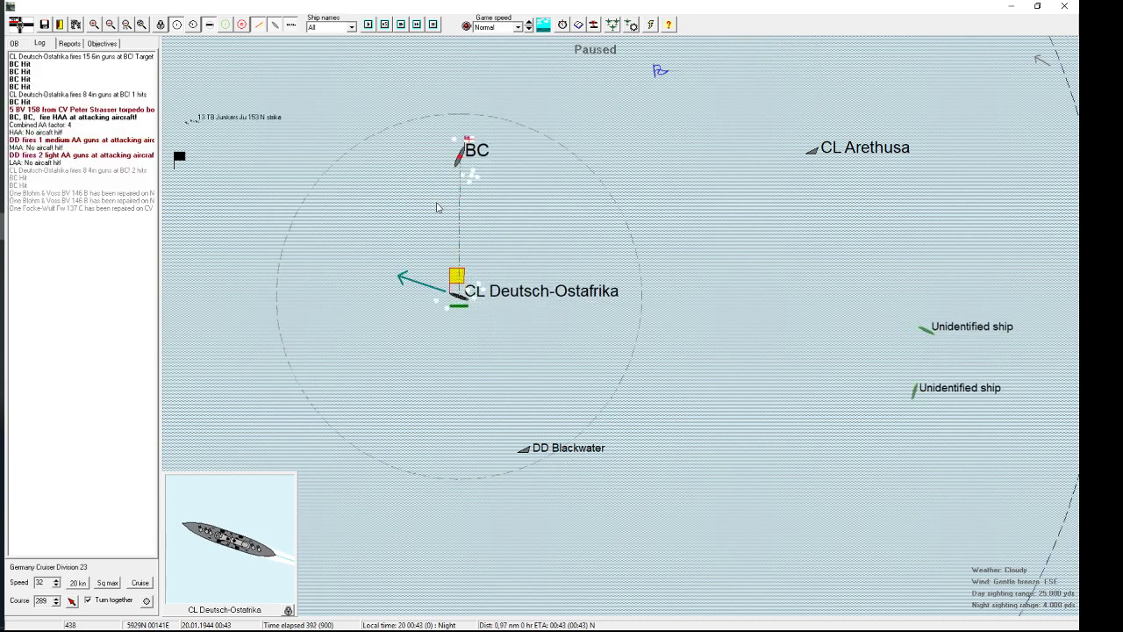
{"action": "mouse_move", "coordinate": [457, 279]}
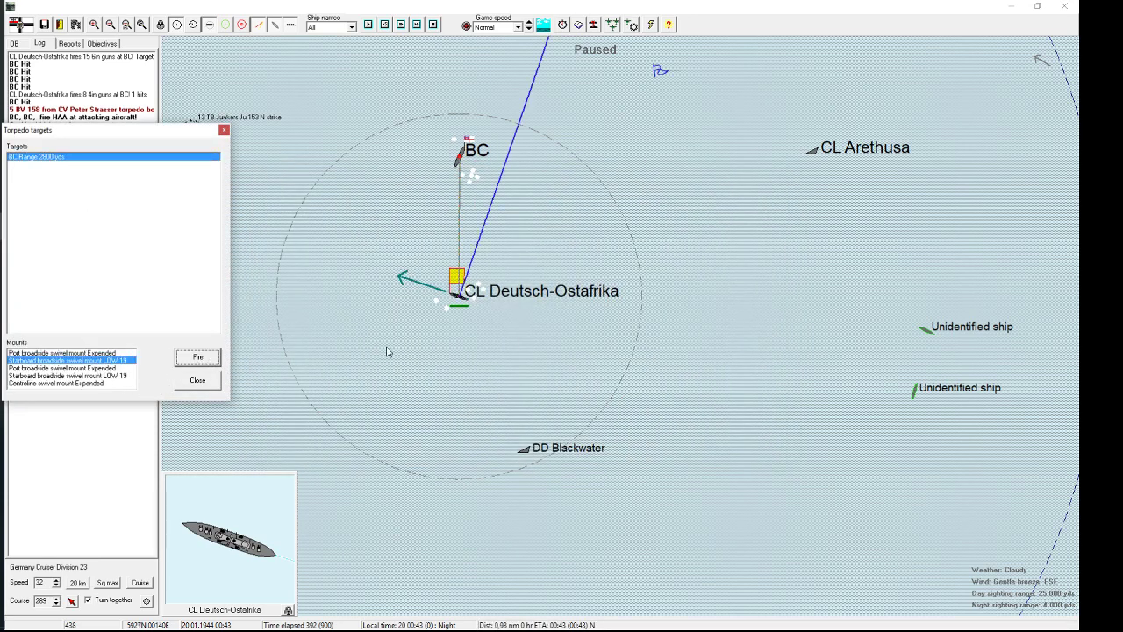
Step: Fire the starboard mount's torpedoes at the BC and acknowledge Blücher's sinking
{"action": "left_click", "coordinate": [197, 380]}
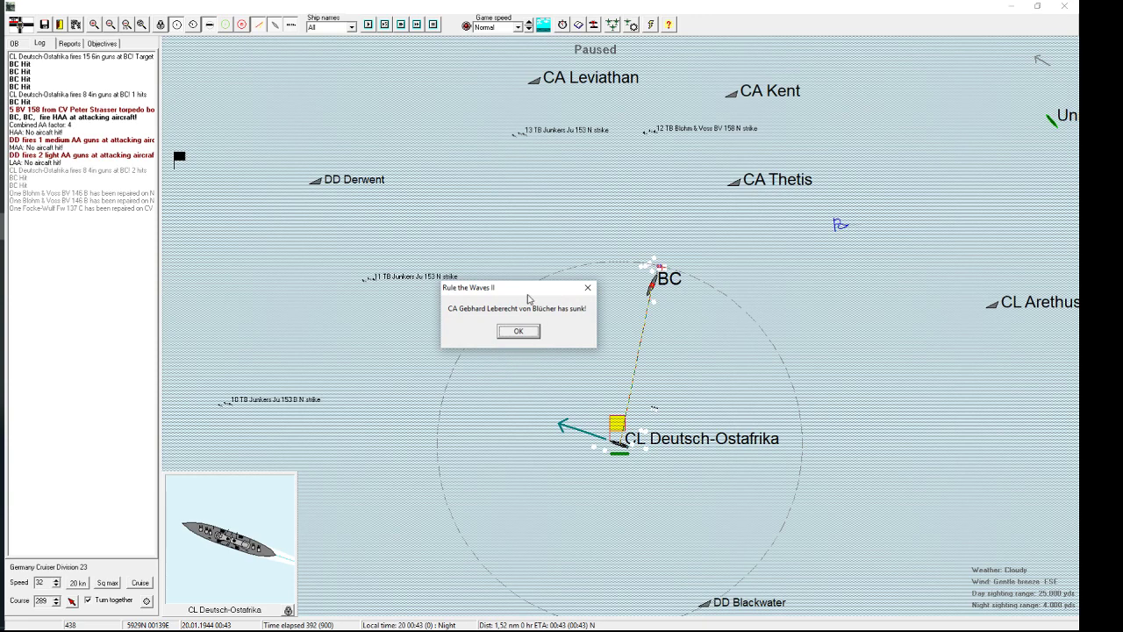
{"action": "left_click", "coordinate": [517, 331]}
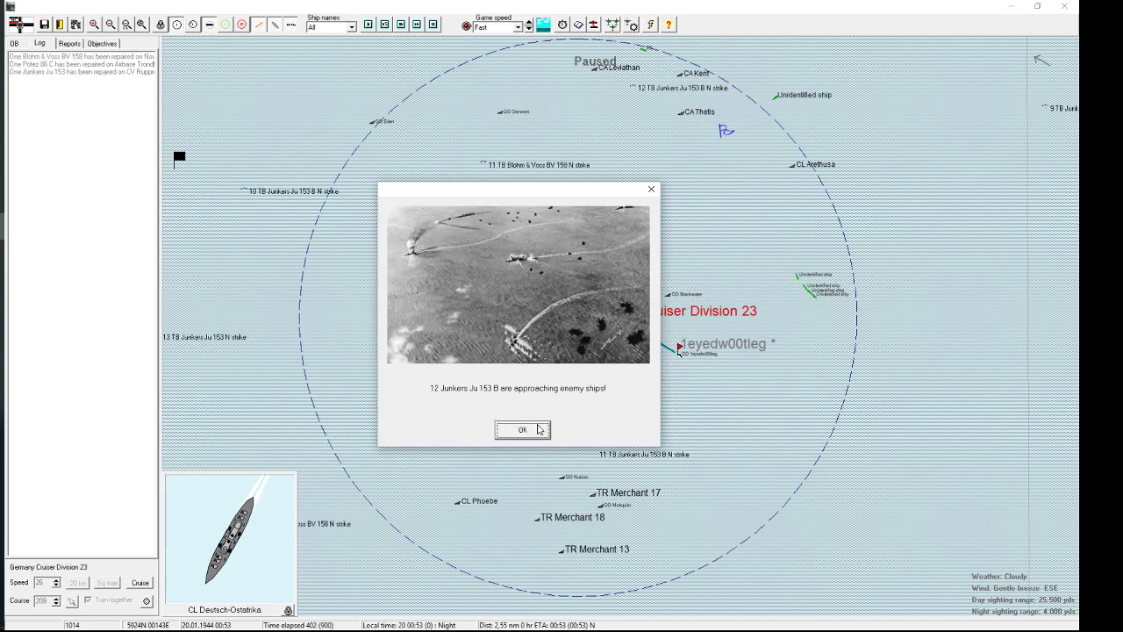
Step: Acknowledge the Ju 153 B notice and review the destroyer's torpedo targeting without changing its orders
{"action": "left_click", "coordinate": [521, 429]}
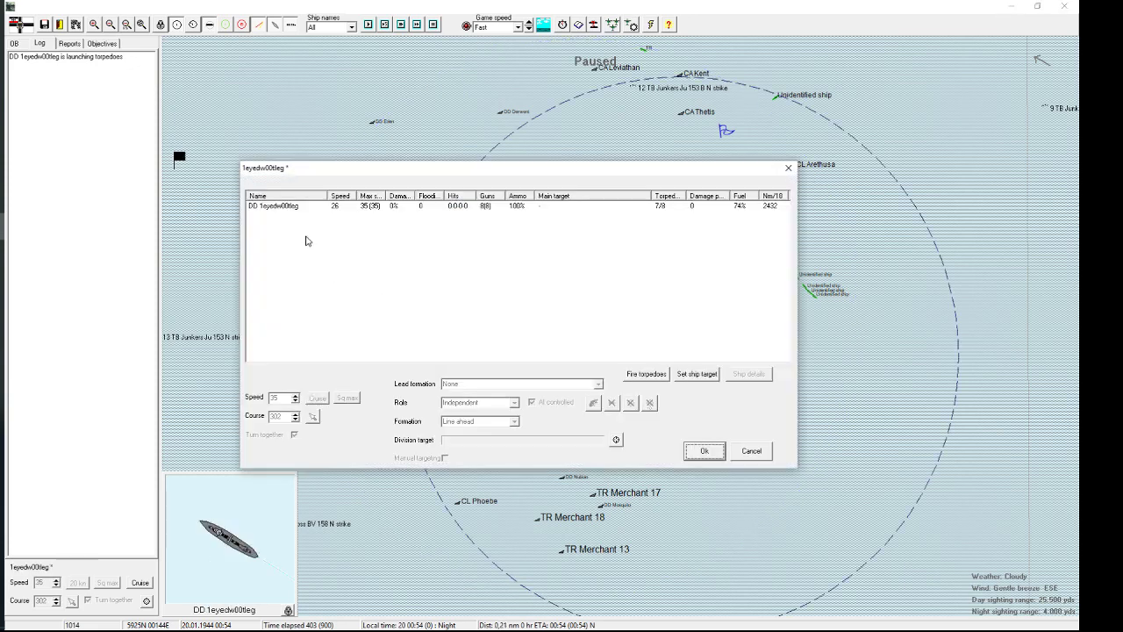
{"action": "left_click", "coordinate": [748, 374]}
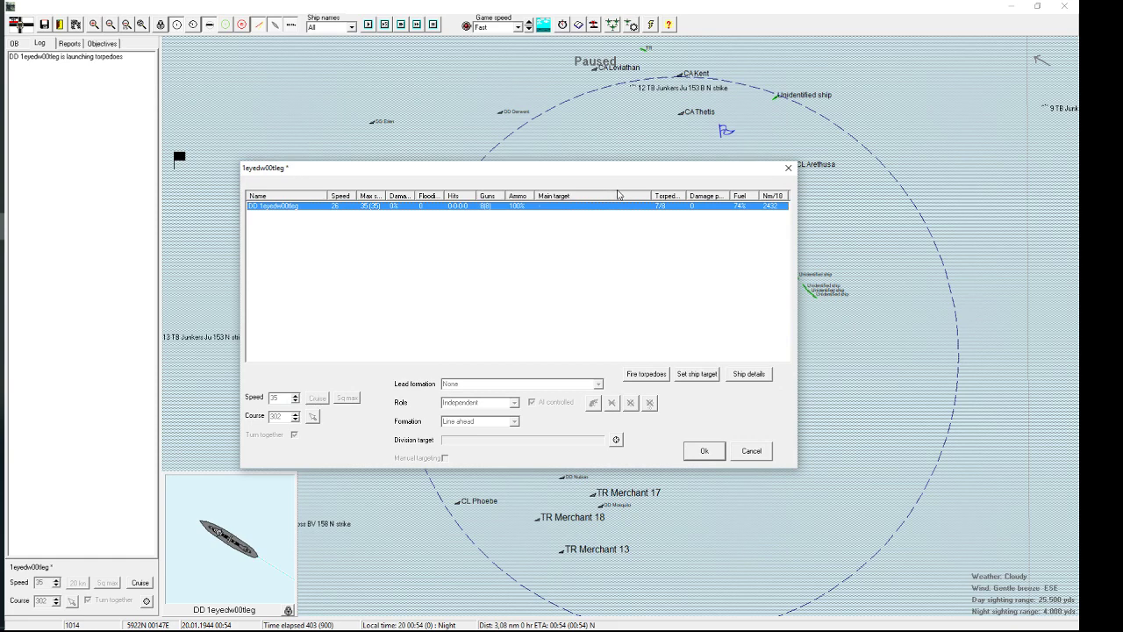
{"action": "mouse_move", "coordinate": [655, 358]}
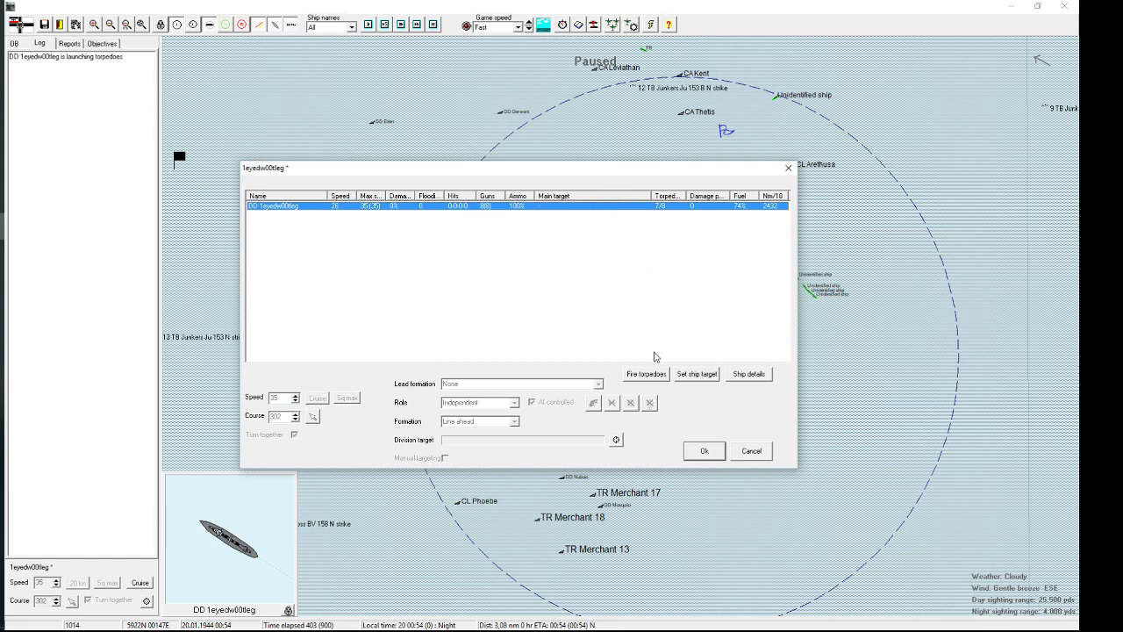
{"action": "left_click", "coordinate": [748, 373]}
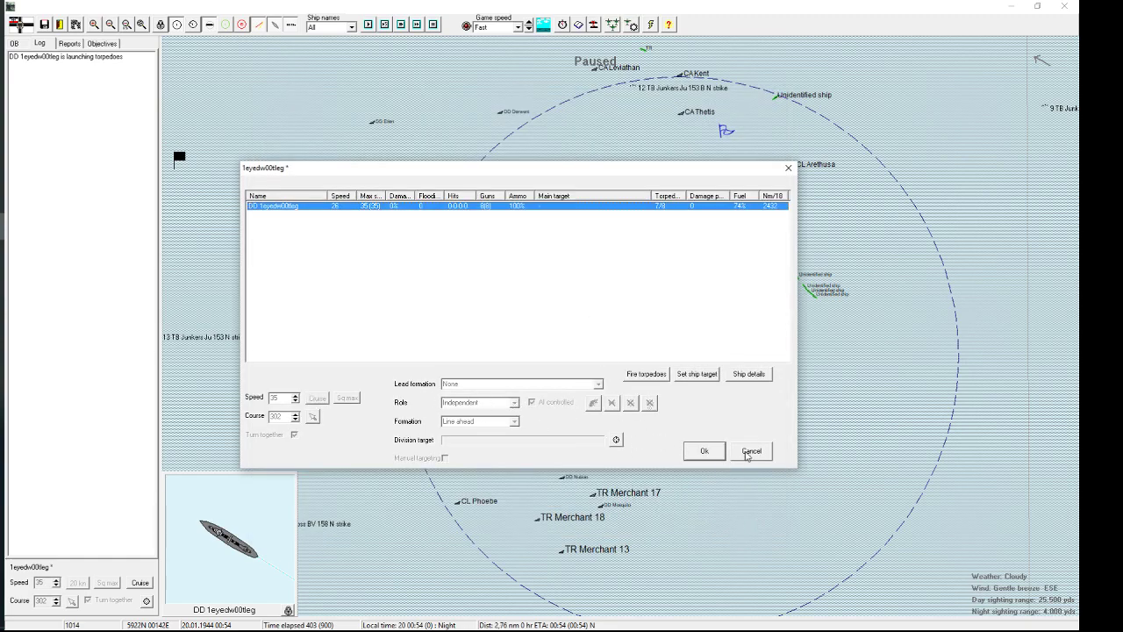
{"action": "left_click", "coordinate": [751, 451]}
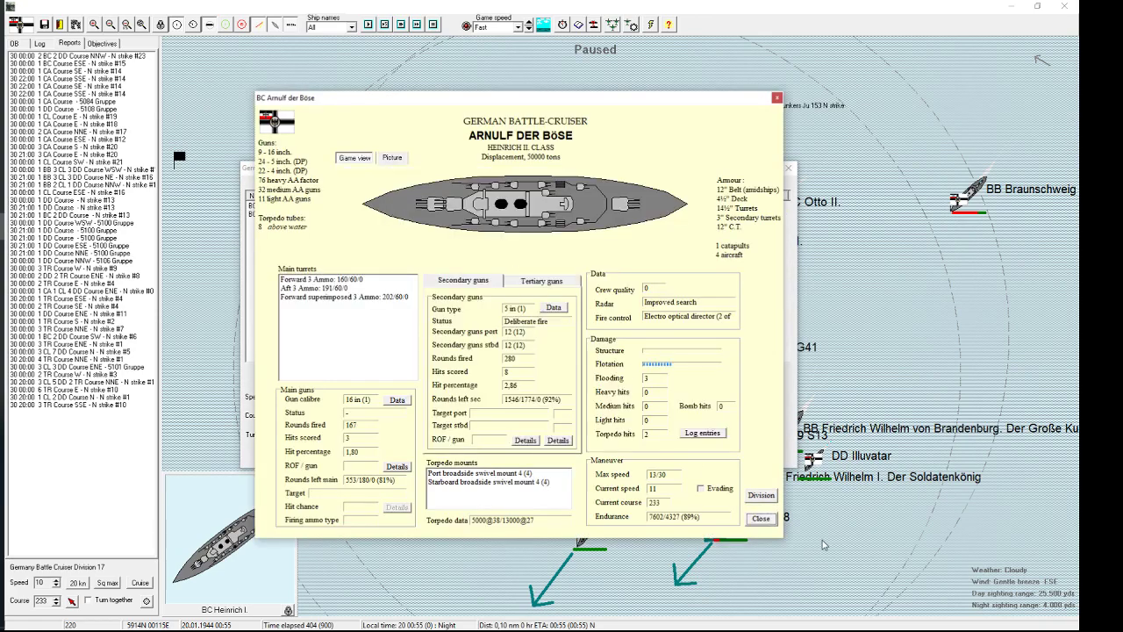
Step: Close Arnulf der Böse's details and Battle Cruiser Division 17, review BB Friedrich III in Battle Division 32 and close it
{"action": "left_click", "coordinate": [760, 518]}
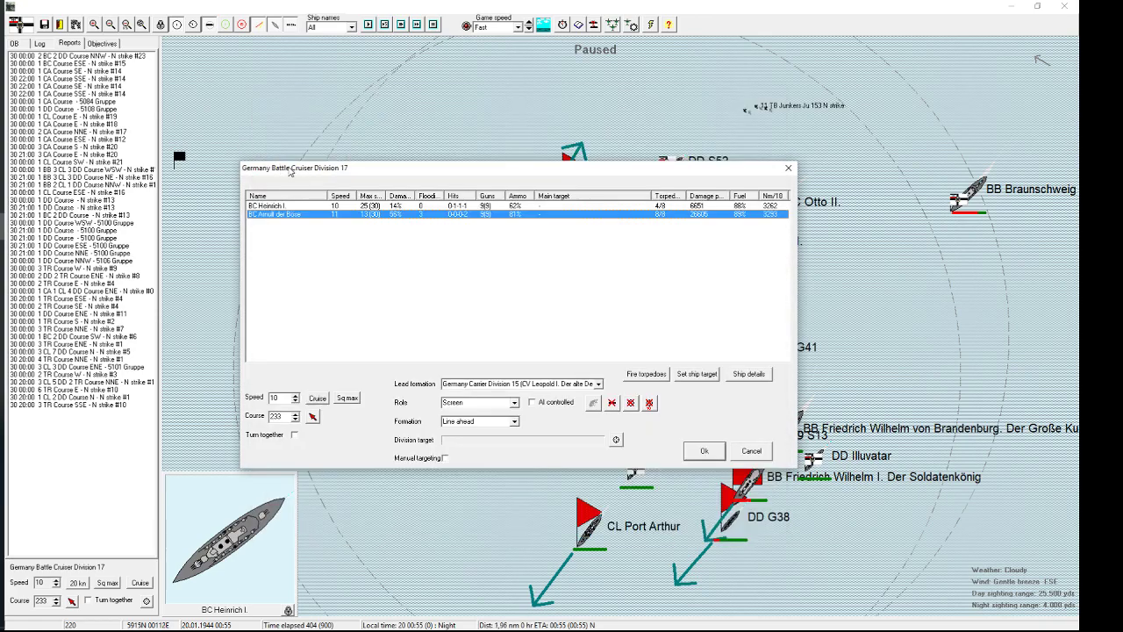
{"action": "left_click", "coordinate": [749, 374]}
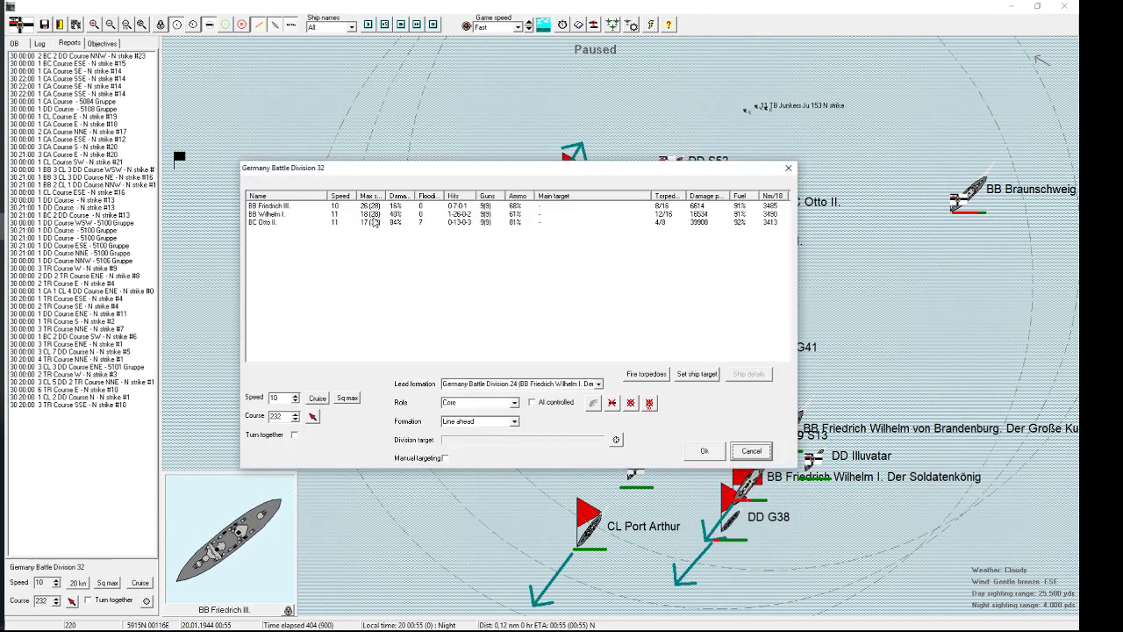
{"action": "left_click", "coordinate": [280, 205]}
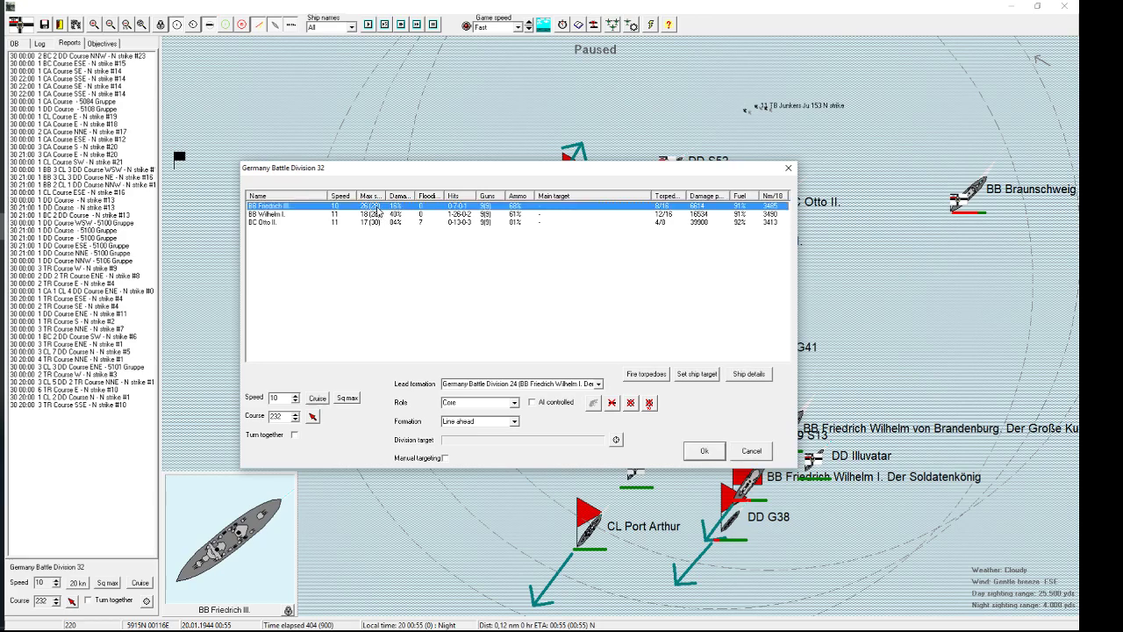
{"action": "left_click", "coordinate": [749, 374]}
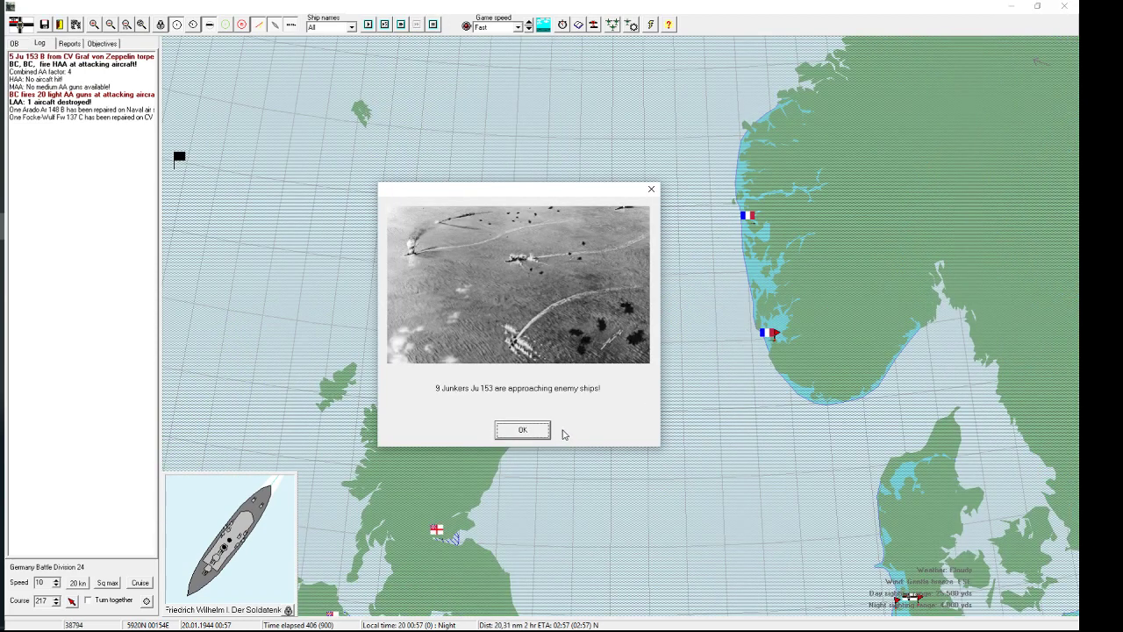
Step: Acknowledge the approaching Junkers alert and the torpedo hit on an enemy battlecruiser
{"action": "left_click", "coordinate": [522, 429]}
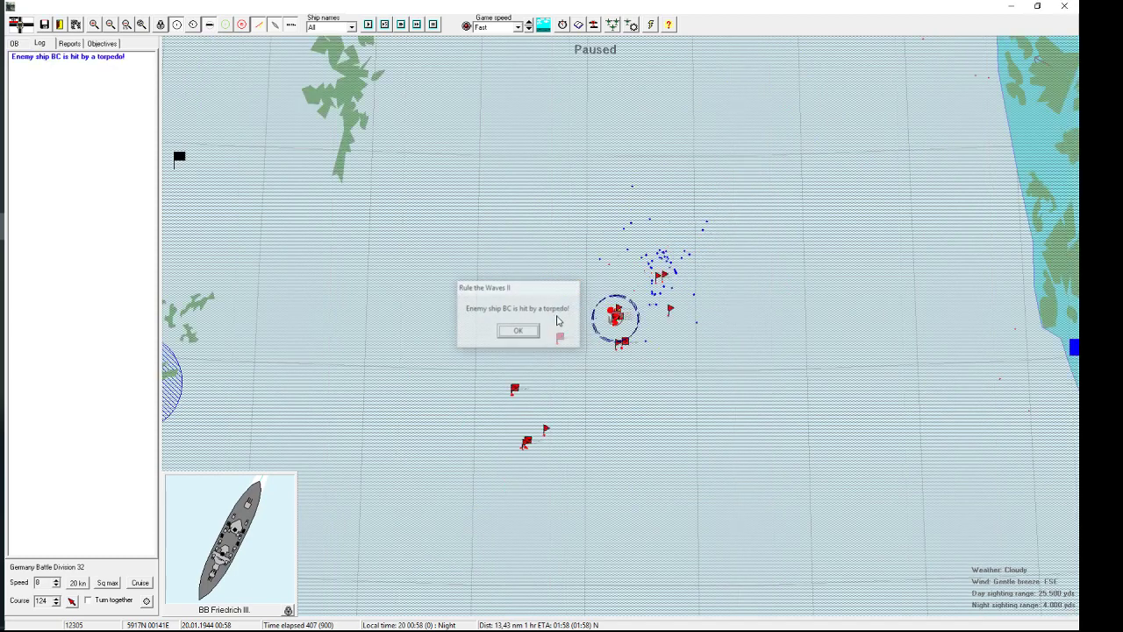
{"action": "left_click", "coordinate": [518, 330]}
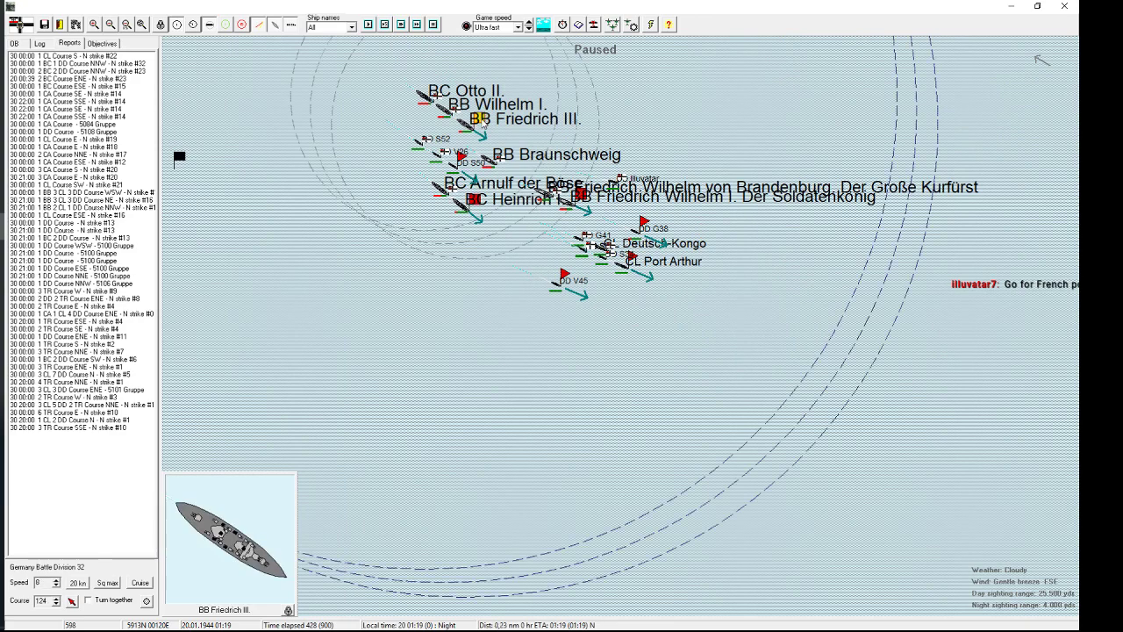
Step: Acknowledge the 11 Junkers Ju 153 alert and reach the Set up strike window
{"action": "left_click", "coordinate": [475, 199]}
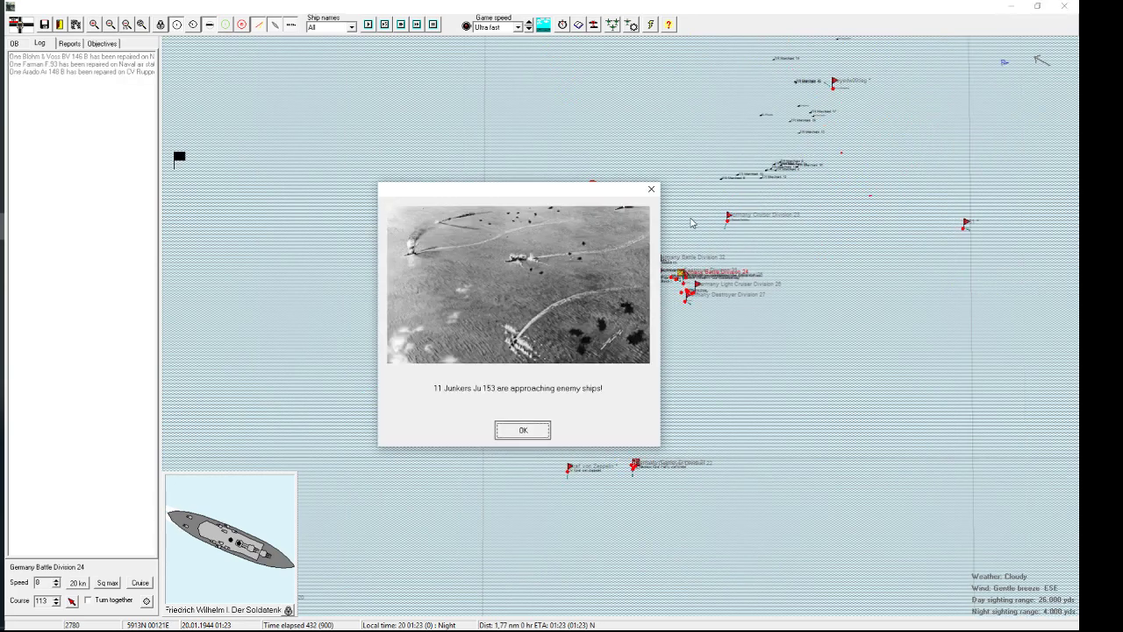
{"action": "left_click", "coordinate": [522, 430]}
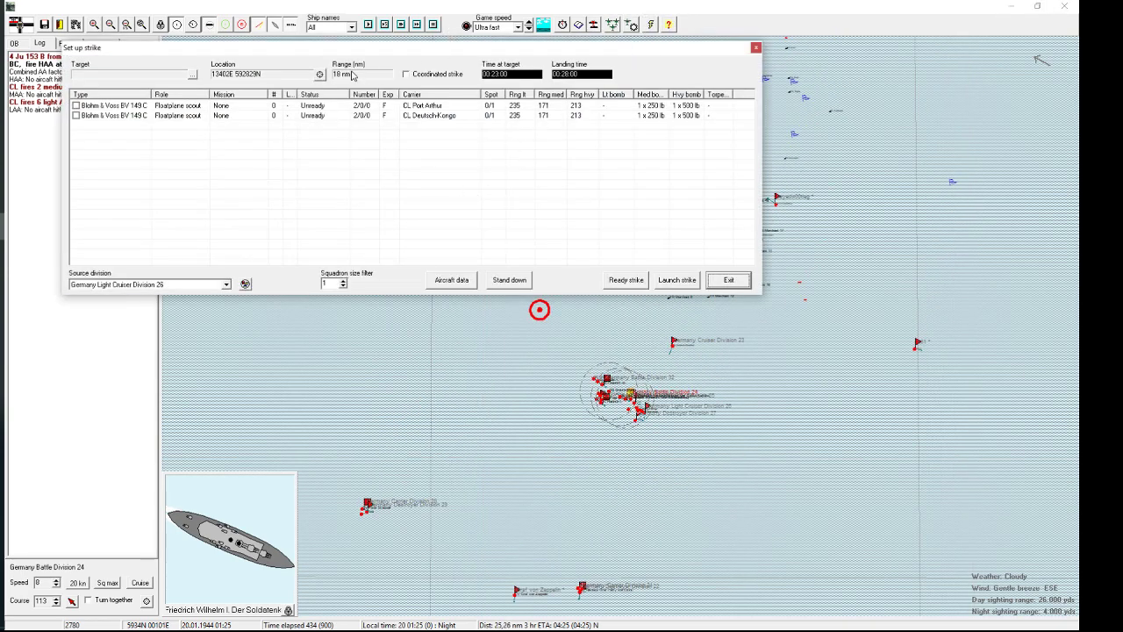
Step: Launch Carrier Division 28's Blohm & Voss torpedo-bomber night strike and Carrier Division 15's ticked squadrons
{"action": "left_click", "coordinate": [727, 279]}
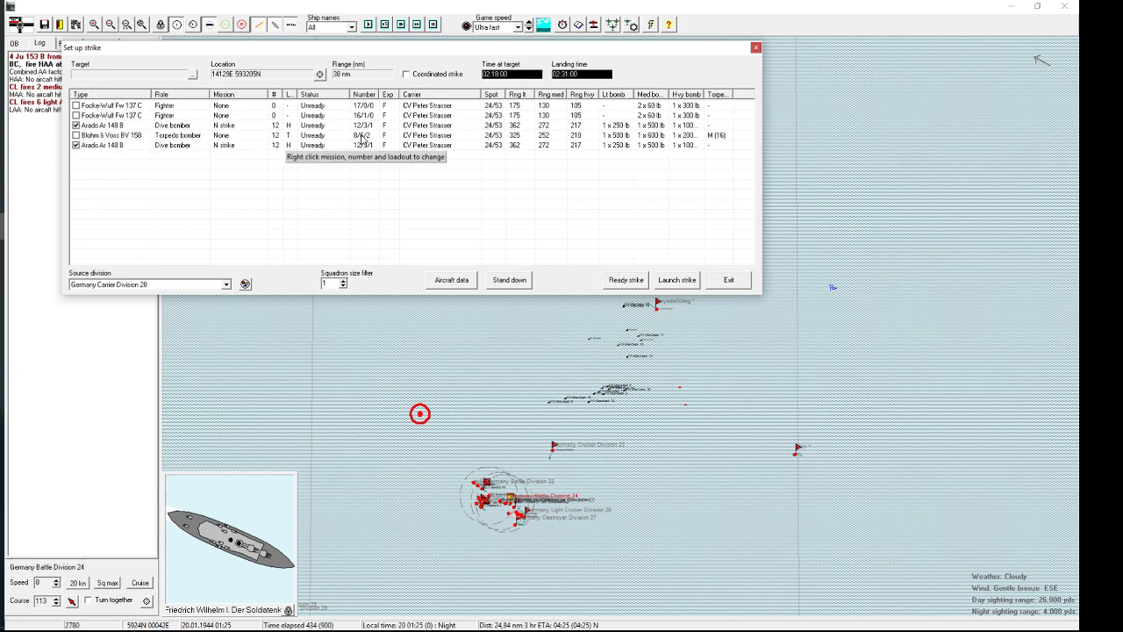
{"action": "left_click", "coordinate": [109, 136]}
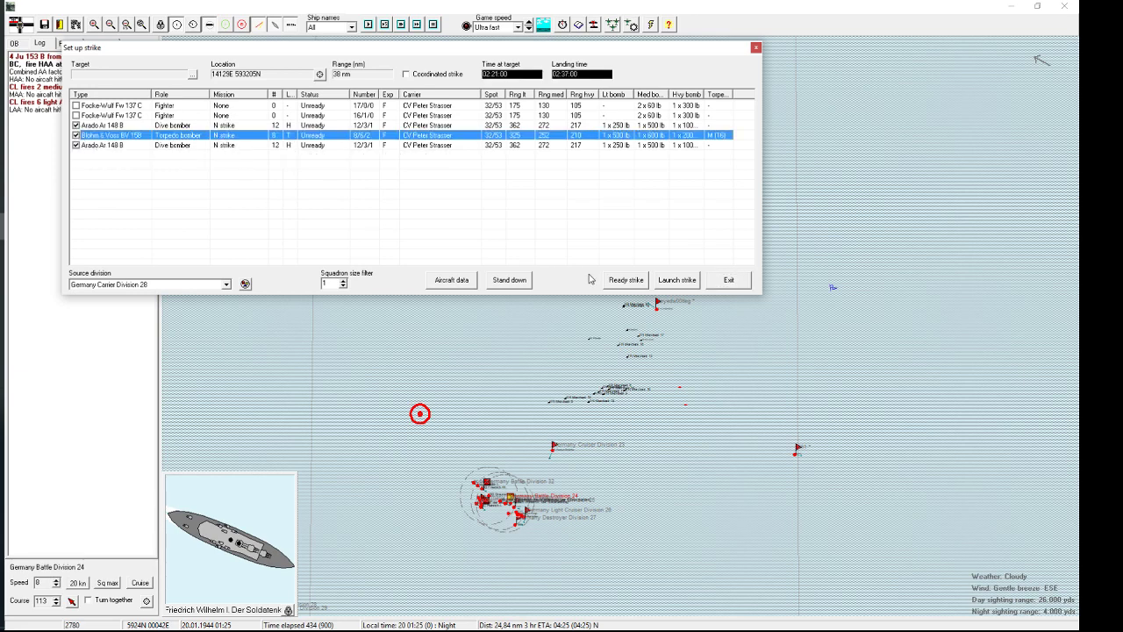
{"action": "left_click", "coordinate": [675, 280]}
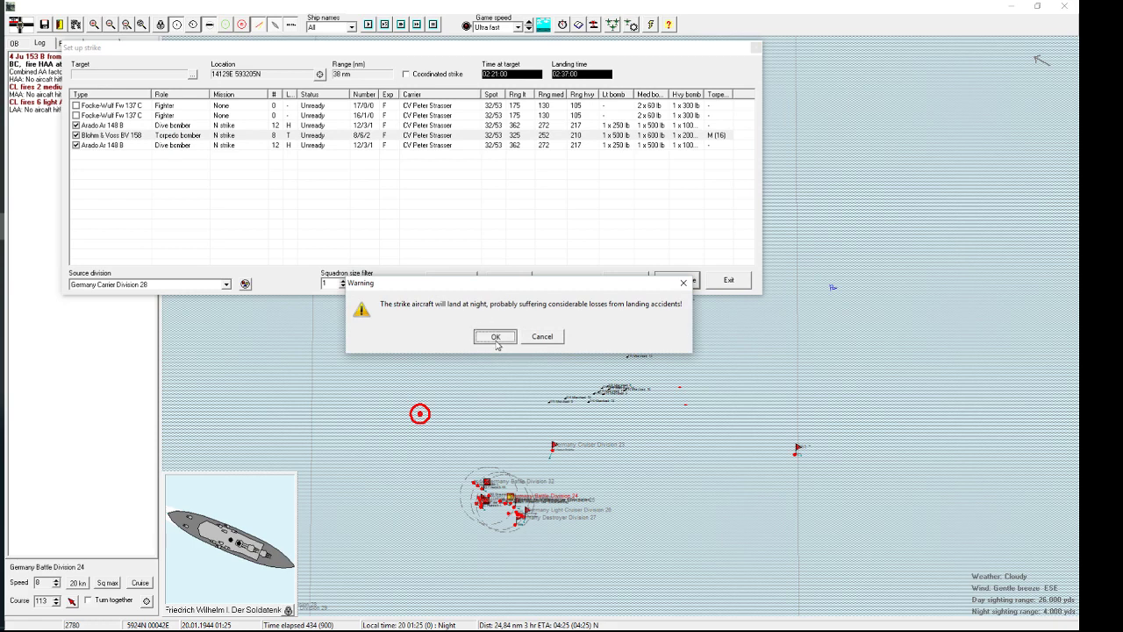
{"action": "left_click", "coordinate": [495, 336]}
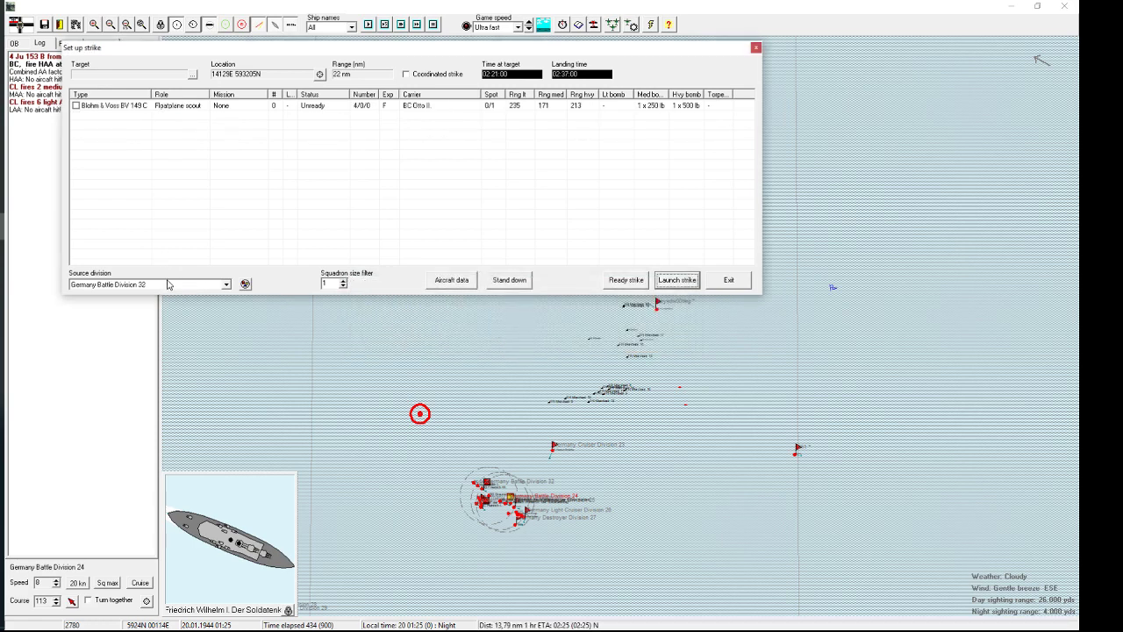
{"action": "left_click", "coordinate": [225, 283]}
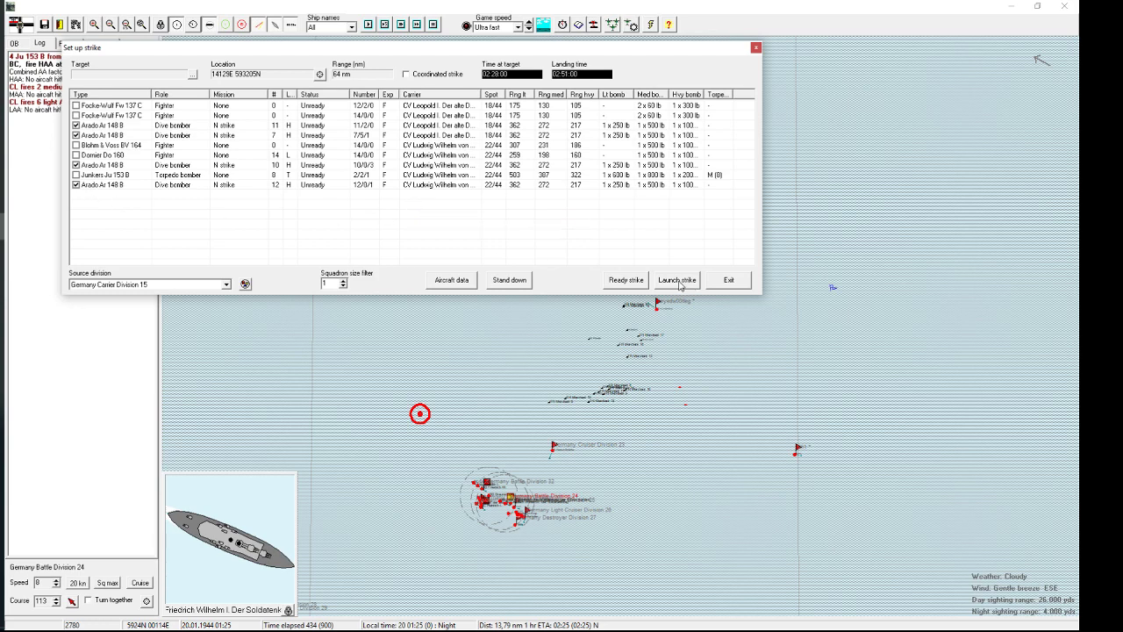
{"action": "left_click", "coordinate": [676, 280]}
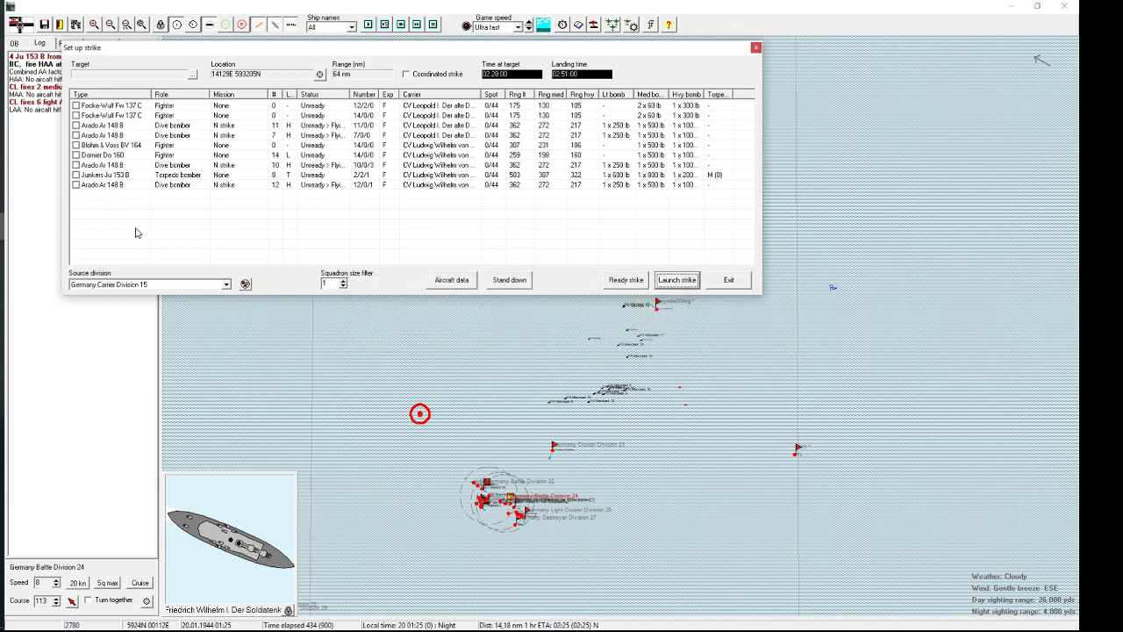
Step: Launch Arado dive-bomber night strikes from Carrier Divisions 19 and 21 and Graf von Zeppelin, accepting landing warnings
{"action": "left_click", "coordinate": [214, 284]}
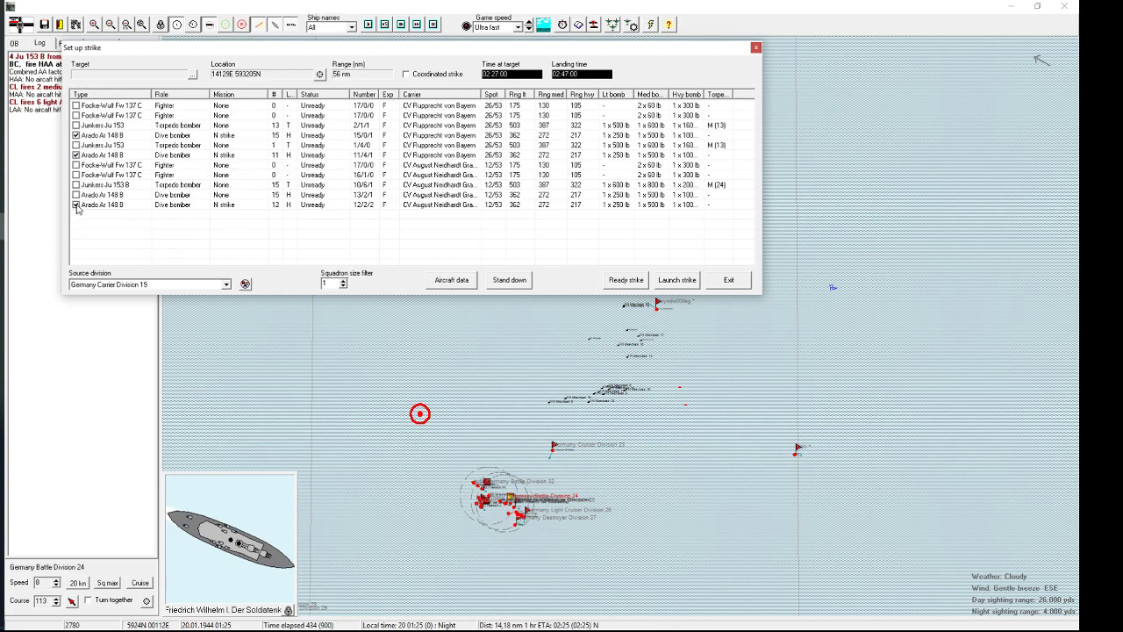
{"action": "left_click", "coordinate": [676, 279]}
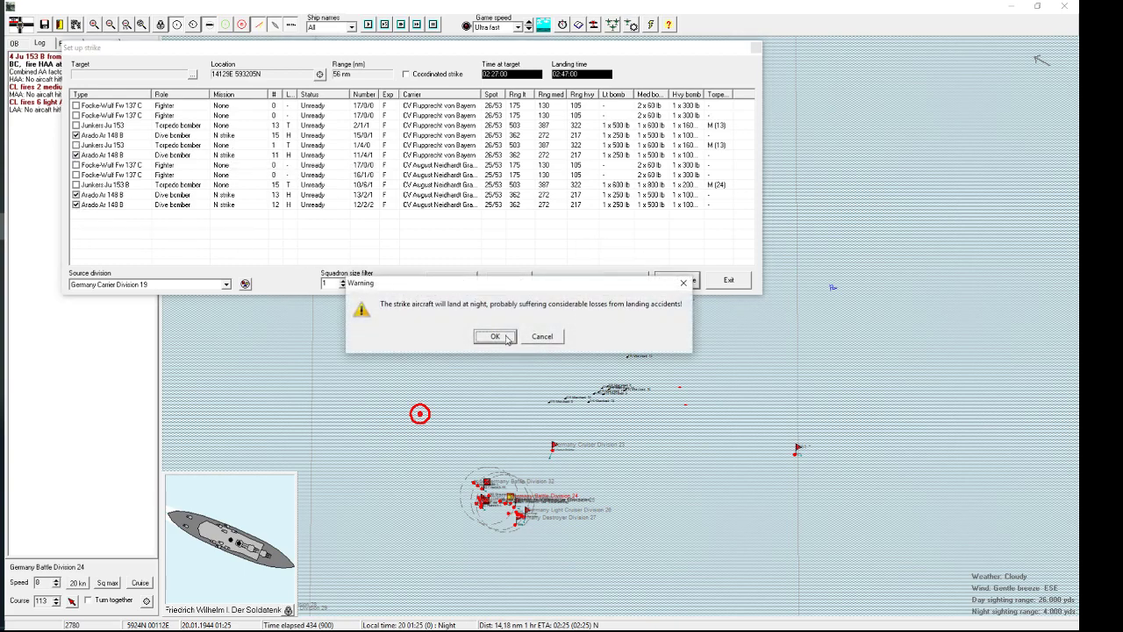
{"action": "left_click", "coordinate": [495, 336]}
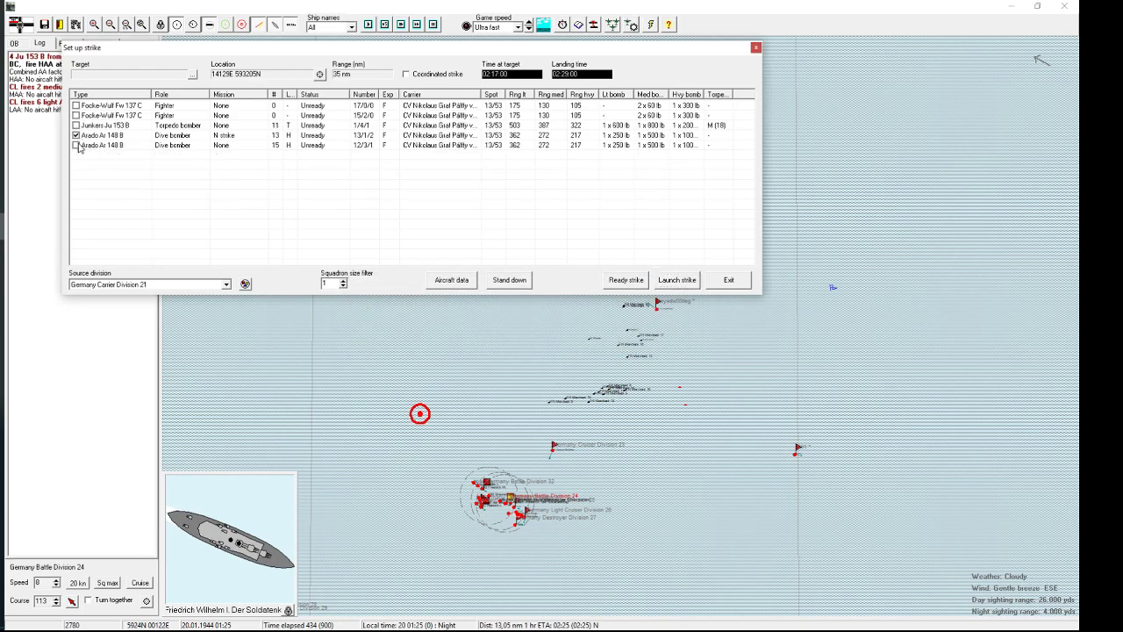
{"action": "left_click", "coordinate": [676, 279]}
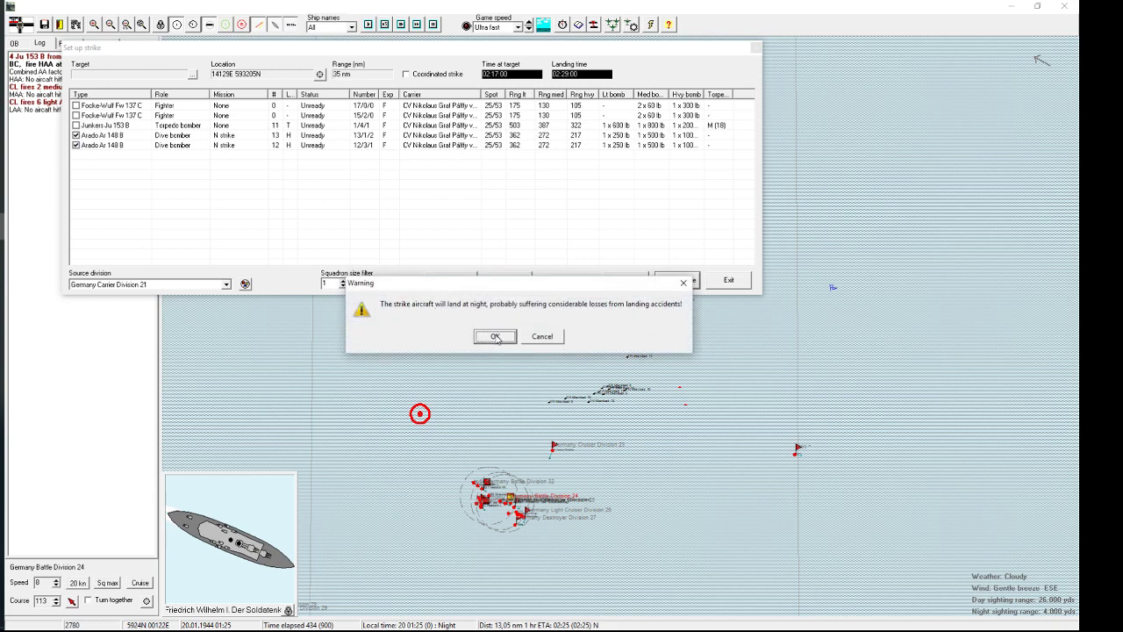
{"action": "left_click", "coordinate": [495, 337]}
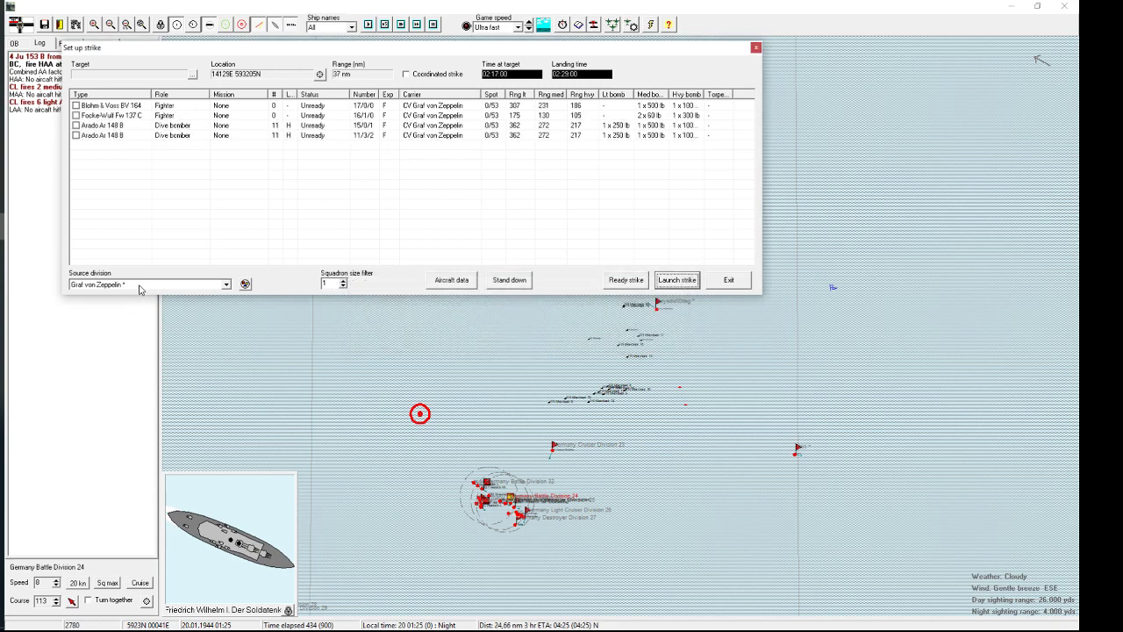
{"action": "left_click", "coordinate": [76, 134]}
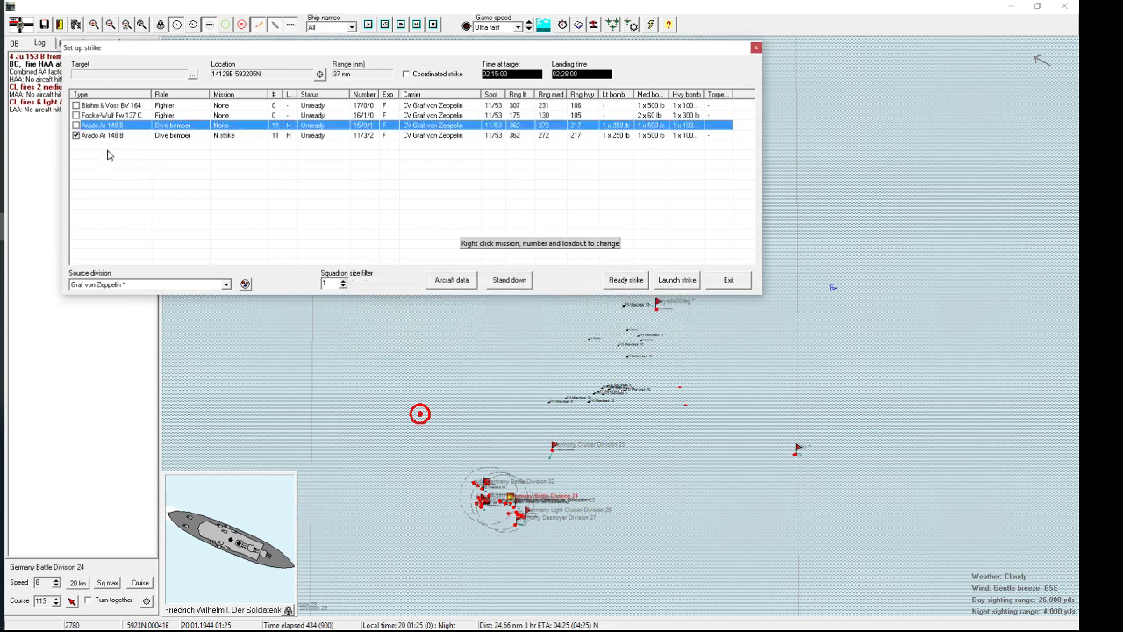
{"action": "left_click", "coordinate": [676, 280]}
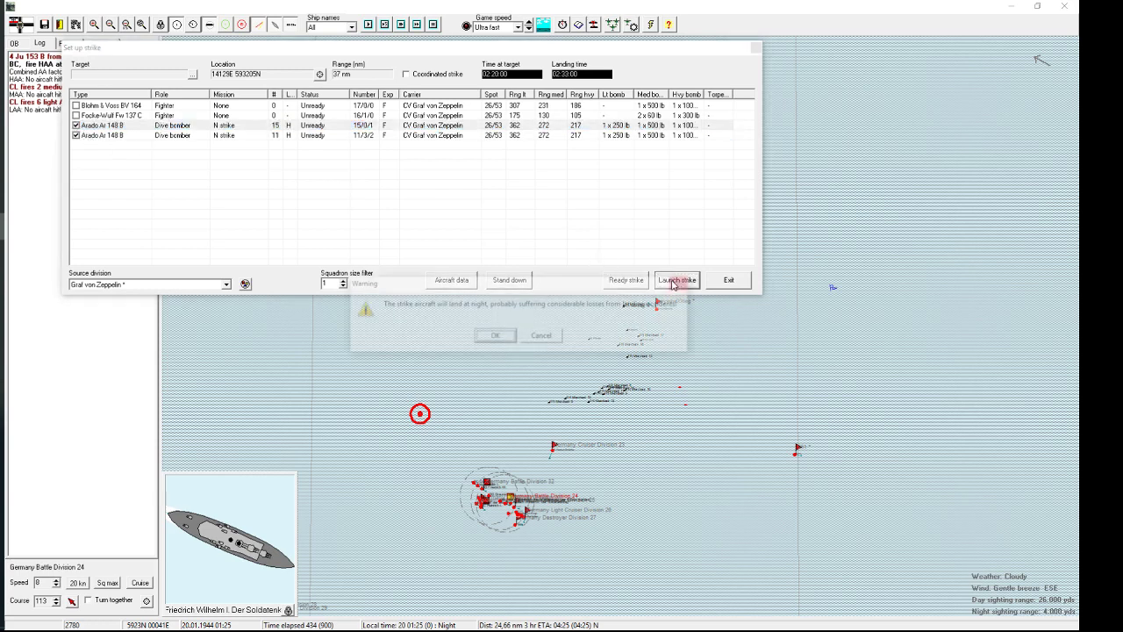
{"action": "left_click", "coordinate": [495, 334]}
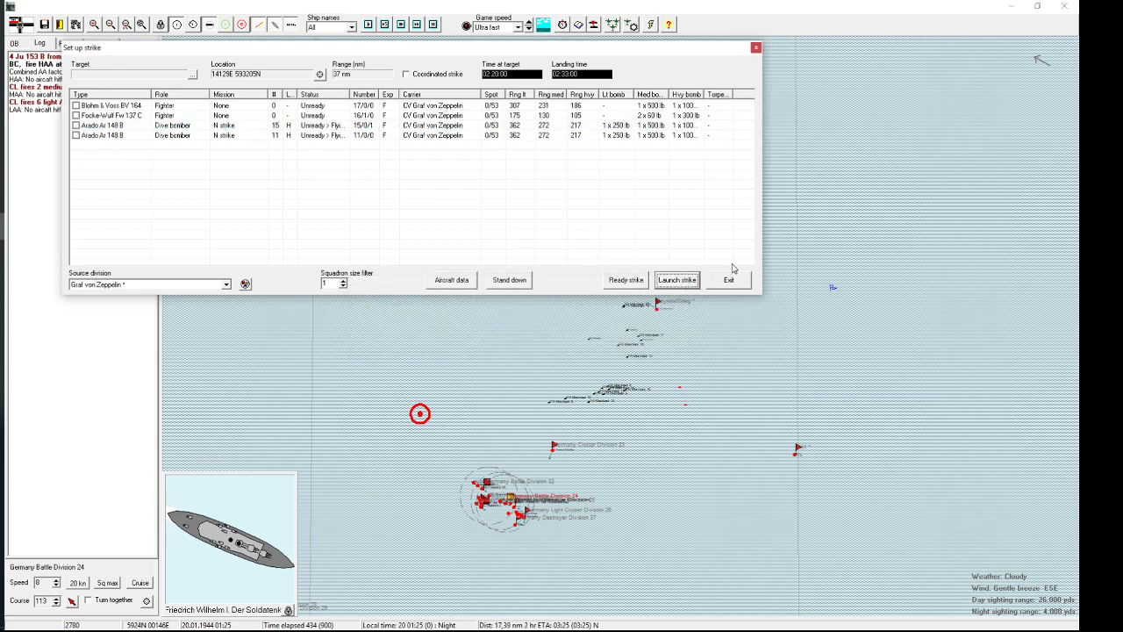